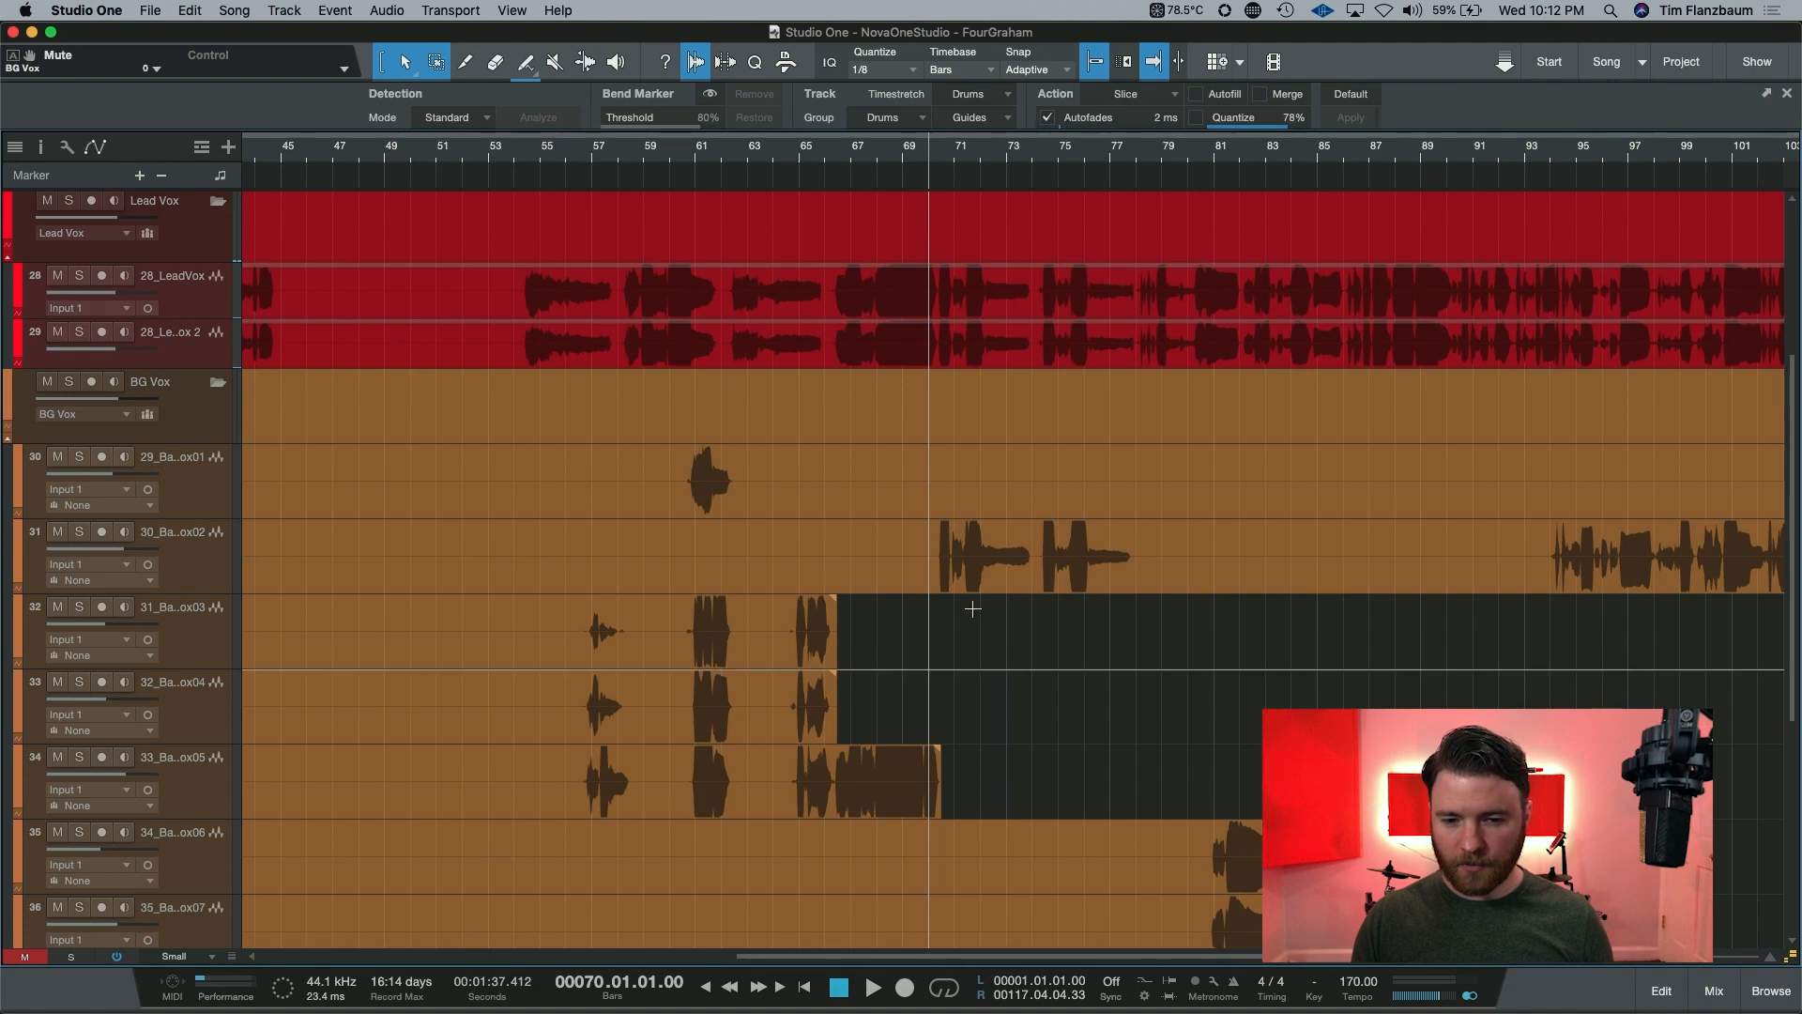
{"action": "mouse_move", "coordinate": [935, 498]}
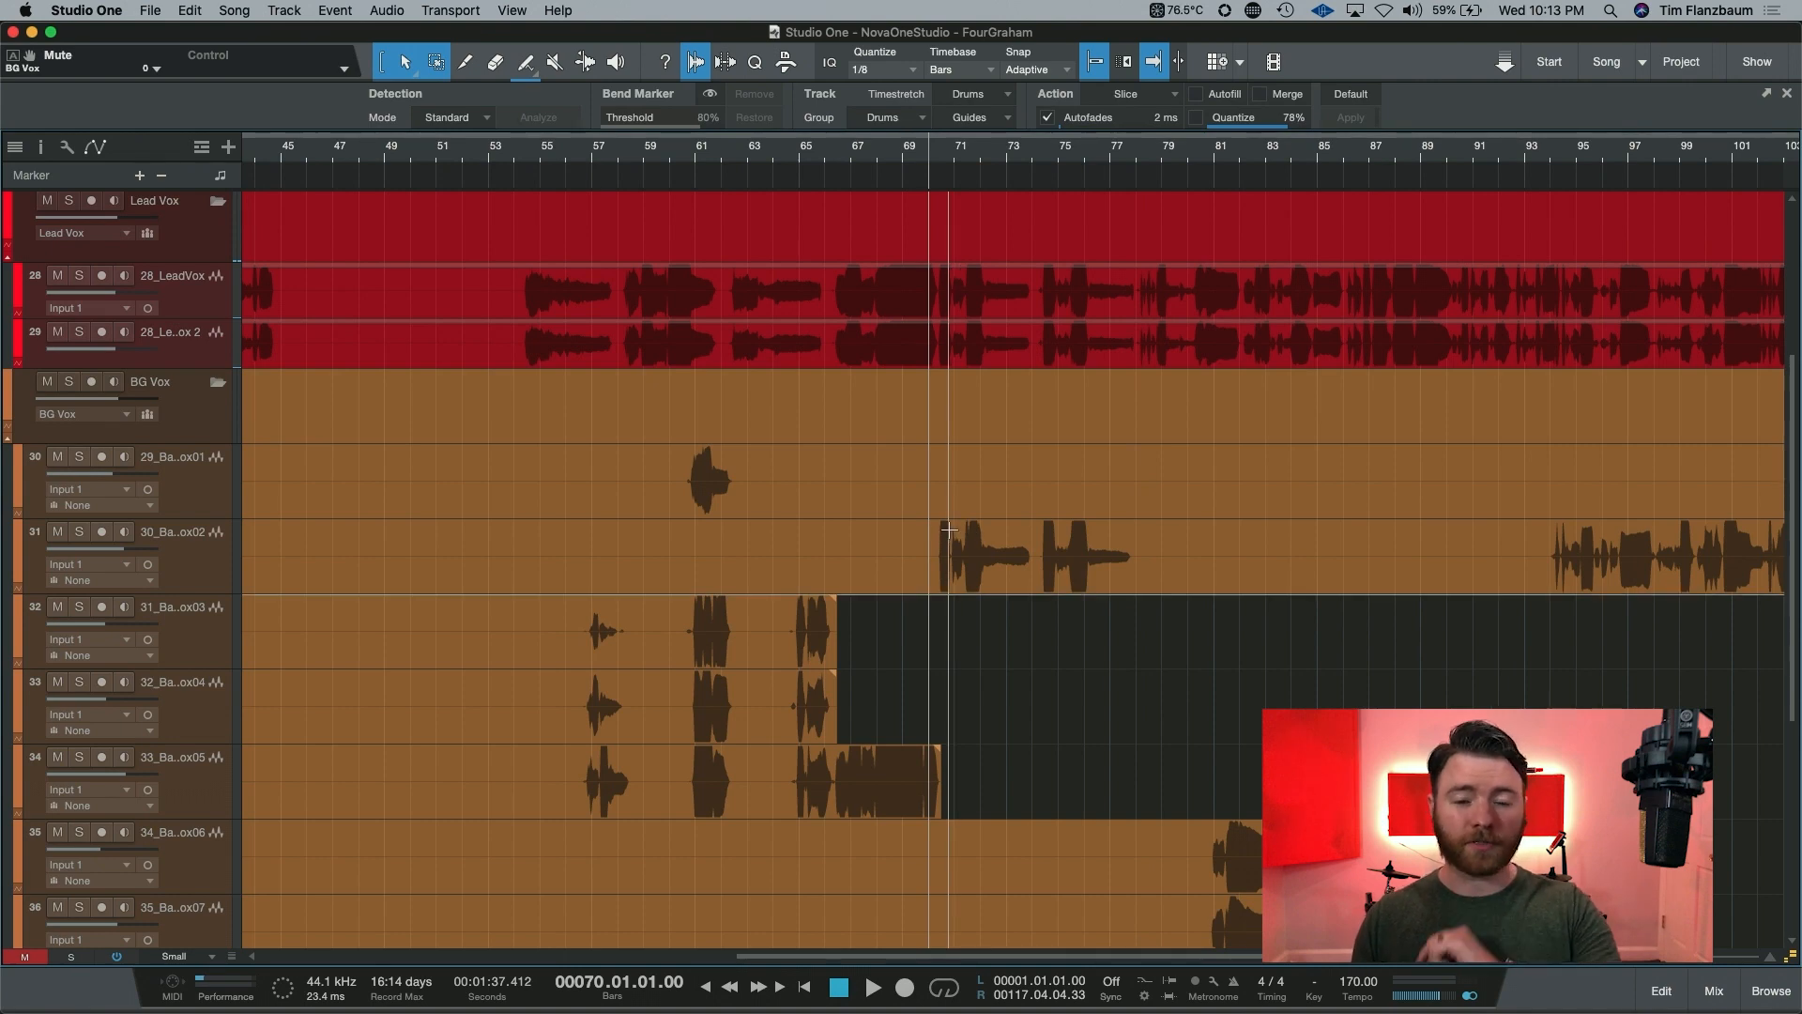
{"action": "mouse_move", "coordinate": [953, 385]}
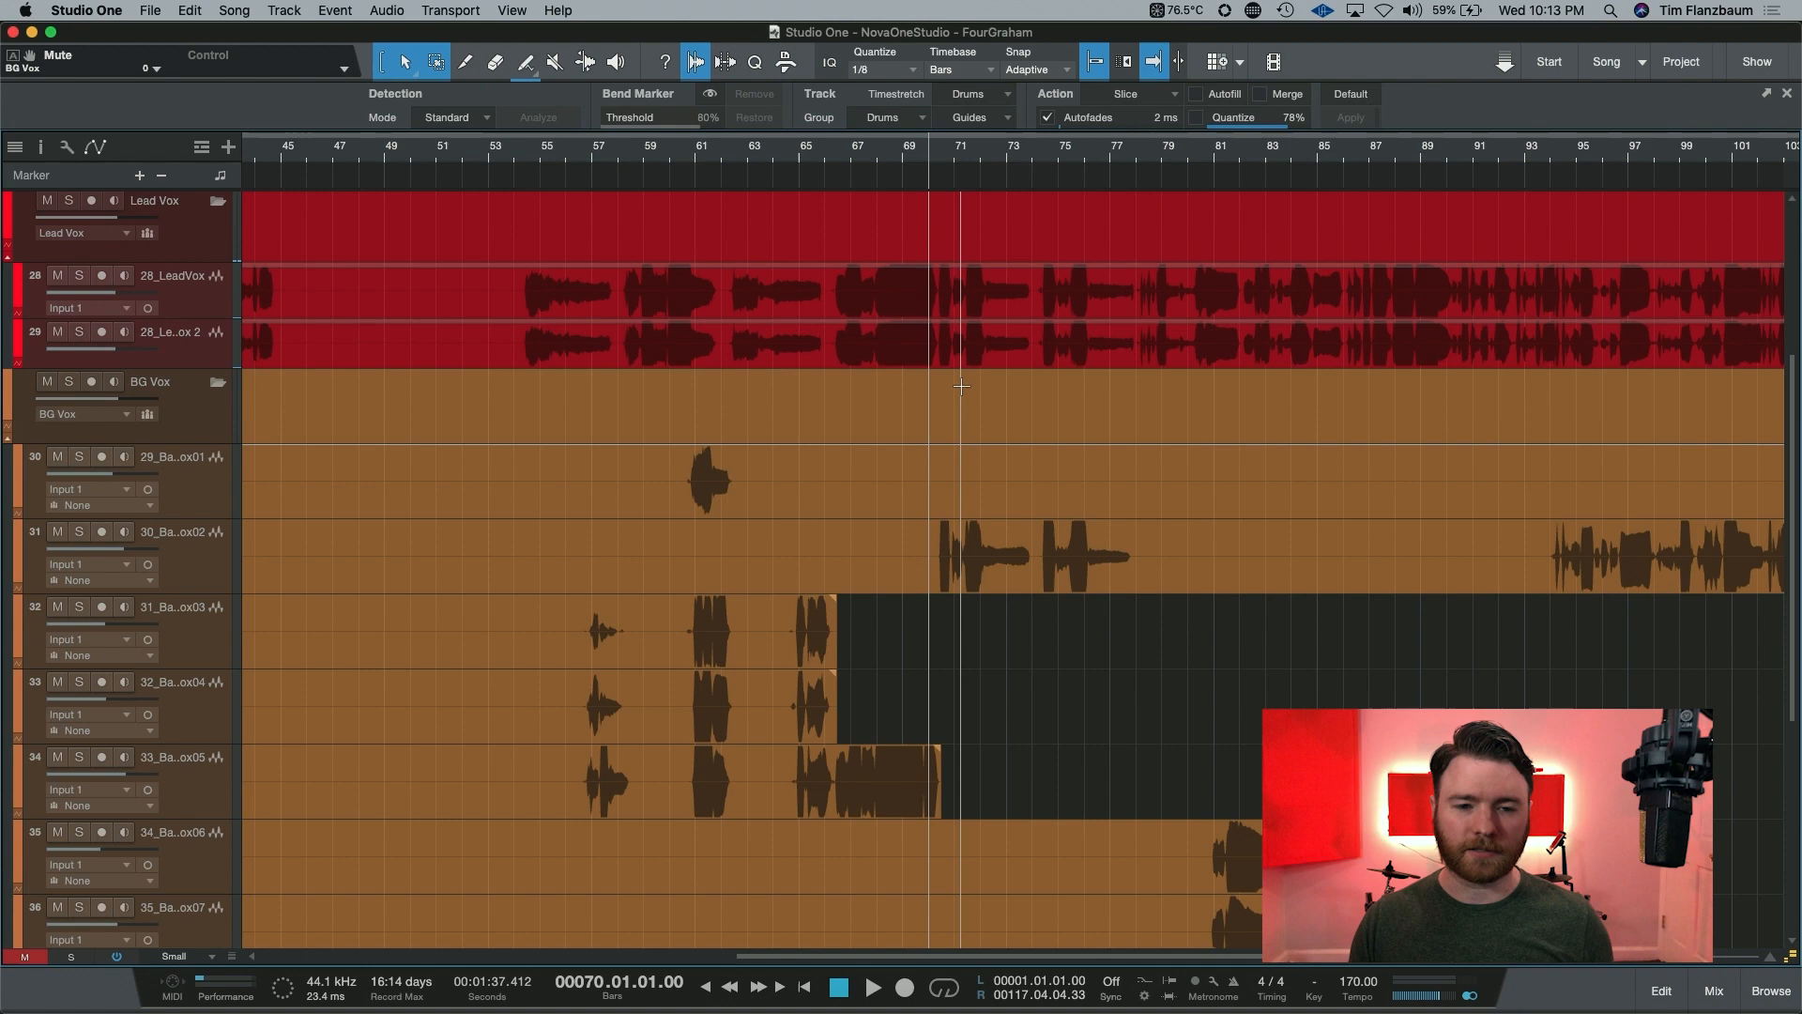
Move the playhead back to bar 53, ahead of the vocal section
{"action": "left_click", "coordinate": [506, 146]}
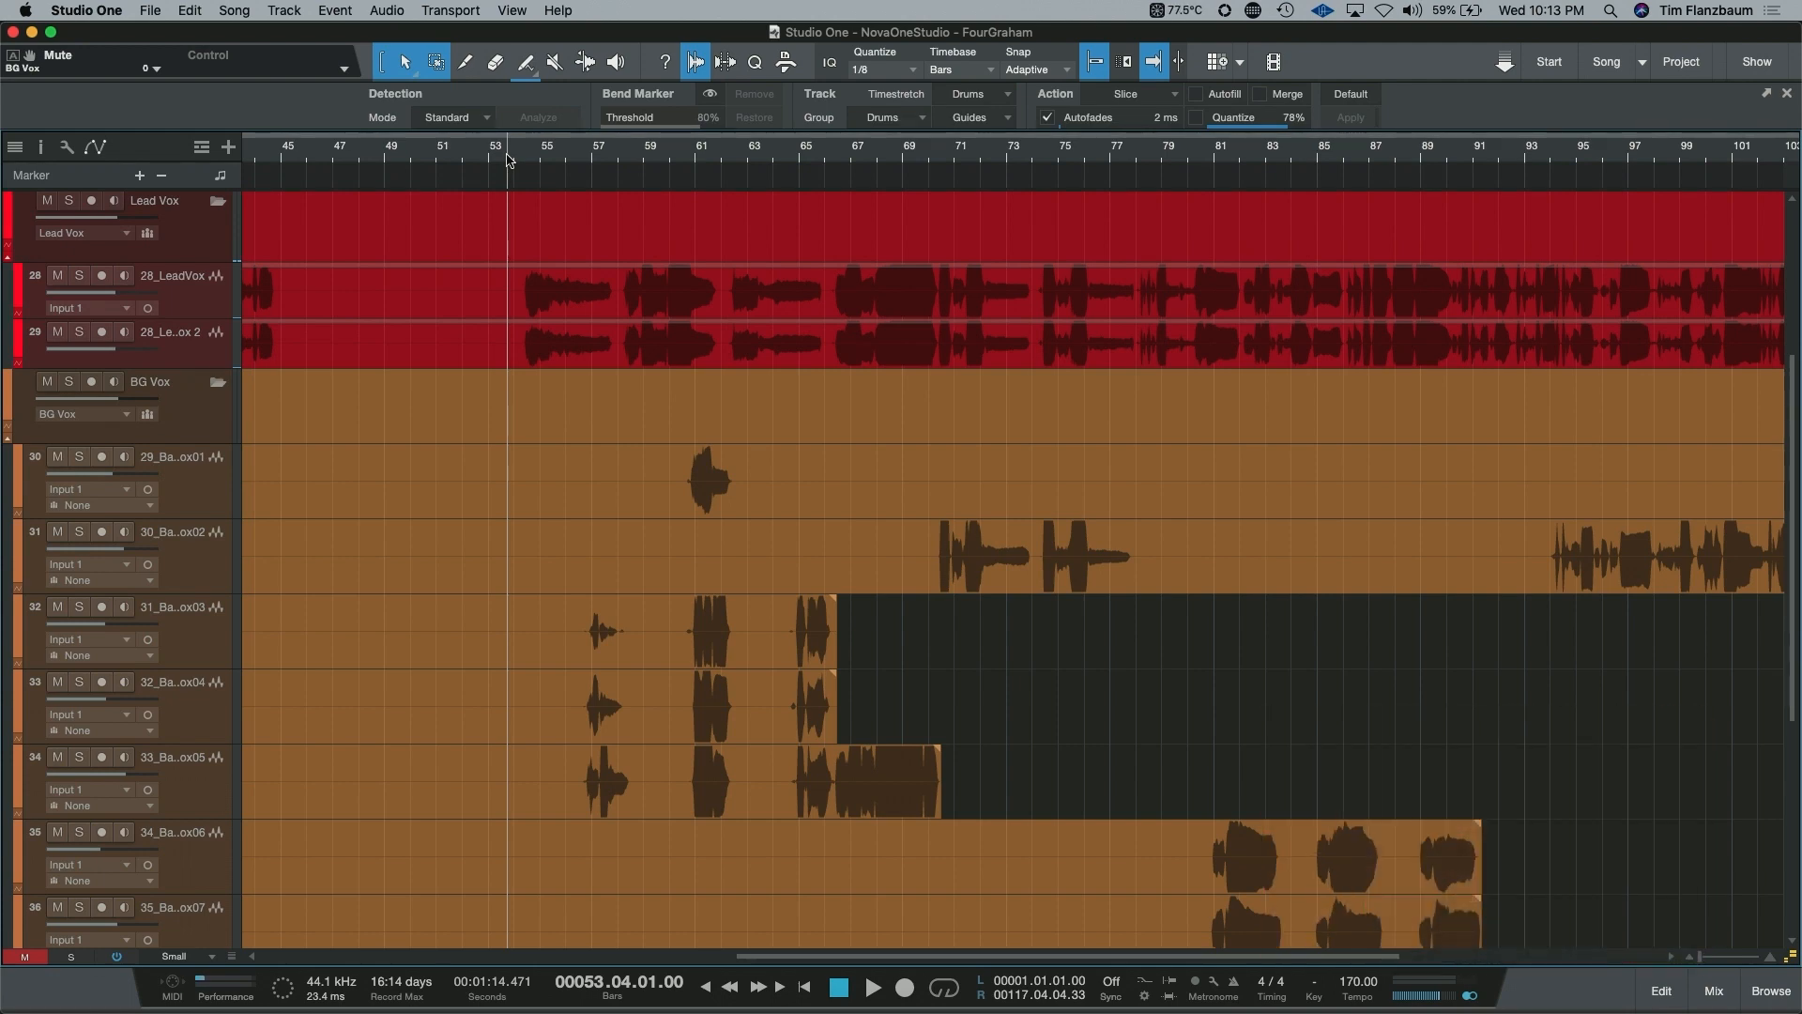
Play the vocals from bar 53, then stop around bar 70
{"action": "left_click", "coordinate": [871, 986]}
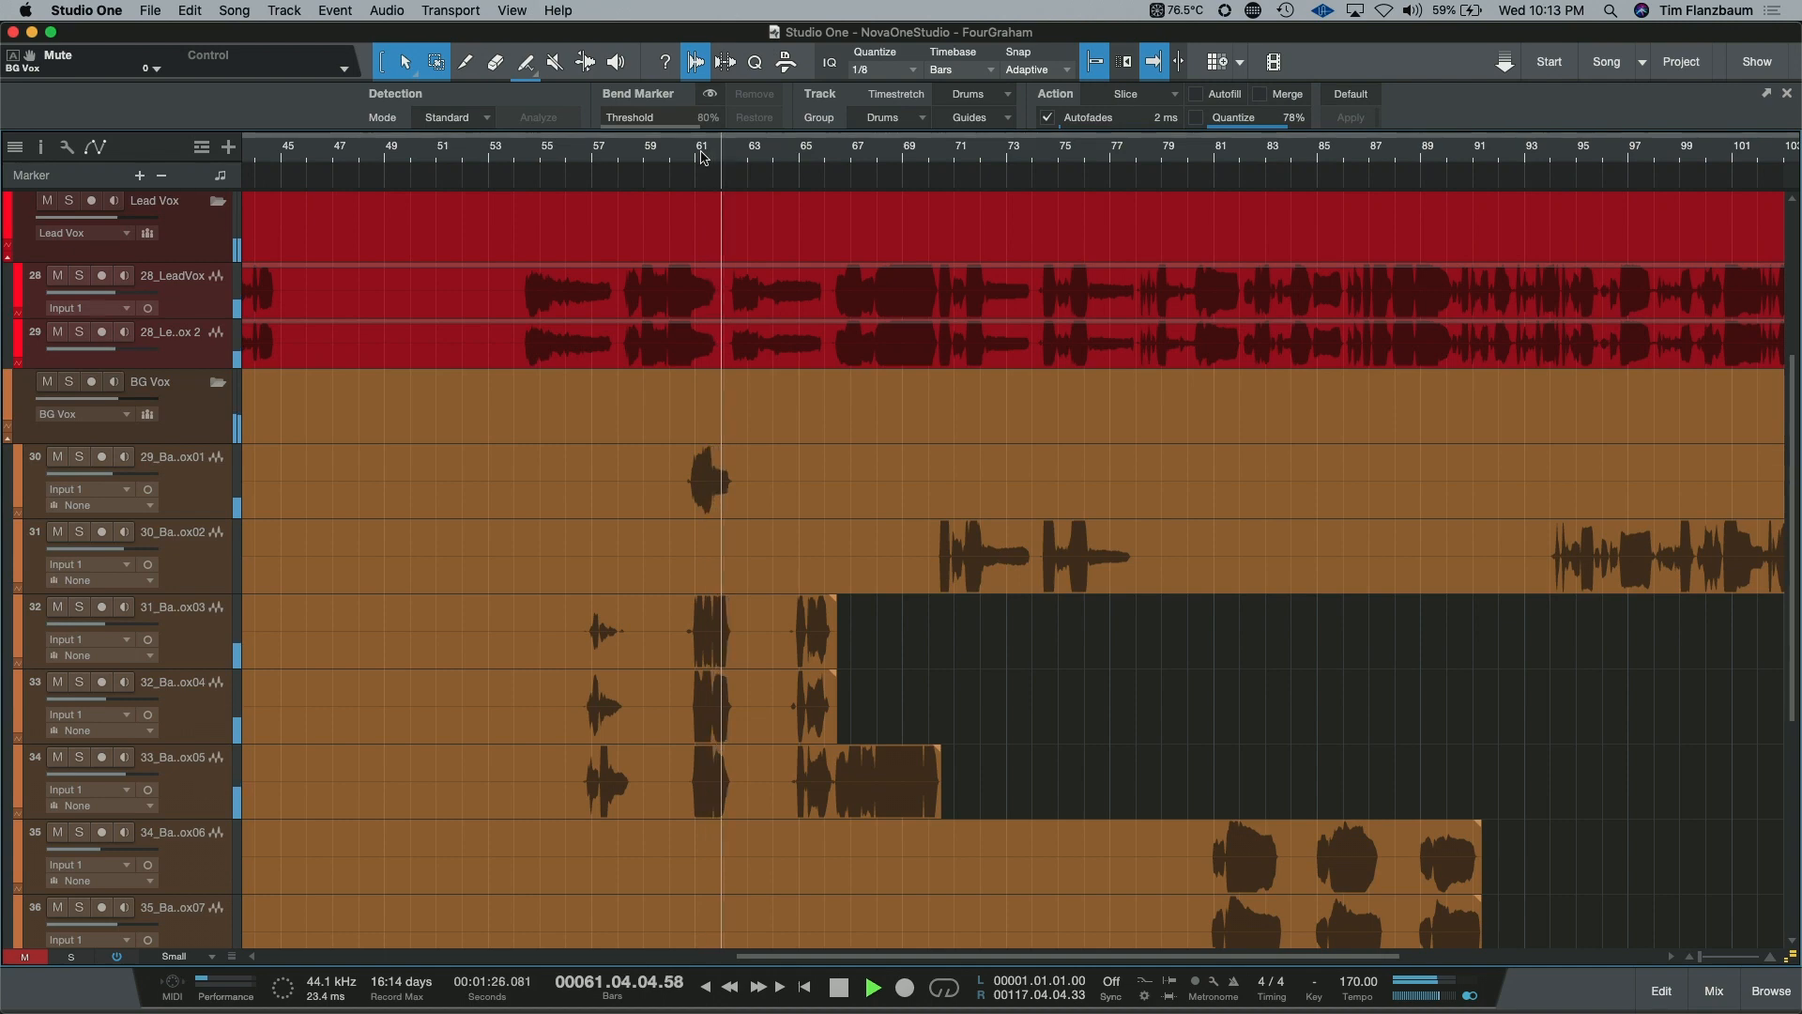
{"action": "left_click", "coordinate": [753, 147]}
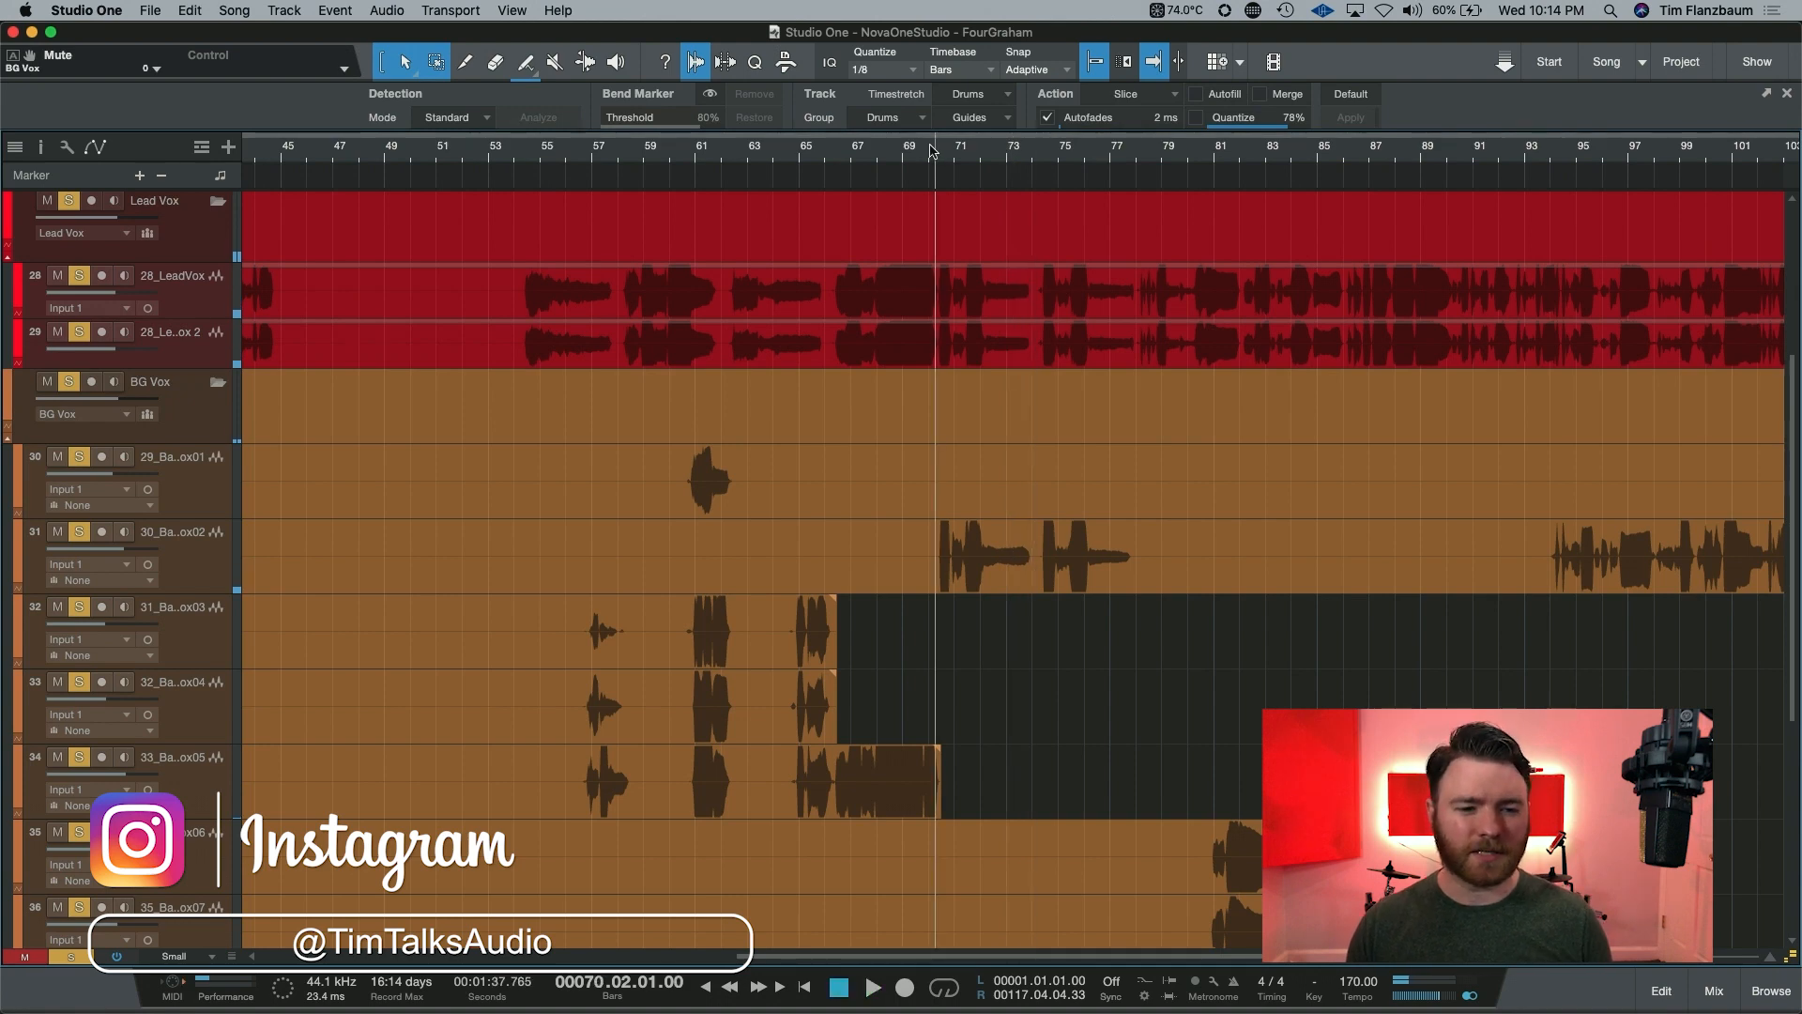
Clear the vocal solos, solo only the backing vocal group, and toggle playback
{"action": "left_click", "coordinate": [69, 380]}
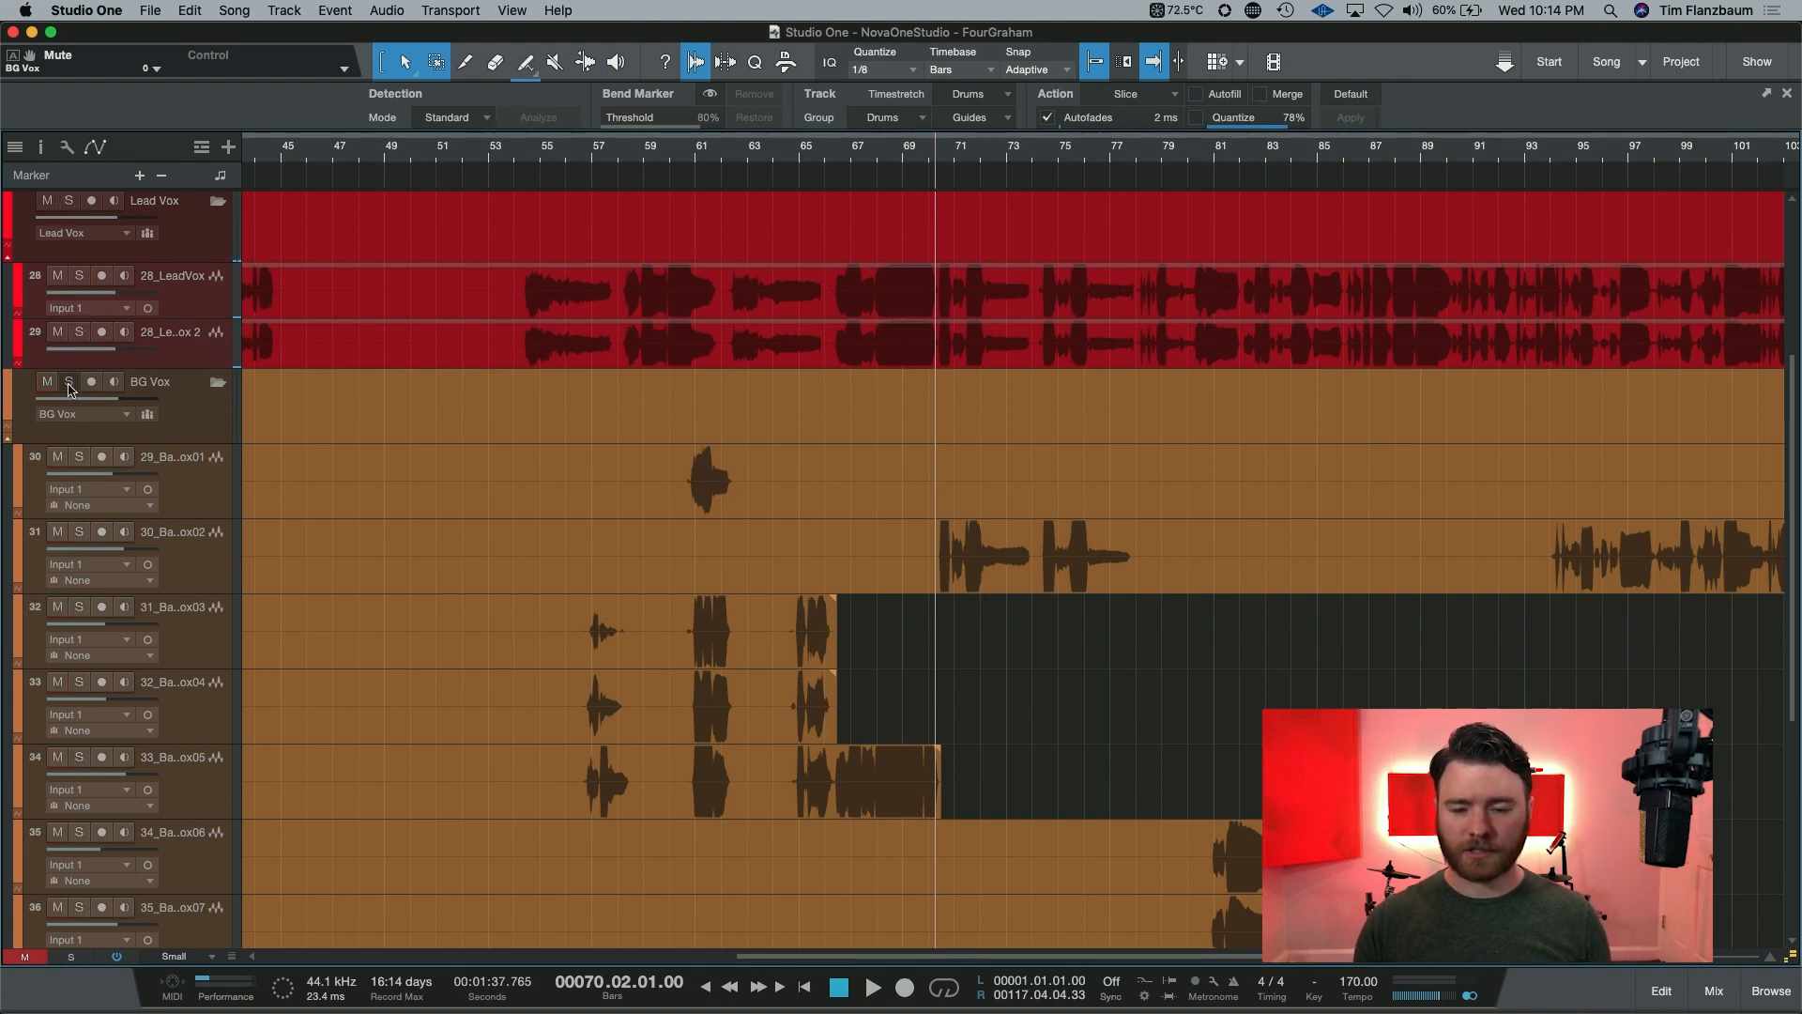
{"action": "left_click", "coordinate": [68, 382]}
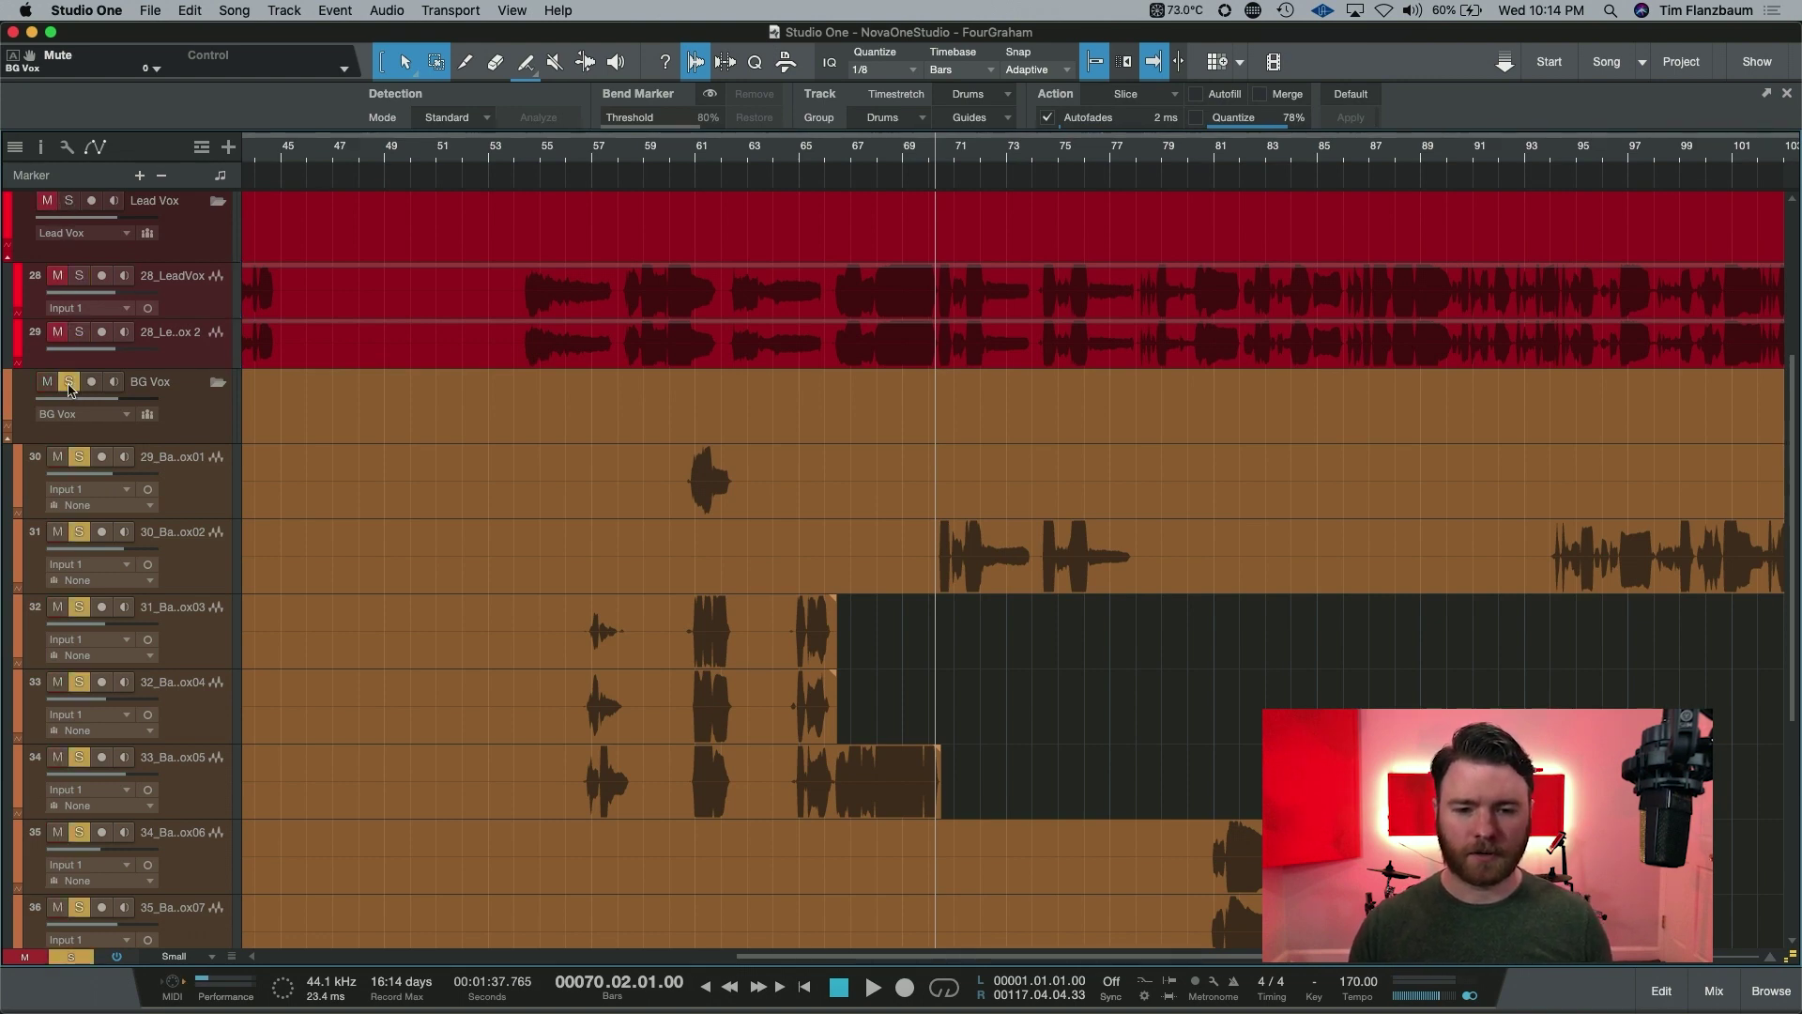
{"action": "left_click", "coordinate": [871, 987]}
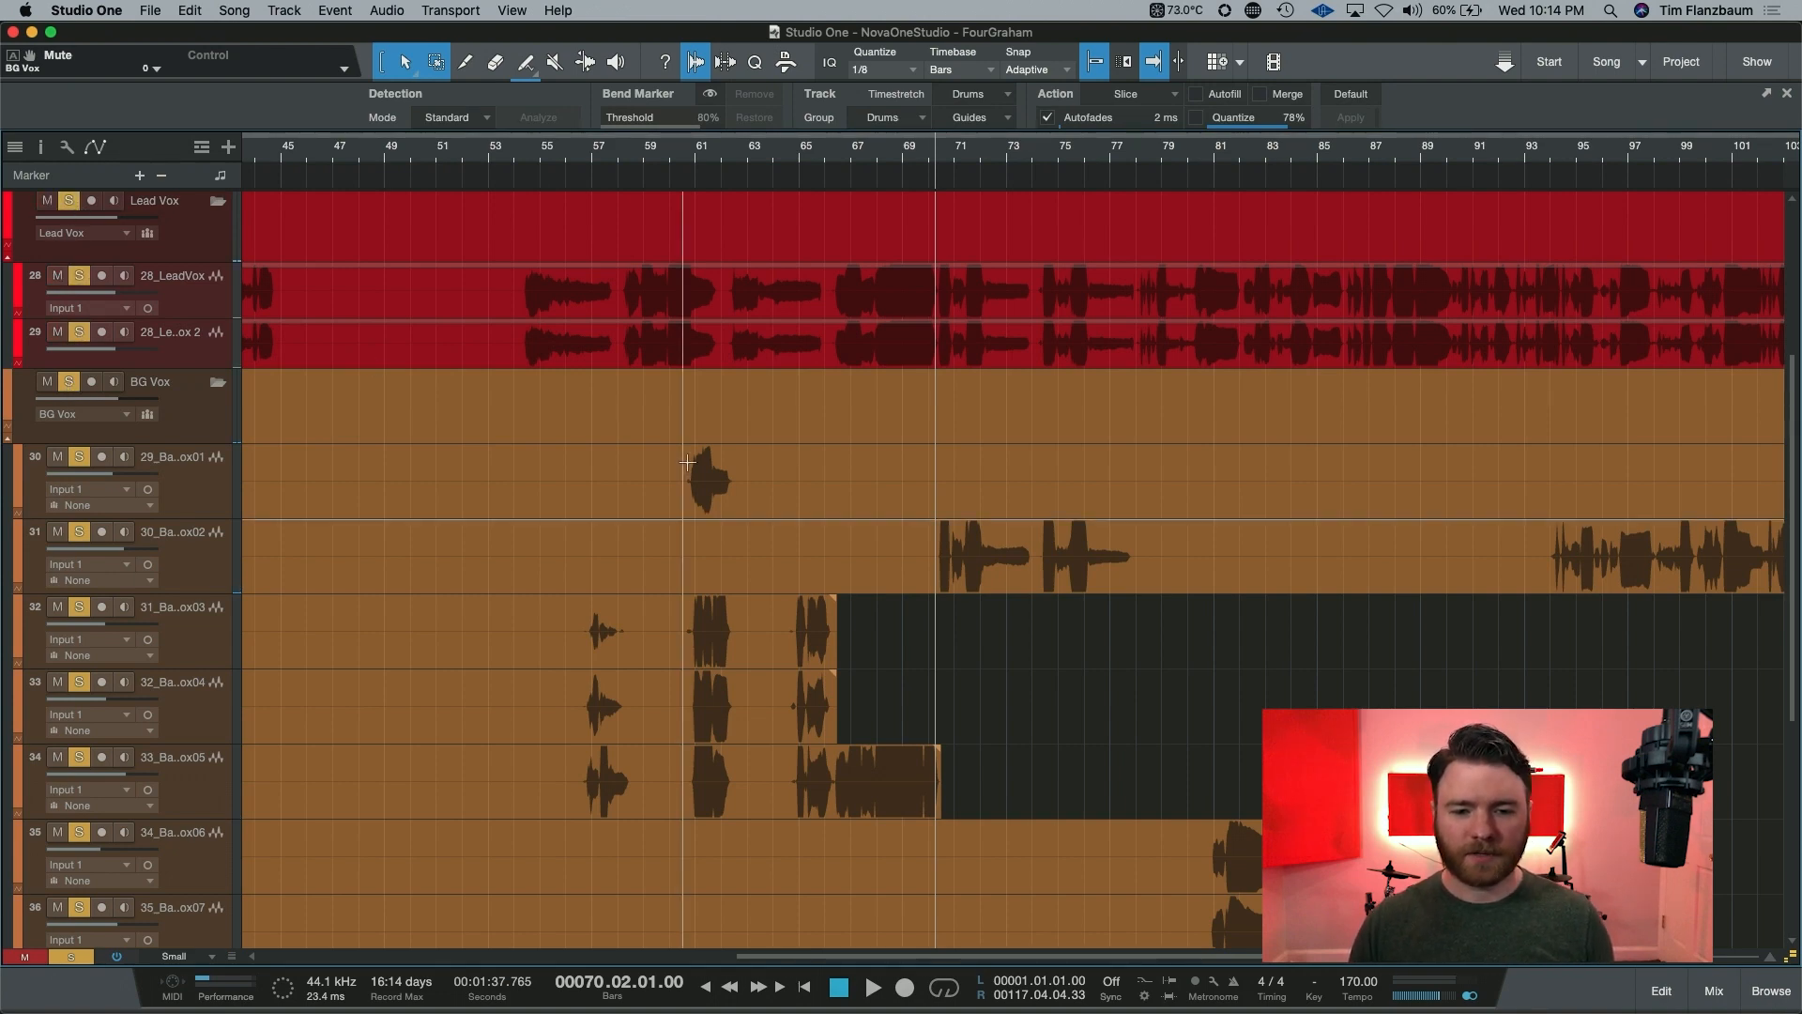
{"action": "mouse_move", "coordinate": [900, 533]}
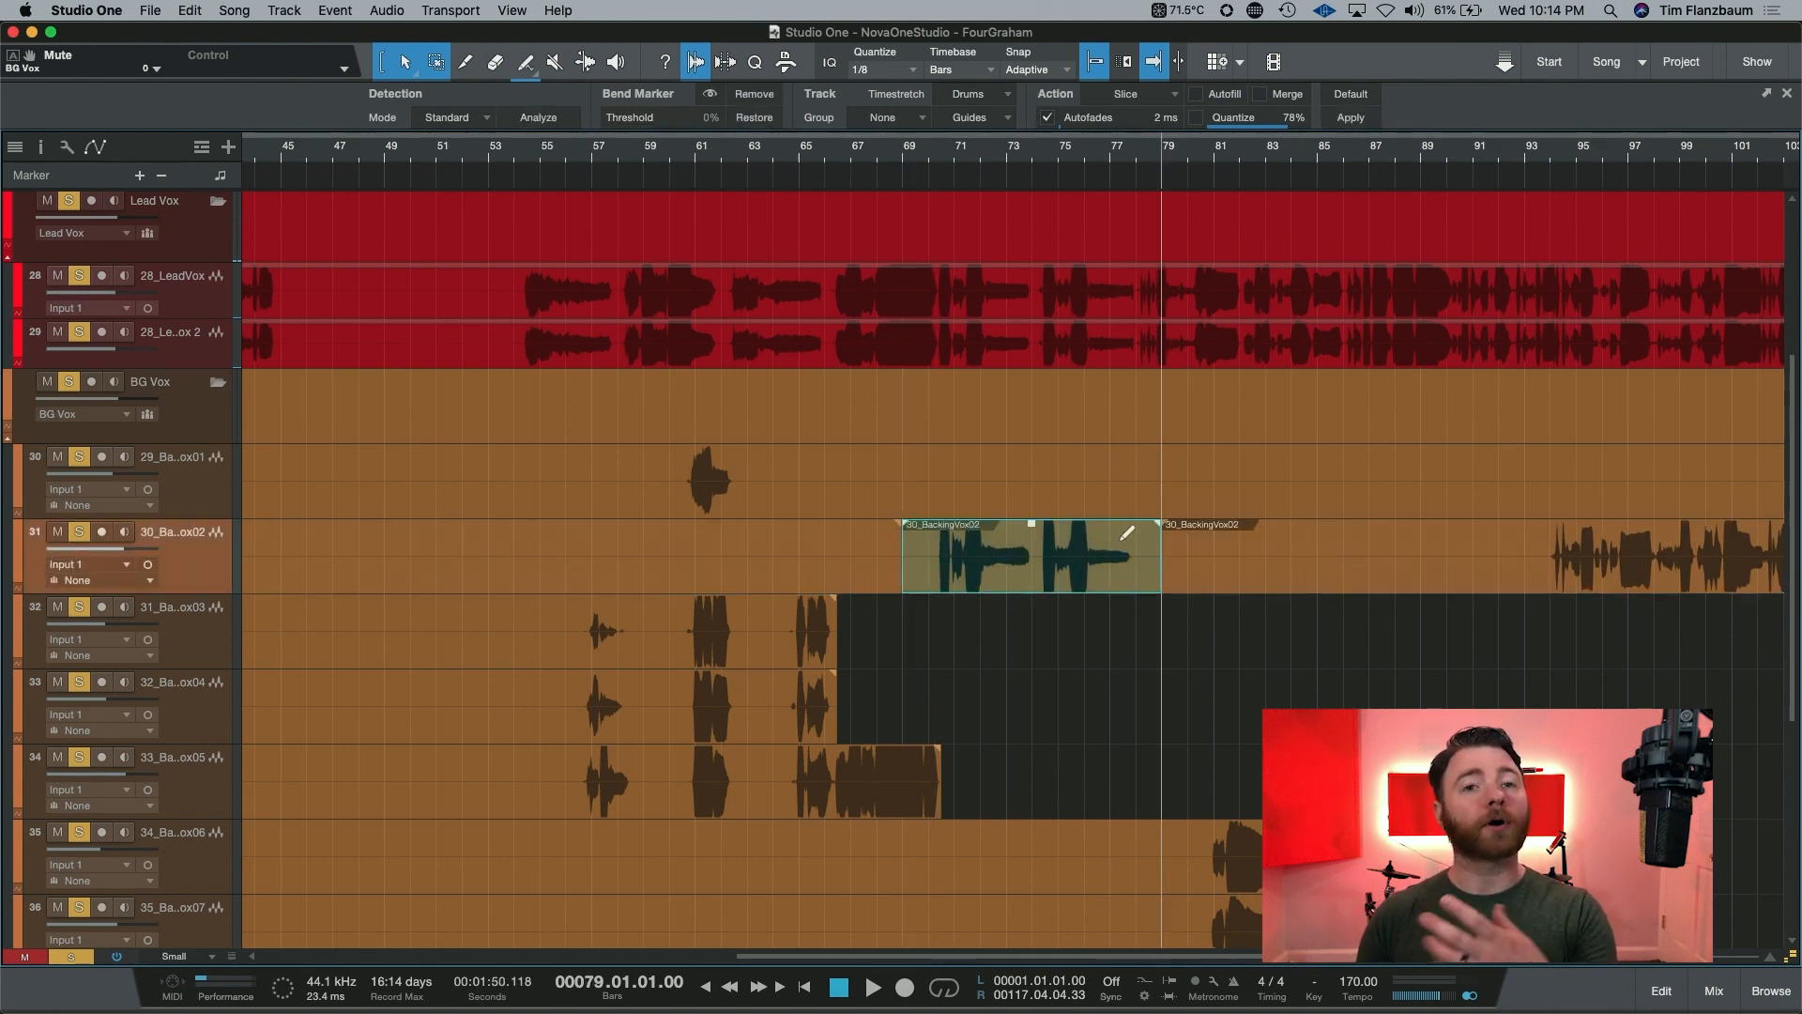
Open the split bars 69–79 backing vocal event in the Melodyne editor
{"action": "double_click", "coordinate": [1029, 557]}
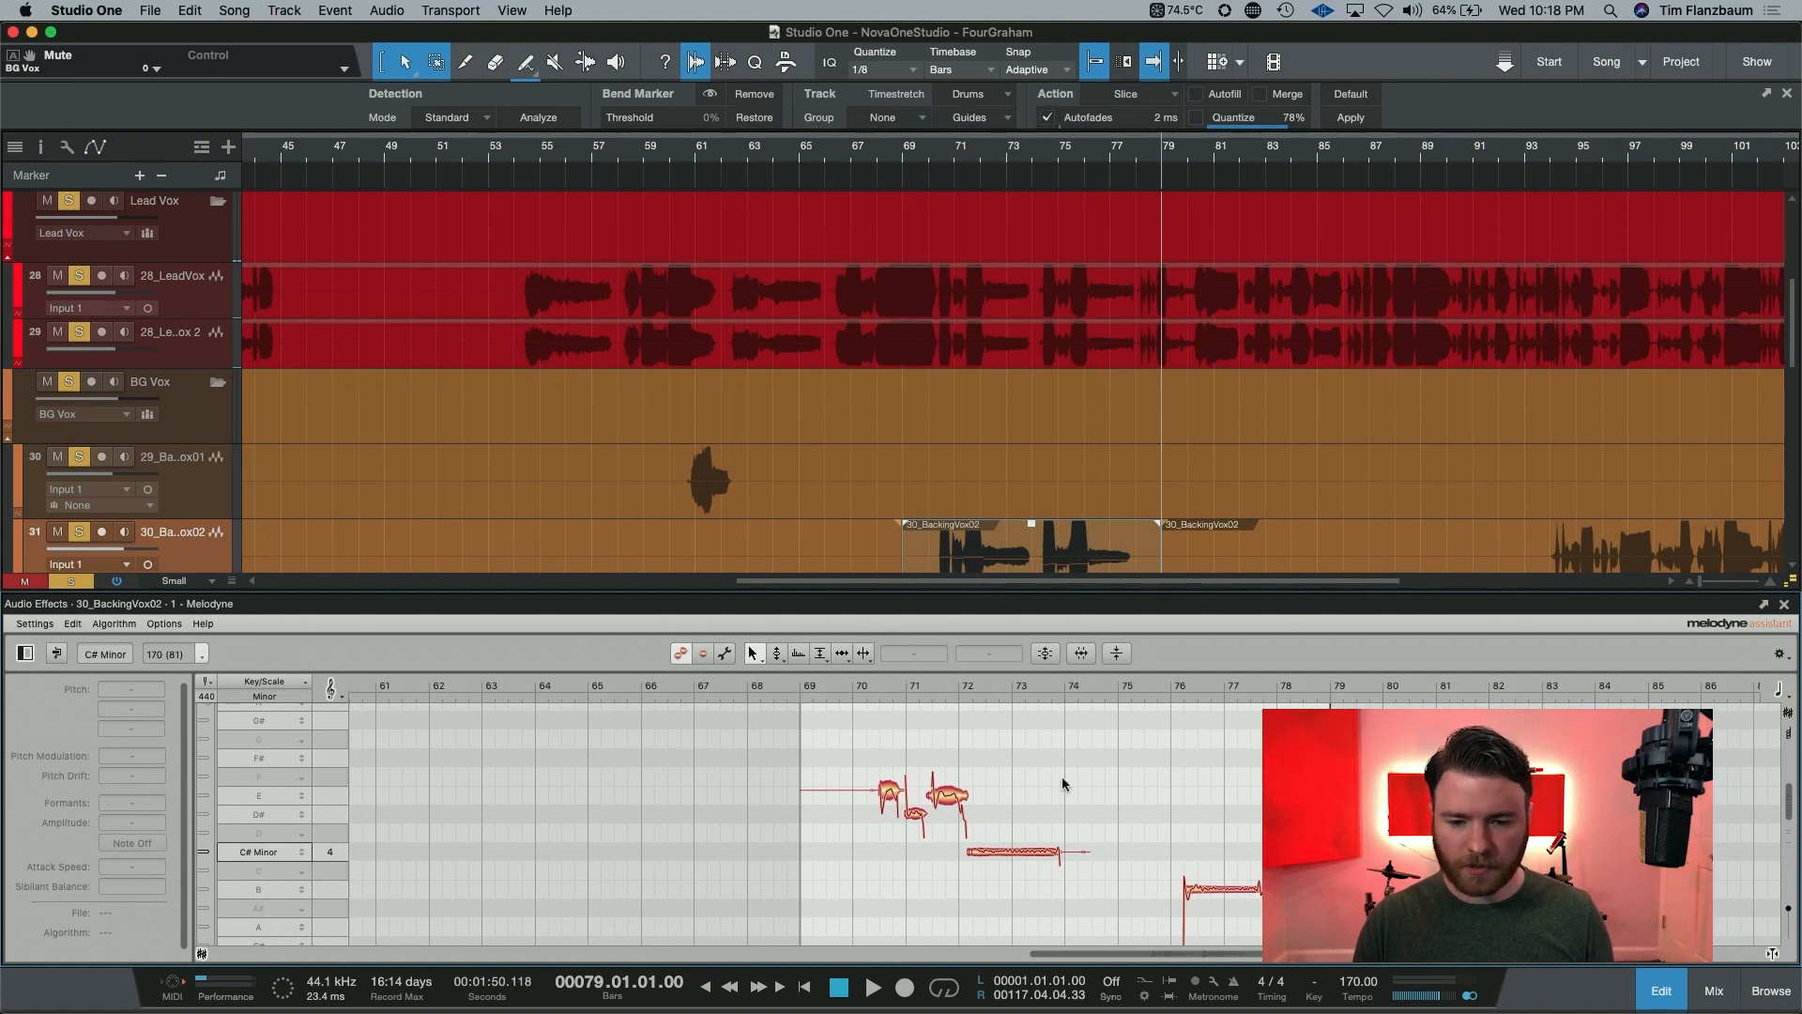
{"action": "mouse_move", "coordinate": [1149, 829]}
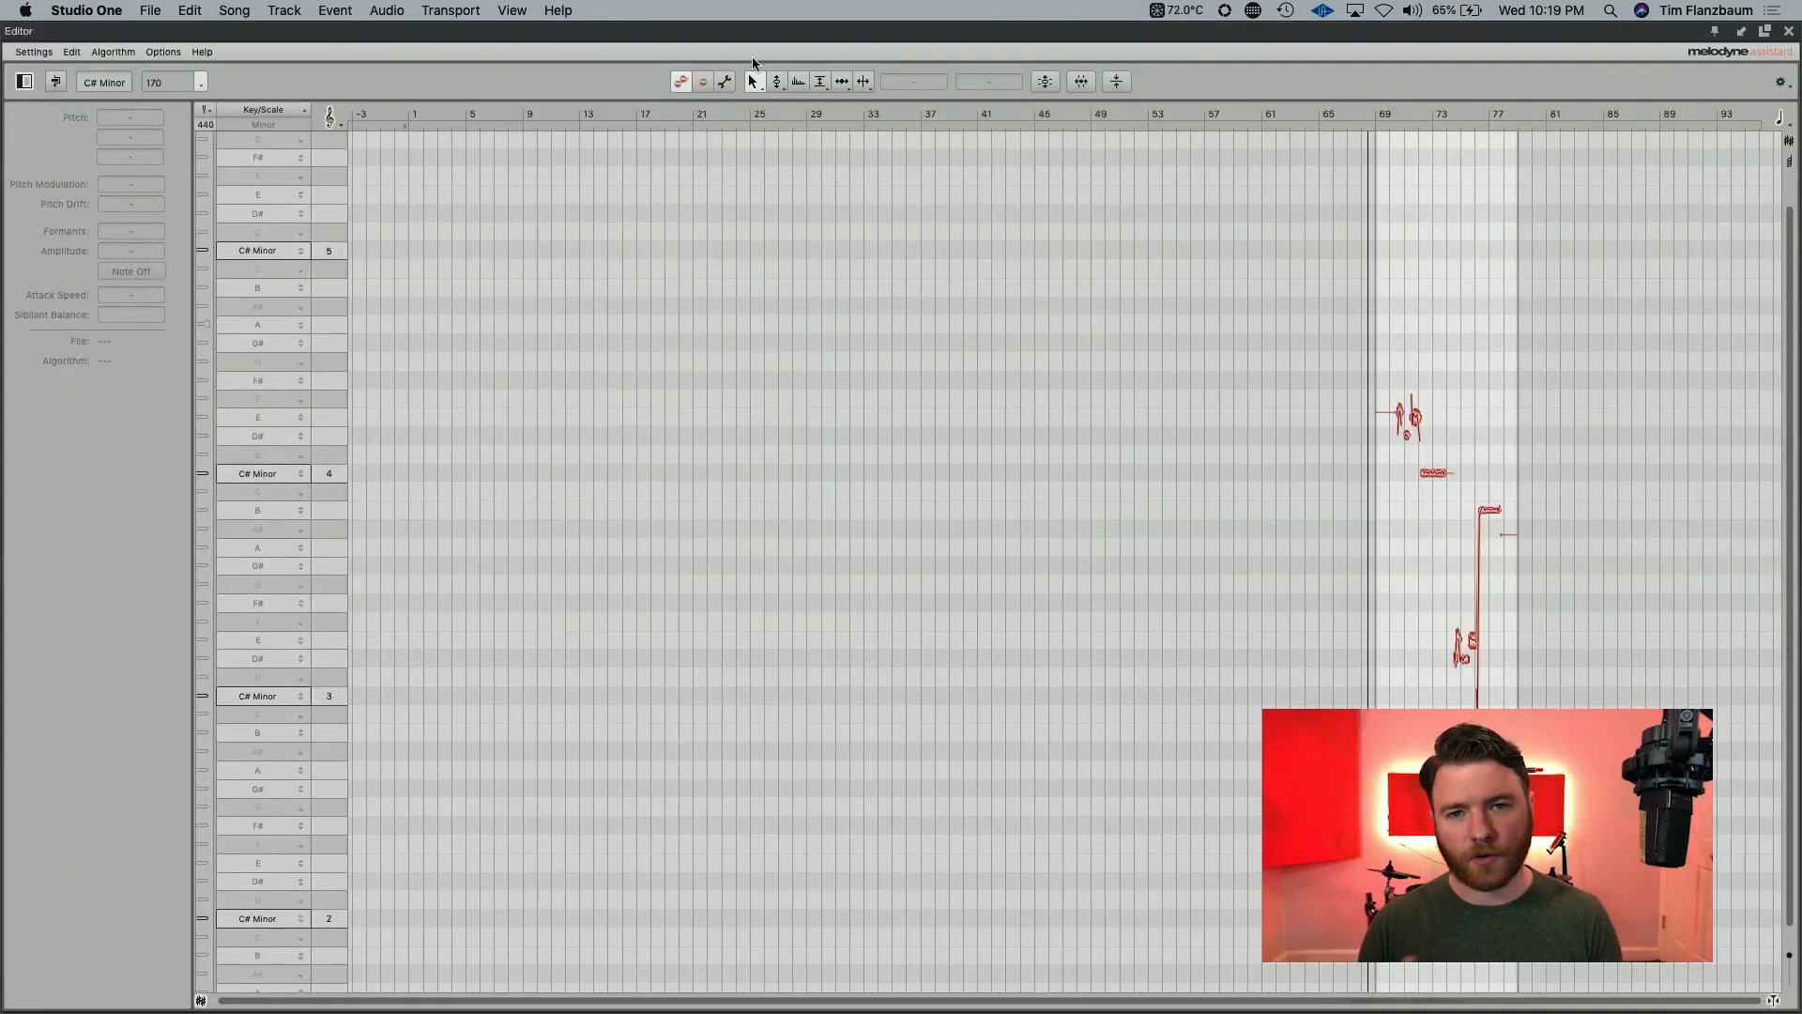
{"action": "mouse_move", "coordinate": [708, 193]}
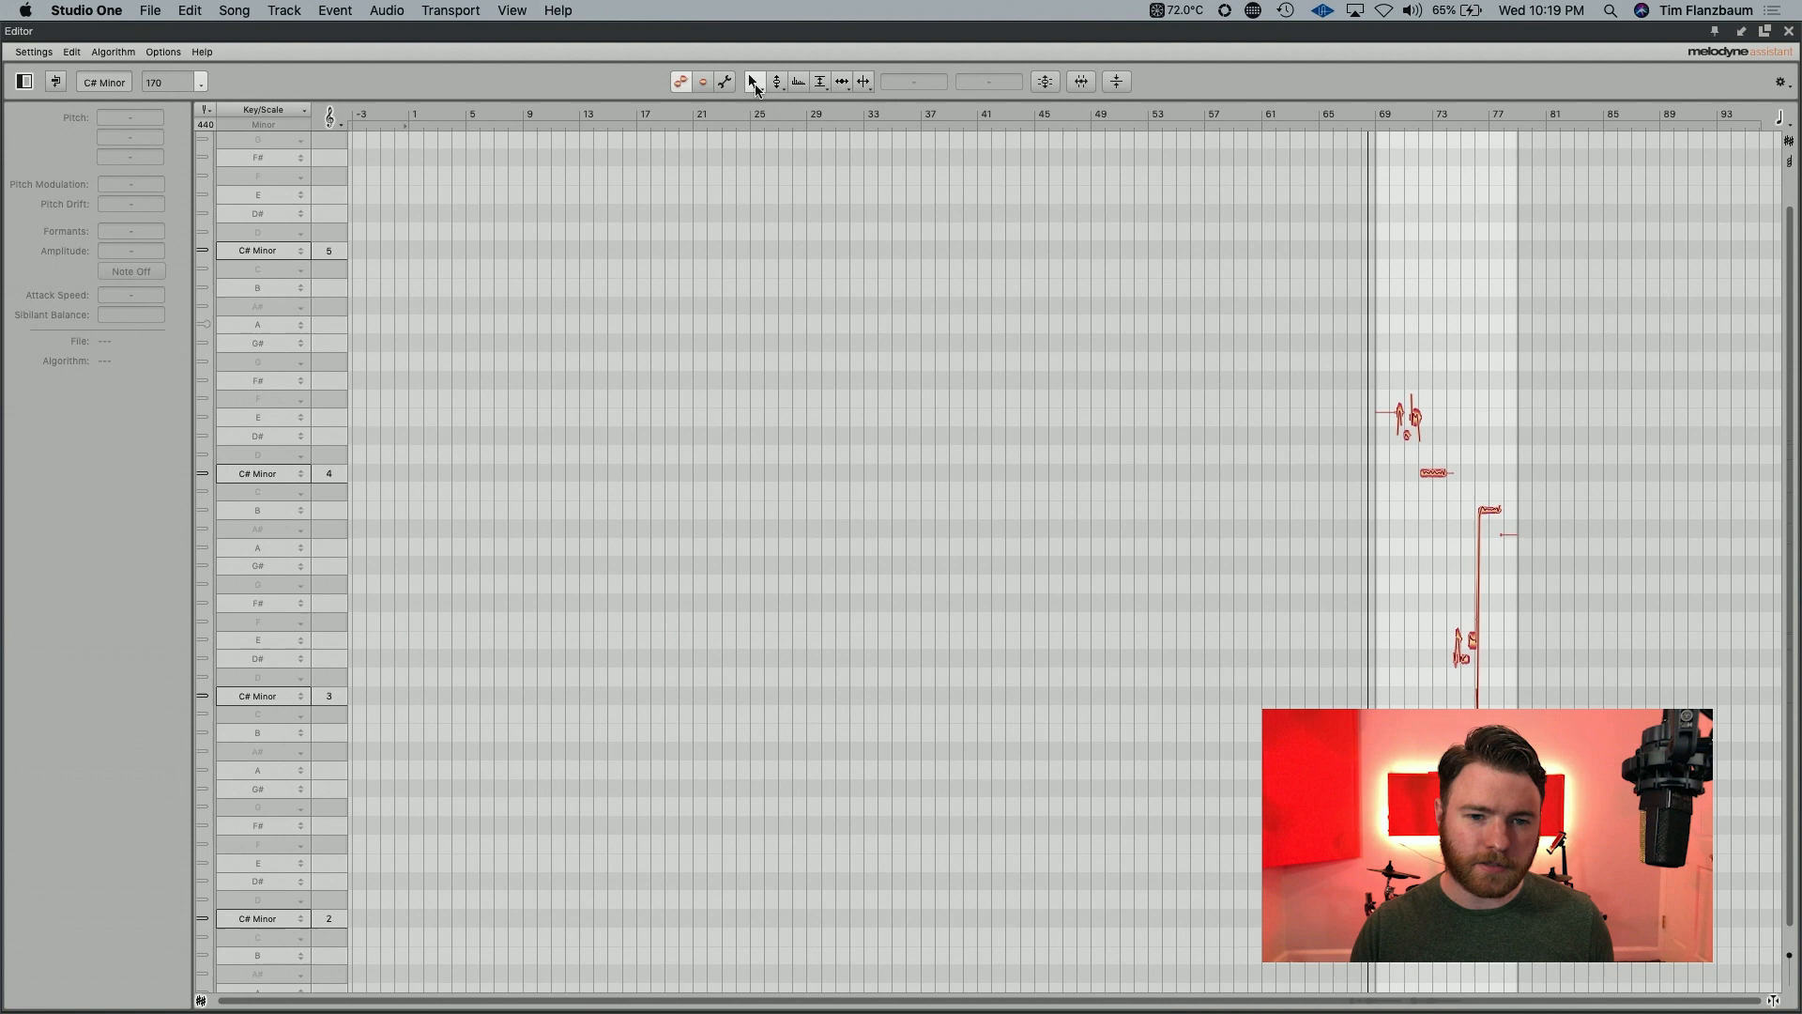
Zoom out on the backing vocal notes near bar 70 with Melodyne's Zoom tool
{"action": "left_click", "coordinate": [754, 81]}
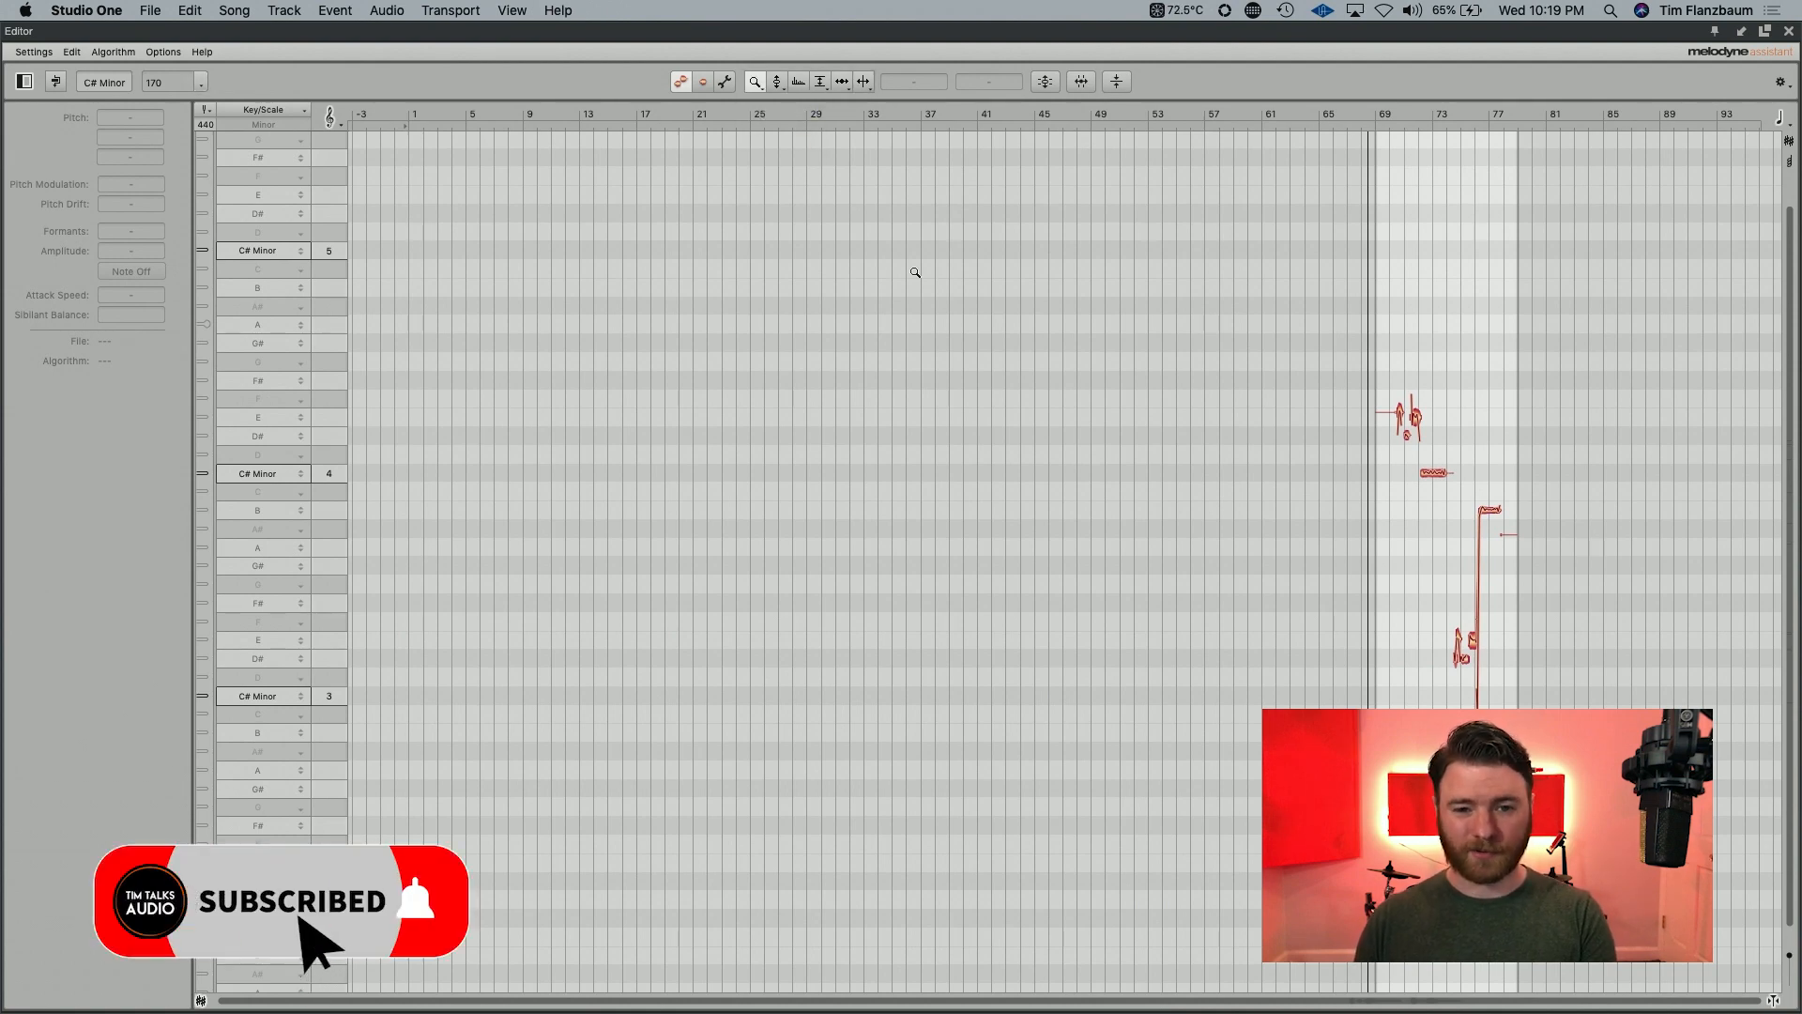
{"action": "right_click", "coordinate": [913, 272]}
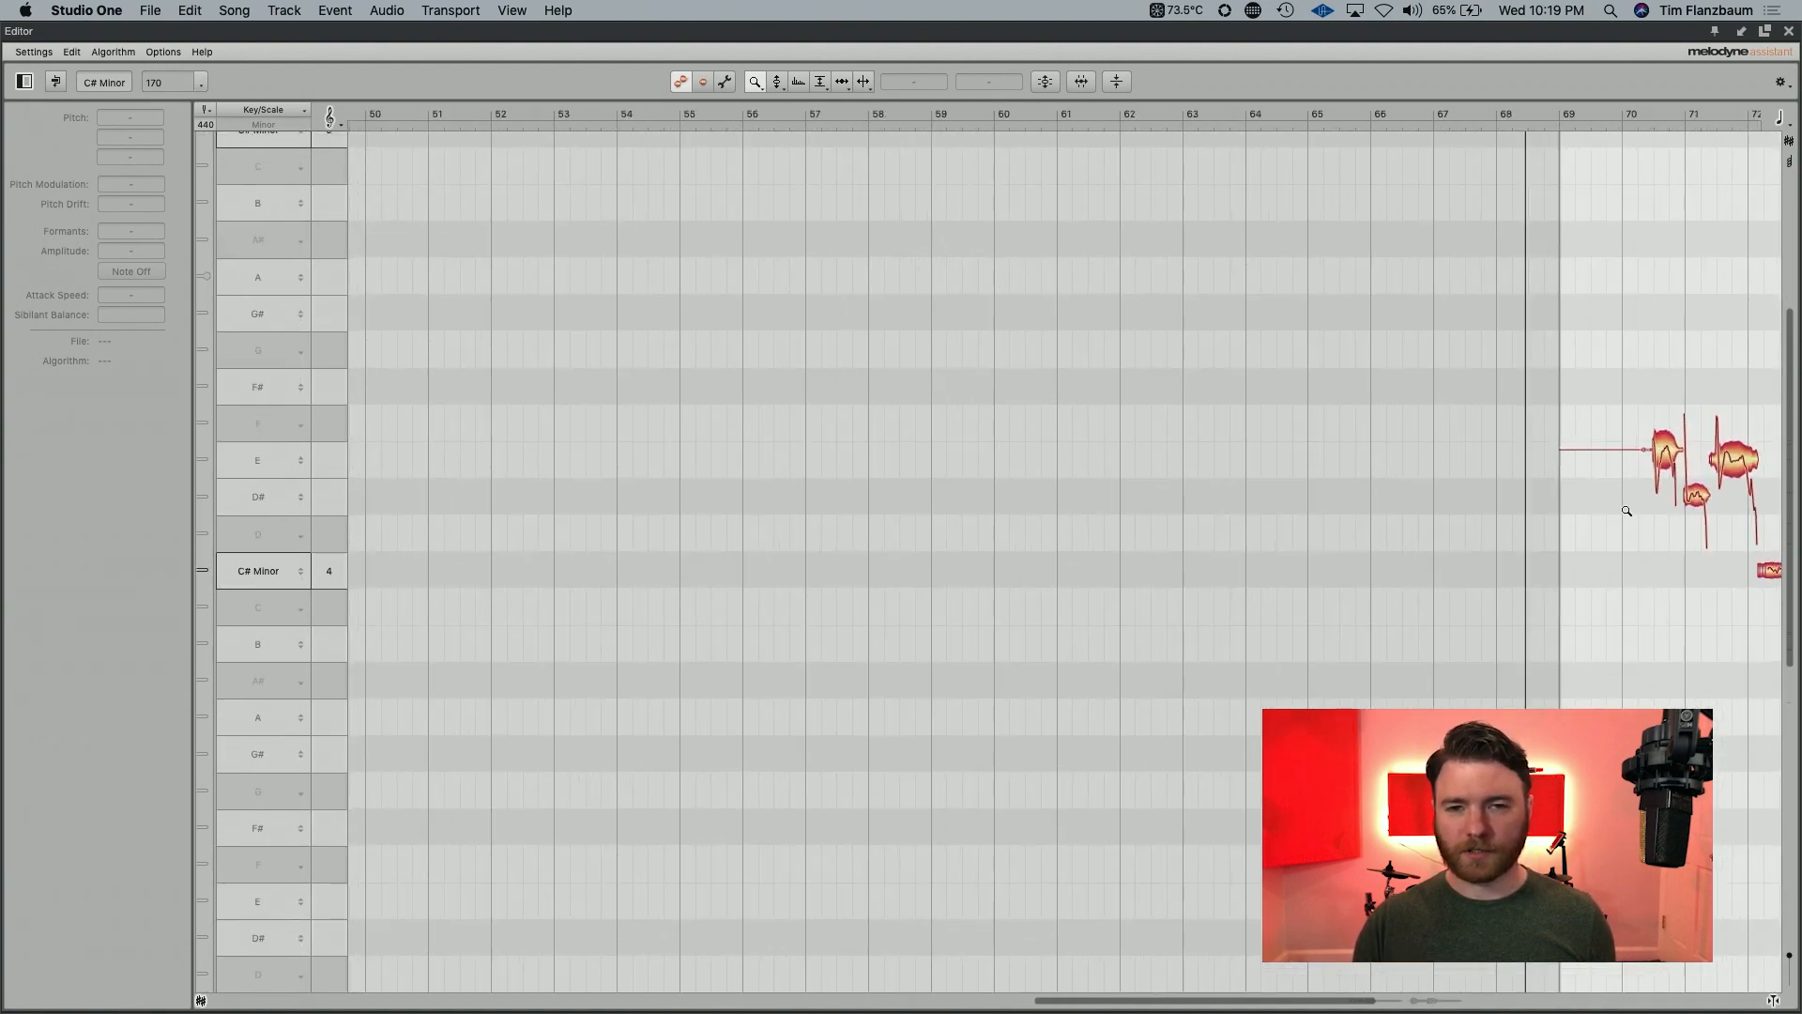
Scroll the Melodyne view right and down to show the phrase from bar 70 to 79
{"action": "scroll", "scroll_direction": "right", "scroll_amount": 3}
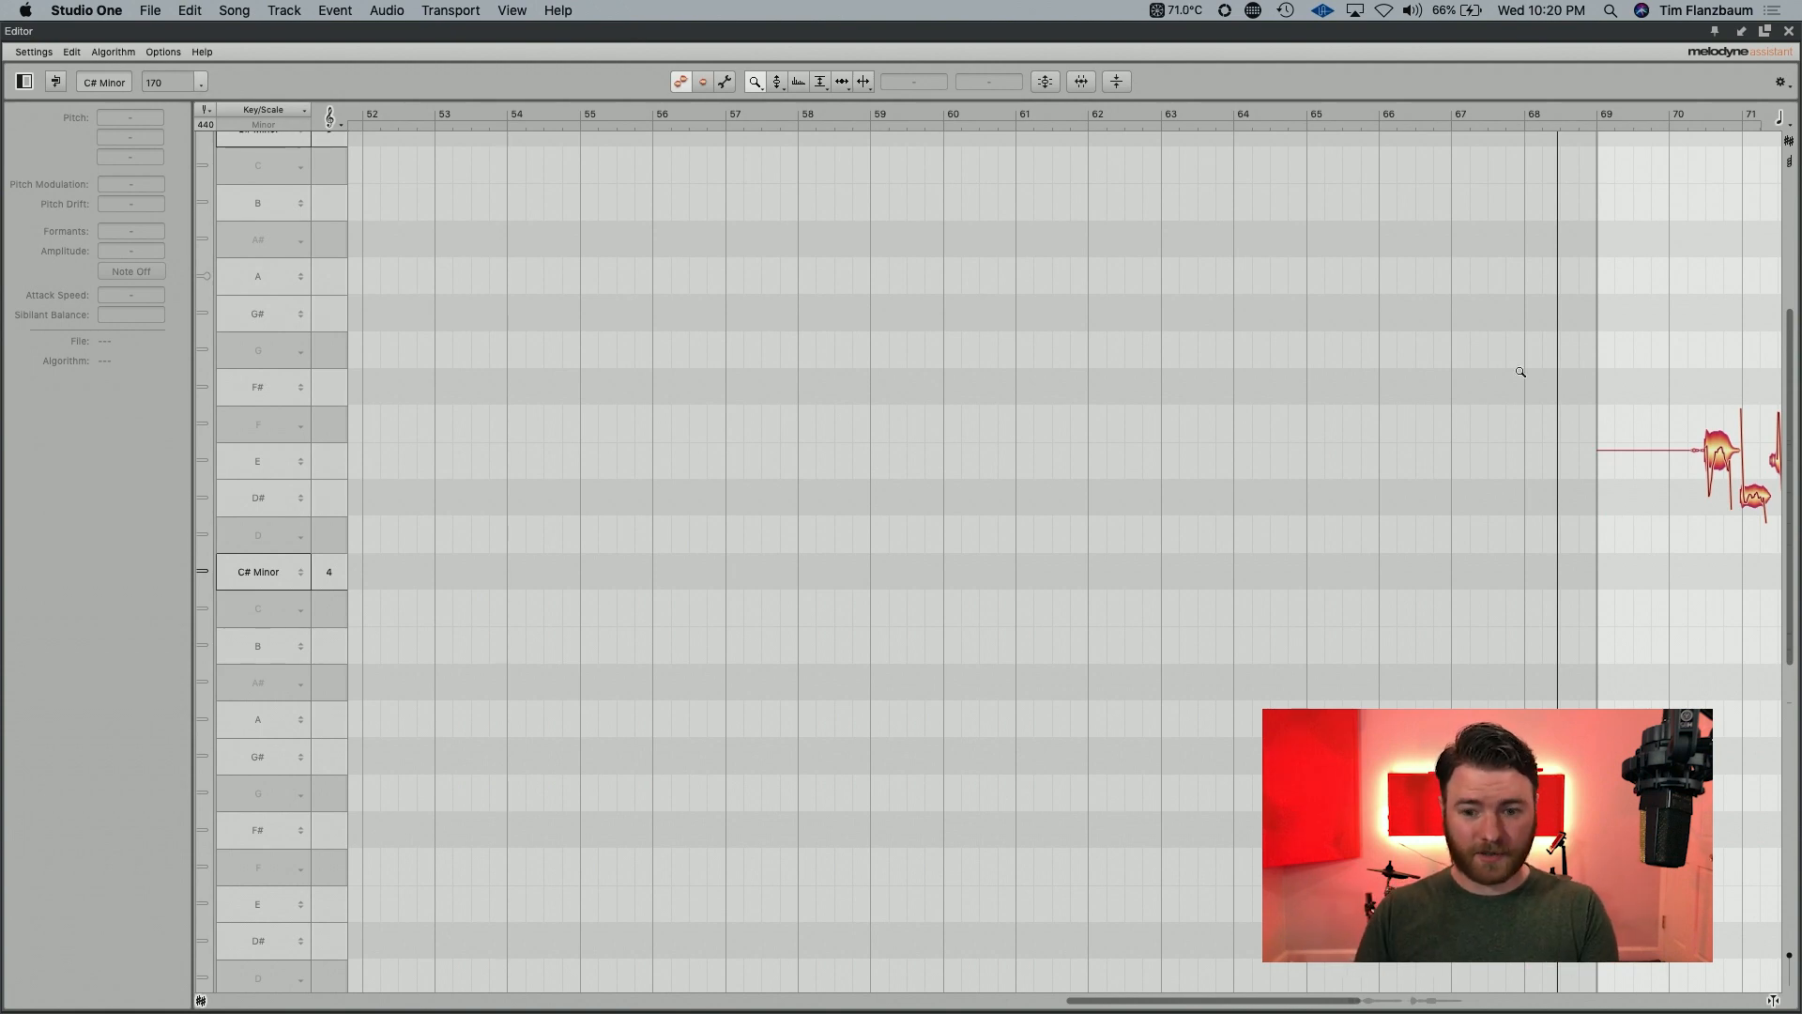
{"action": "mouse_move", "coordinate": [1320, 574]}
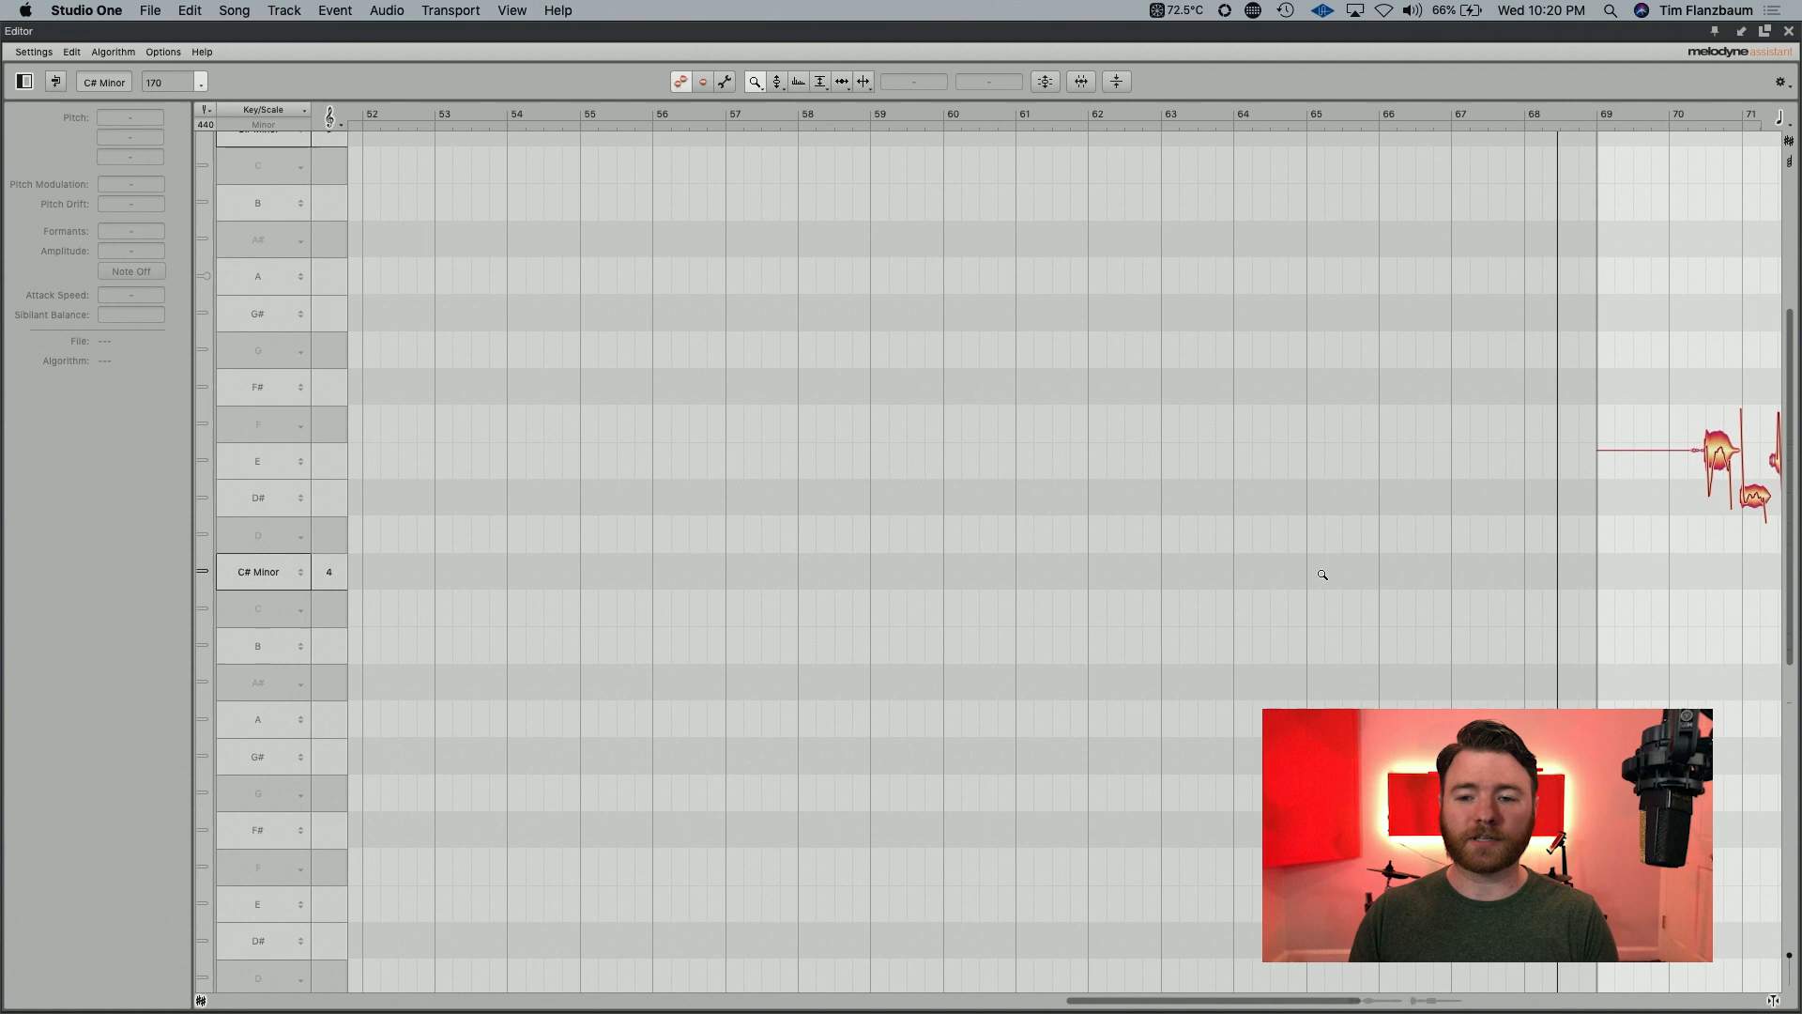
{"action": "mouse_move", "coordinate": [1729, 438]}
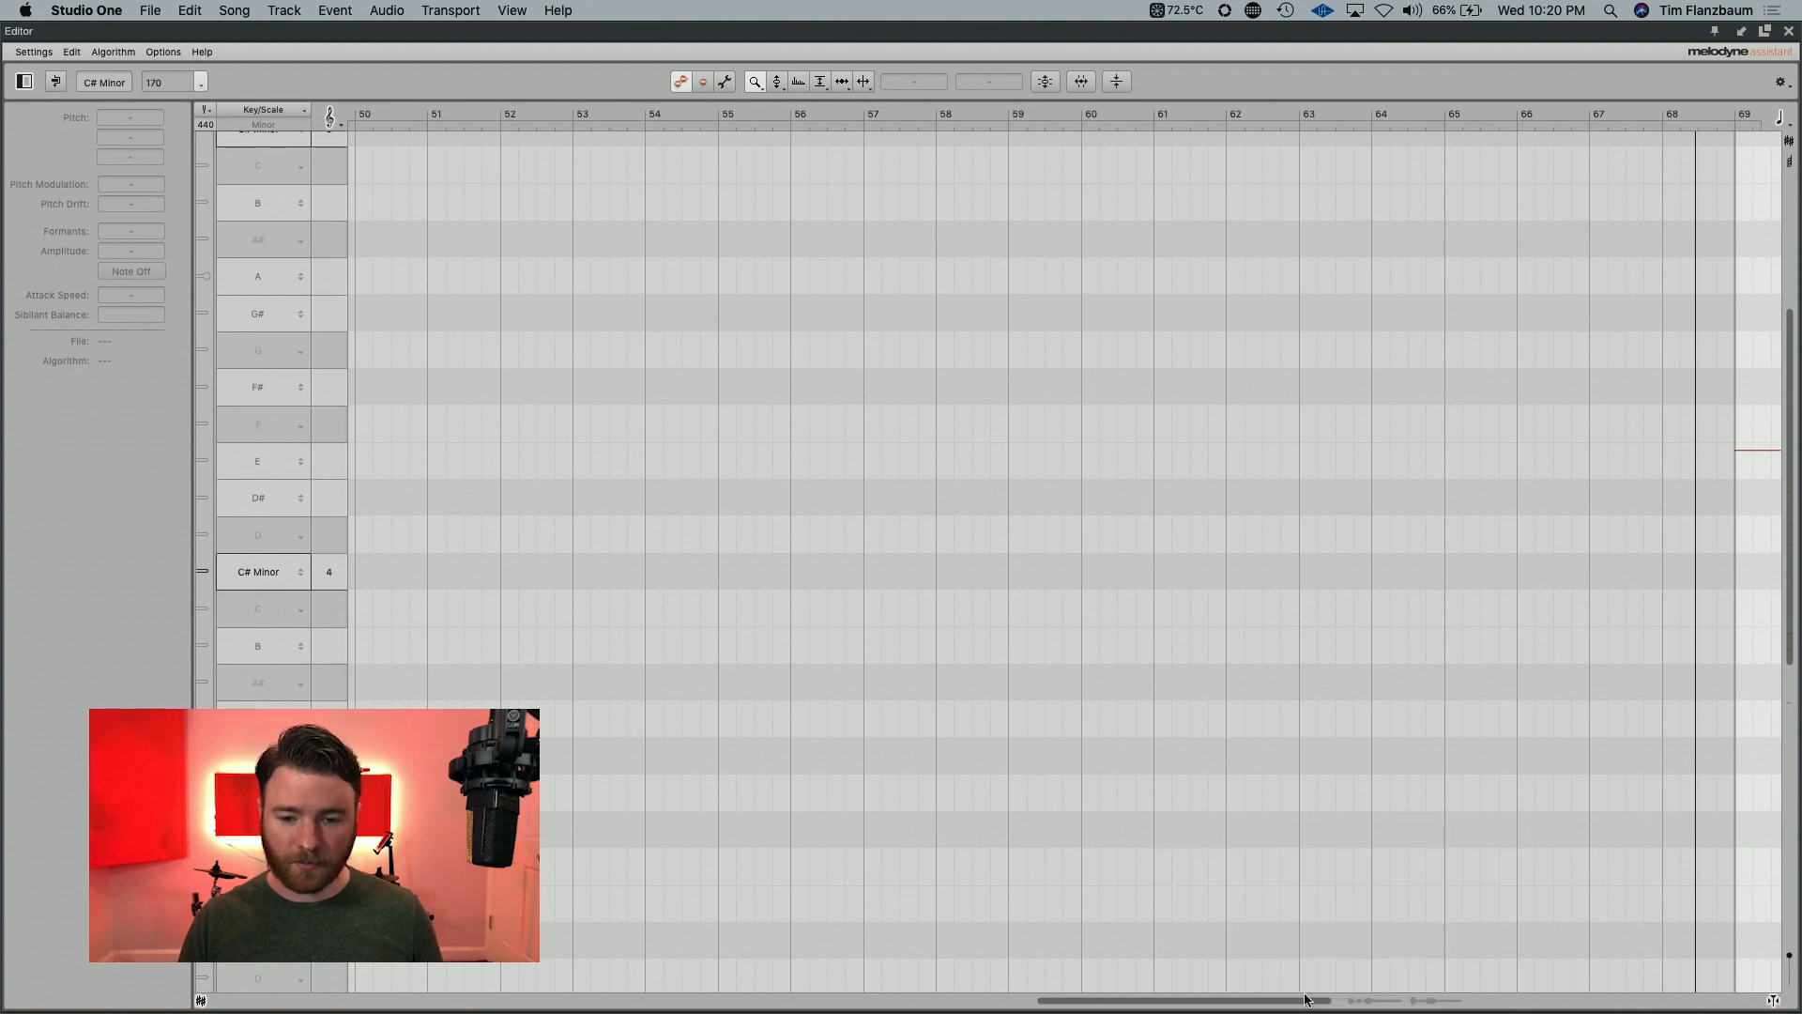
{"action": "scroll", "scroll_direction": "right", "scroll_amount": 3}
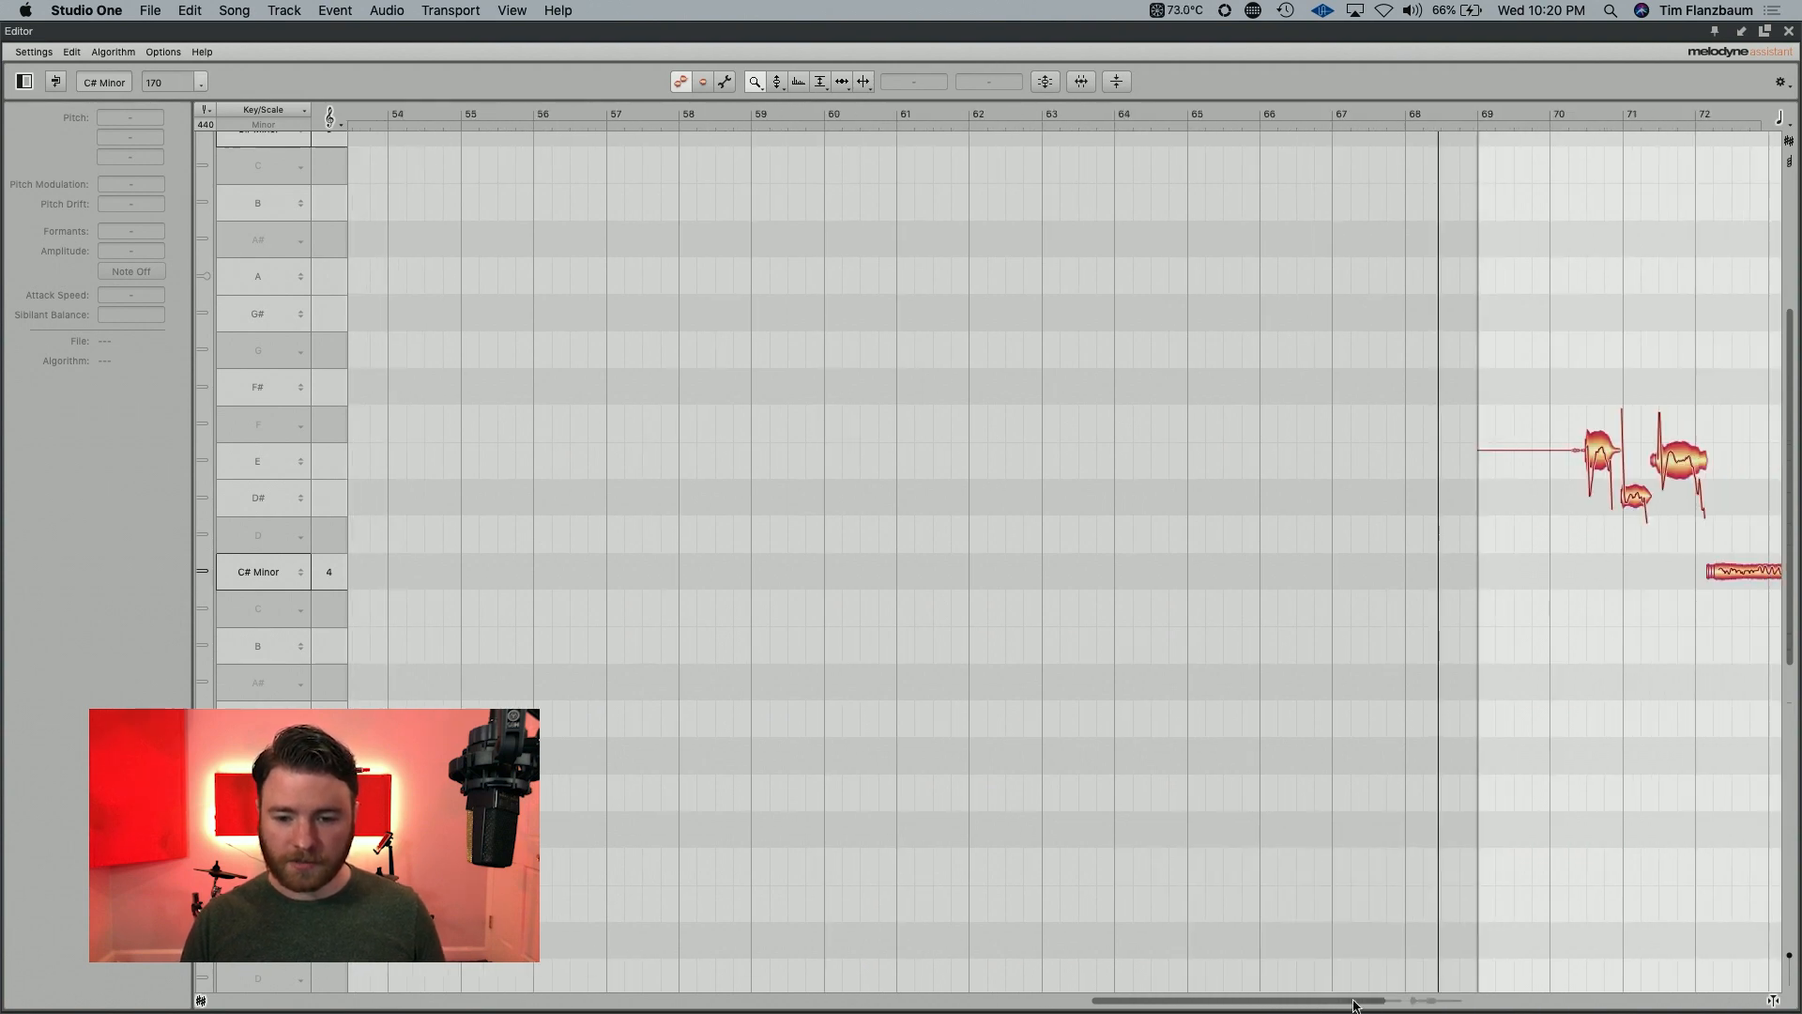
{"action": "scroll", "scroll_direction": "right", "scroll_amount": 3}
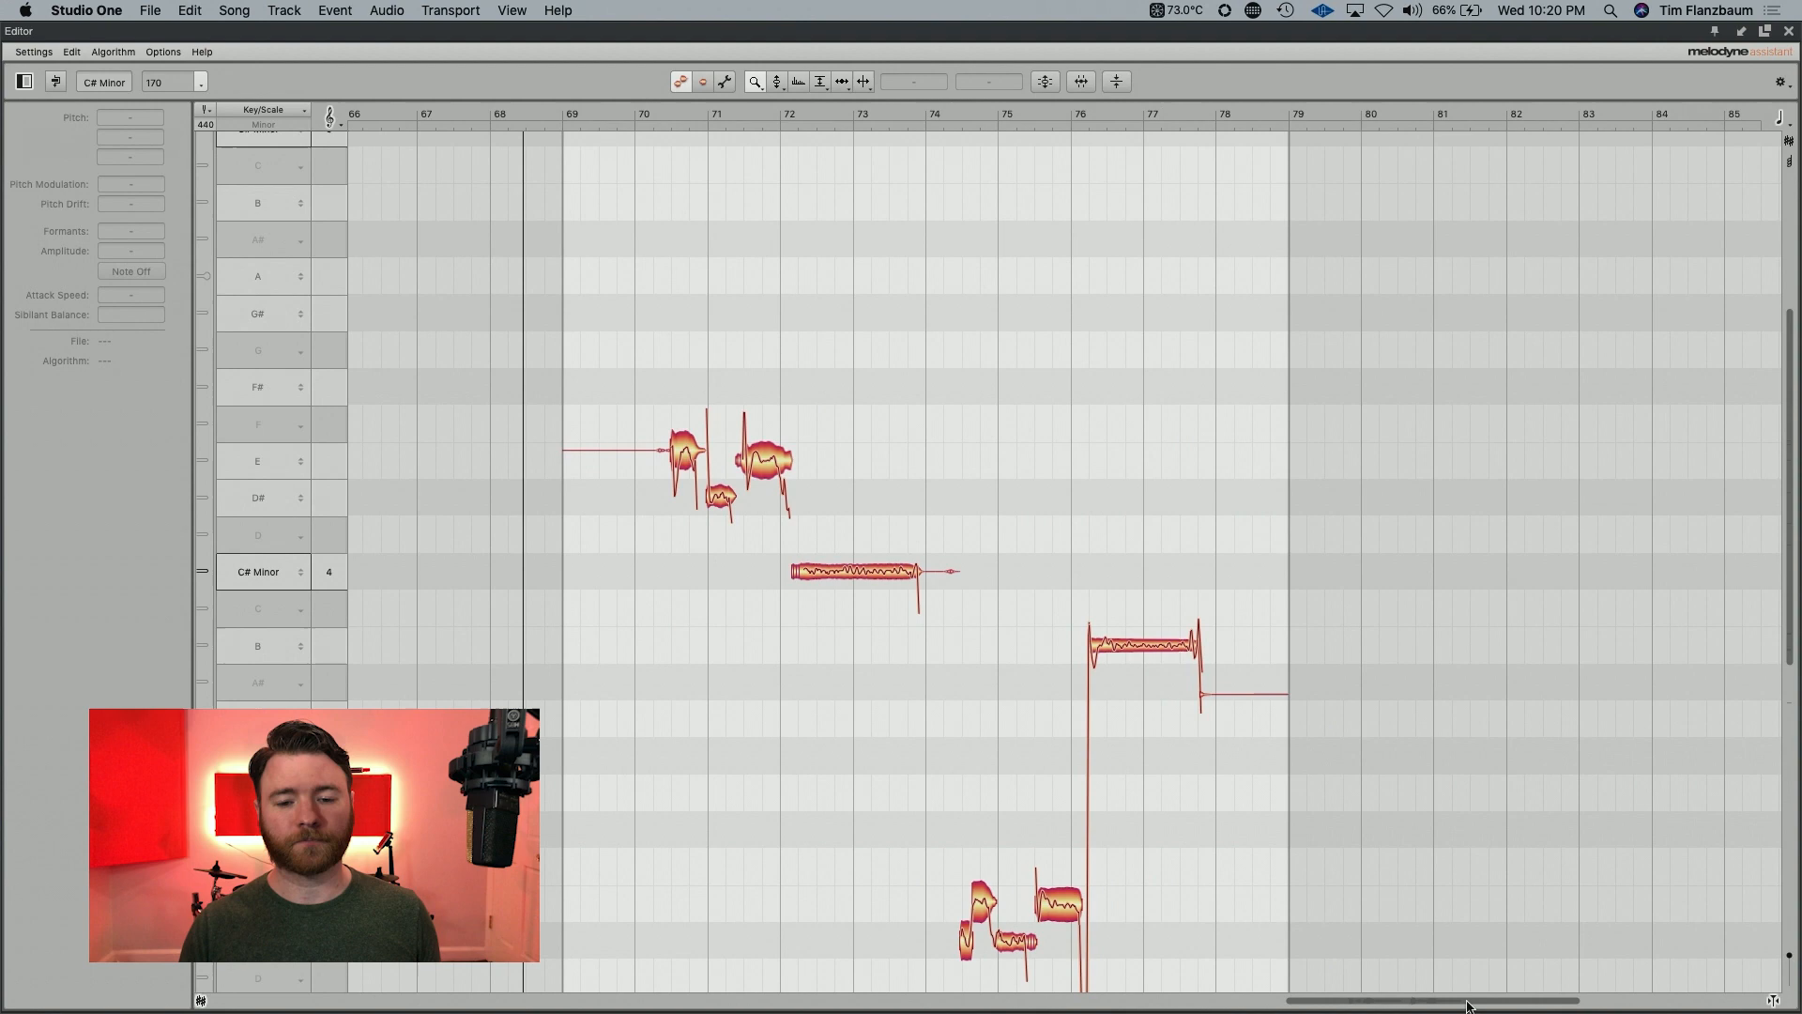
{"action": "scroll", "scroll_direction": "down", "scroll_amount": 3}
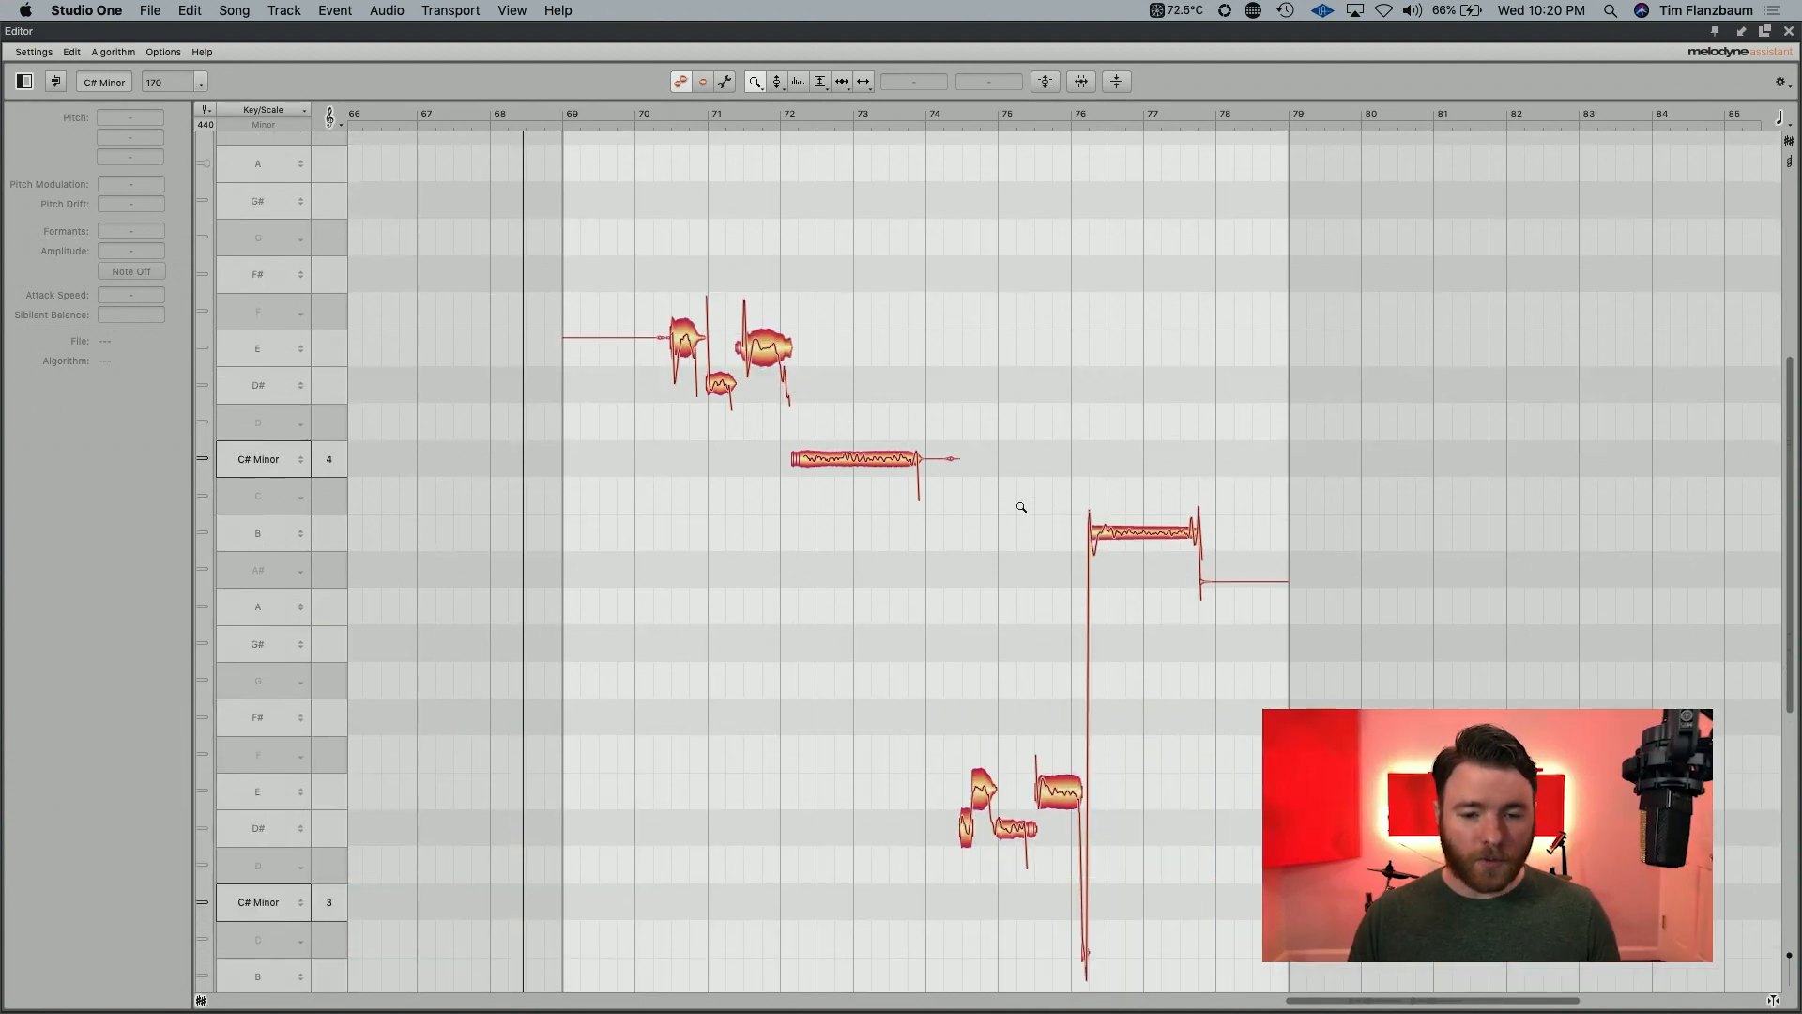
{"action": "mouse_move", "coordinate": [908, 389]}
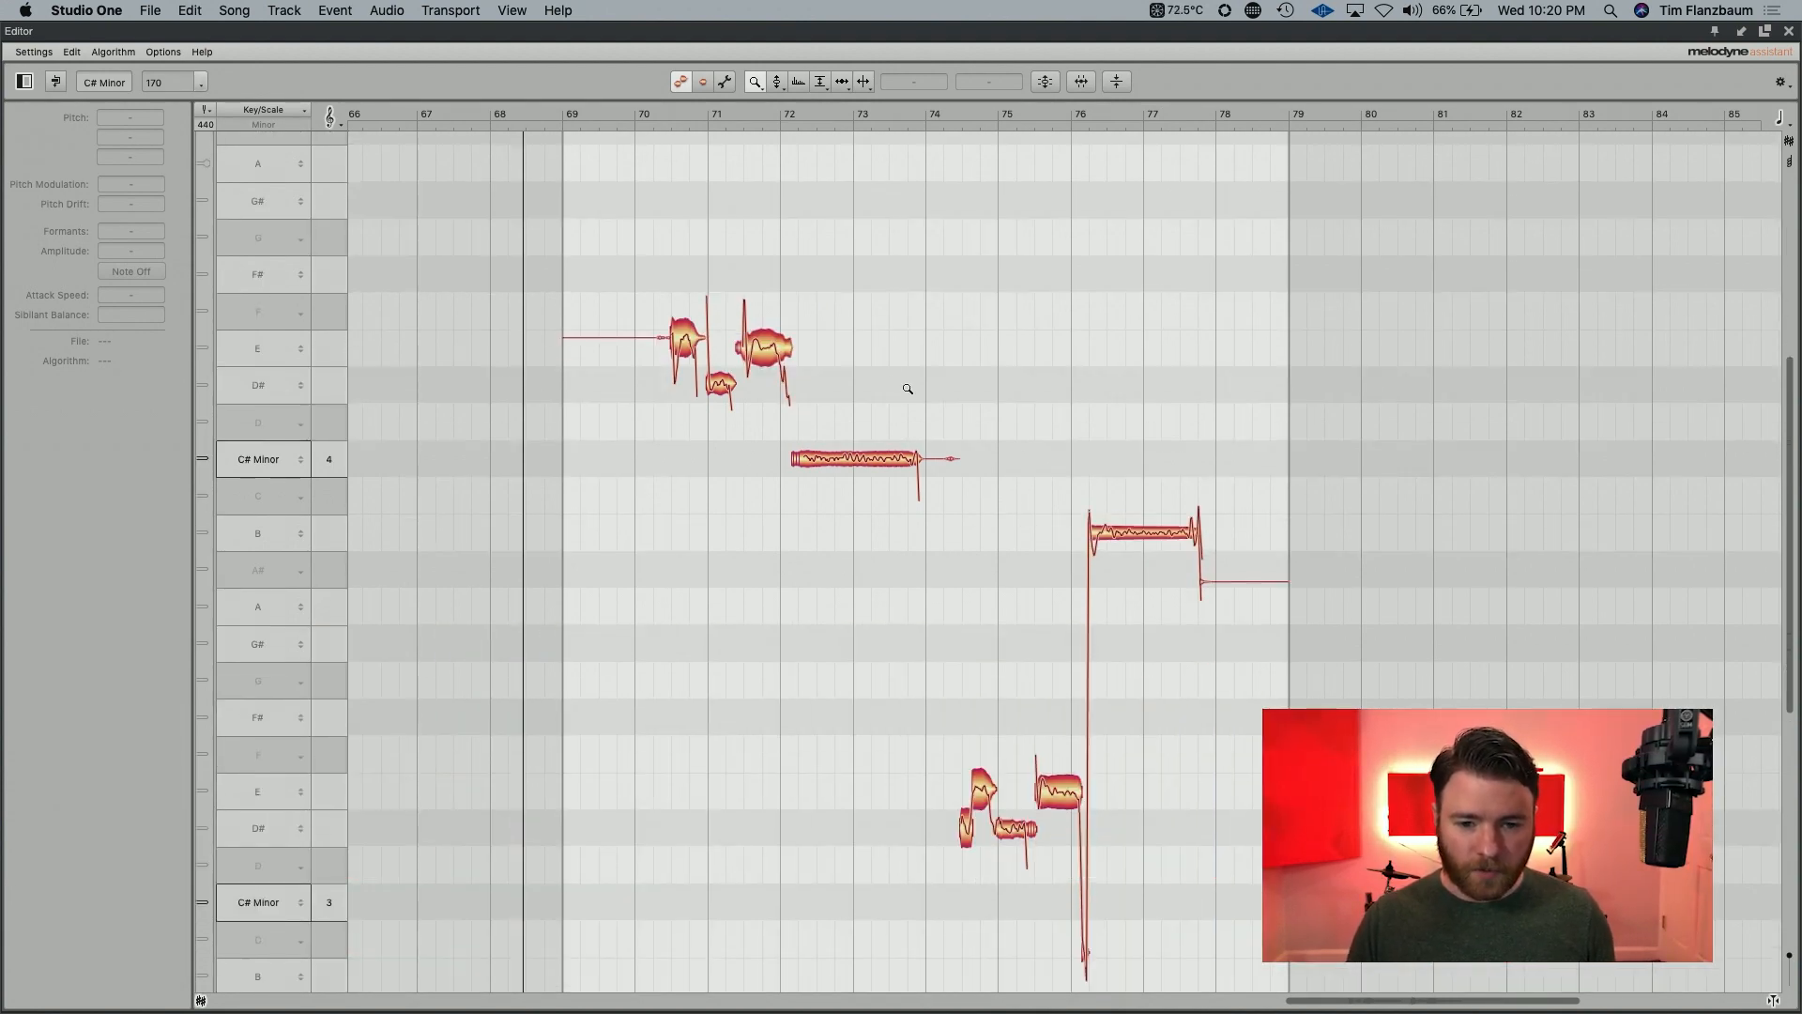
{"action": "scroll", "scroll_direction": "right", "scroll_amount": 3}
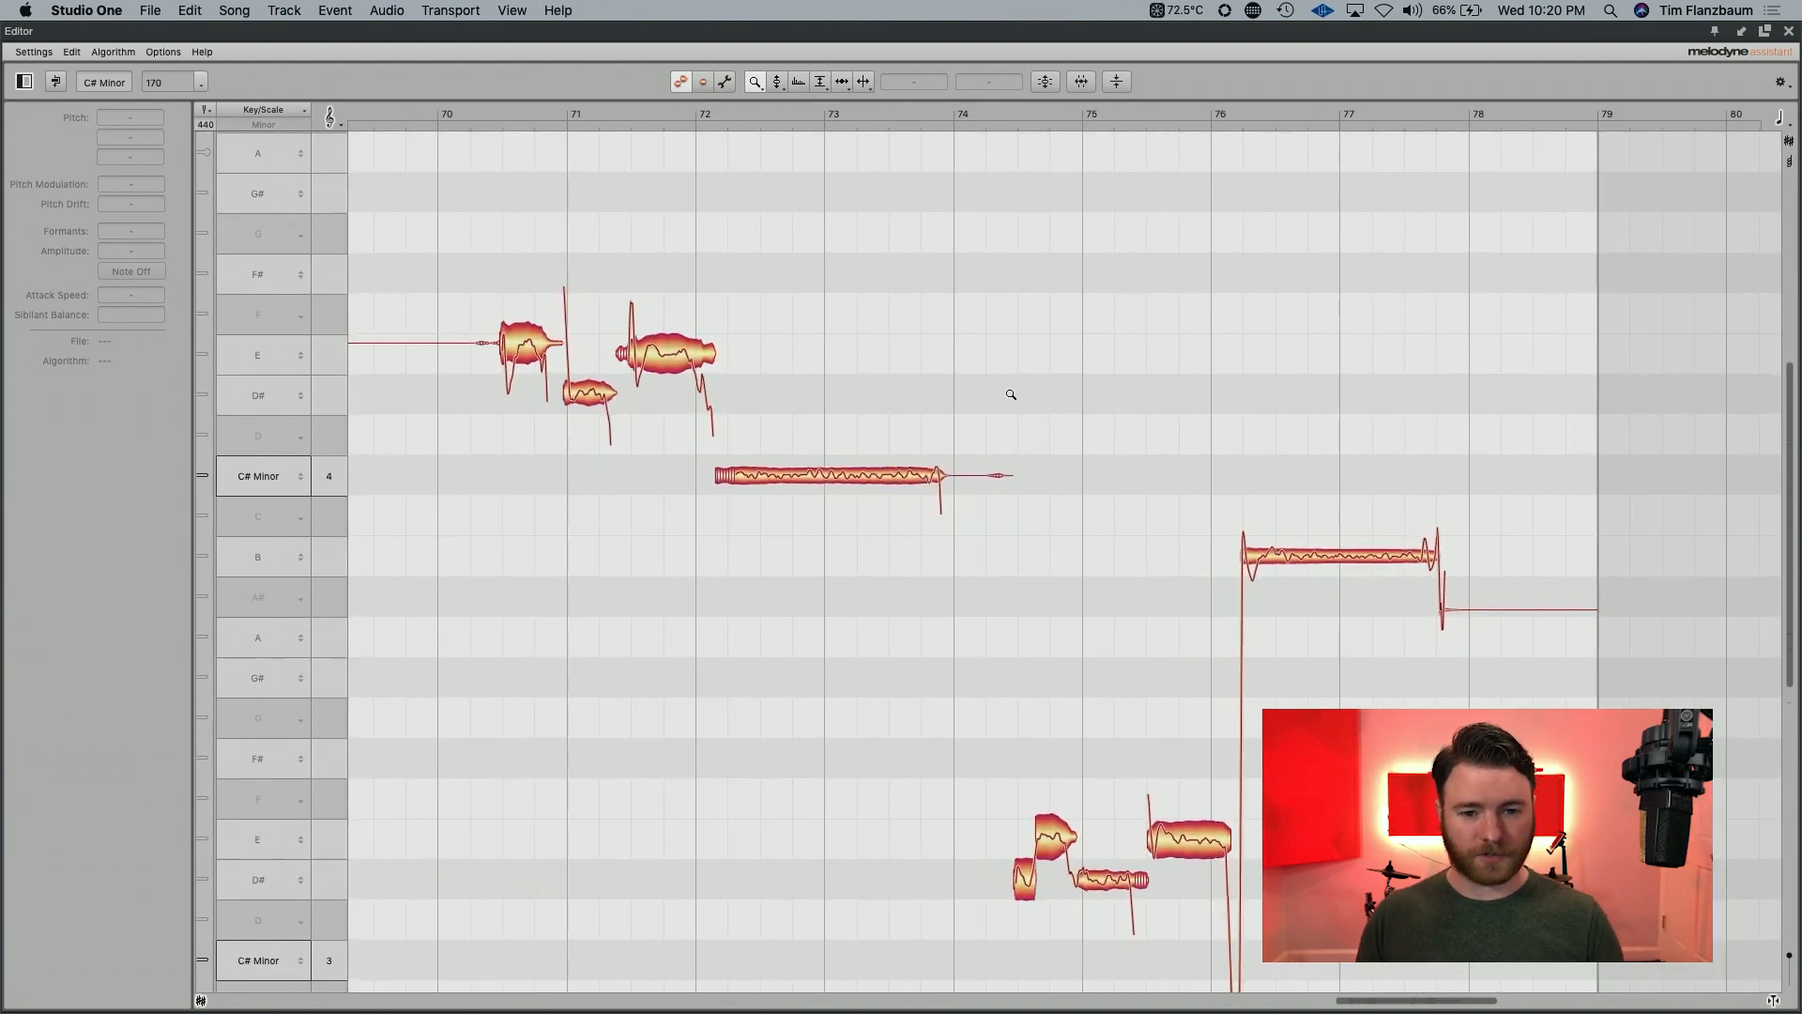
{"action": "mouse_move", "coordinate": [825, 229]}
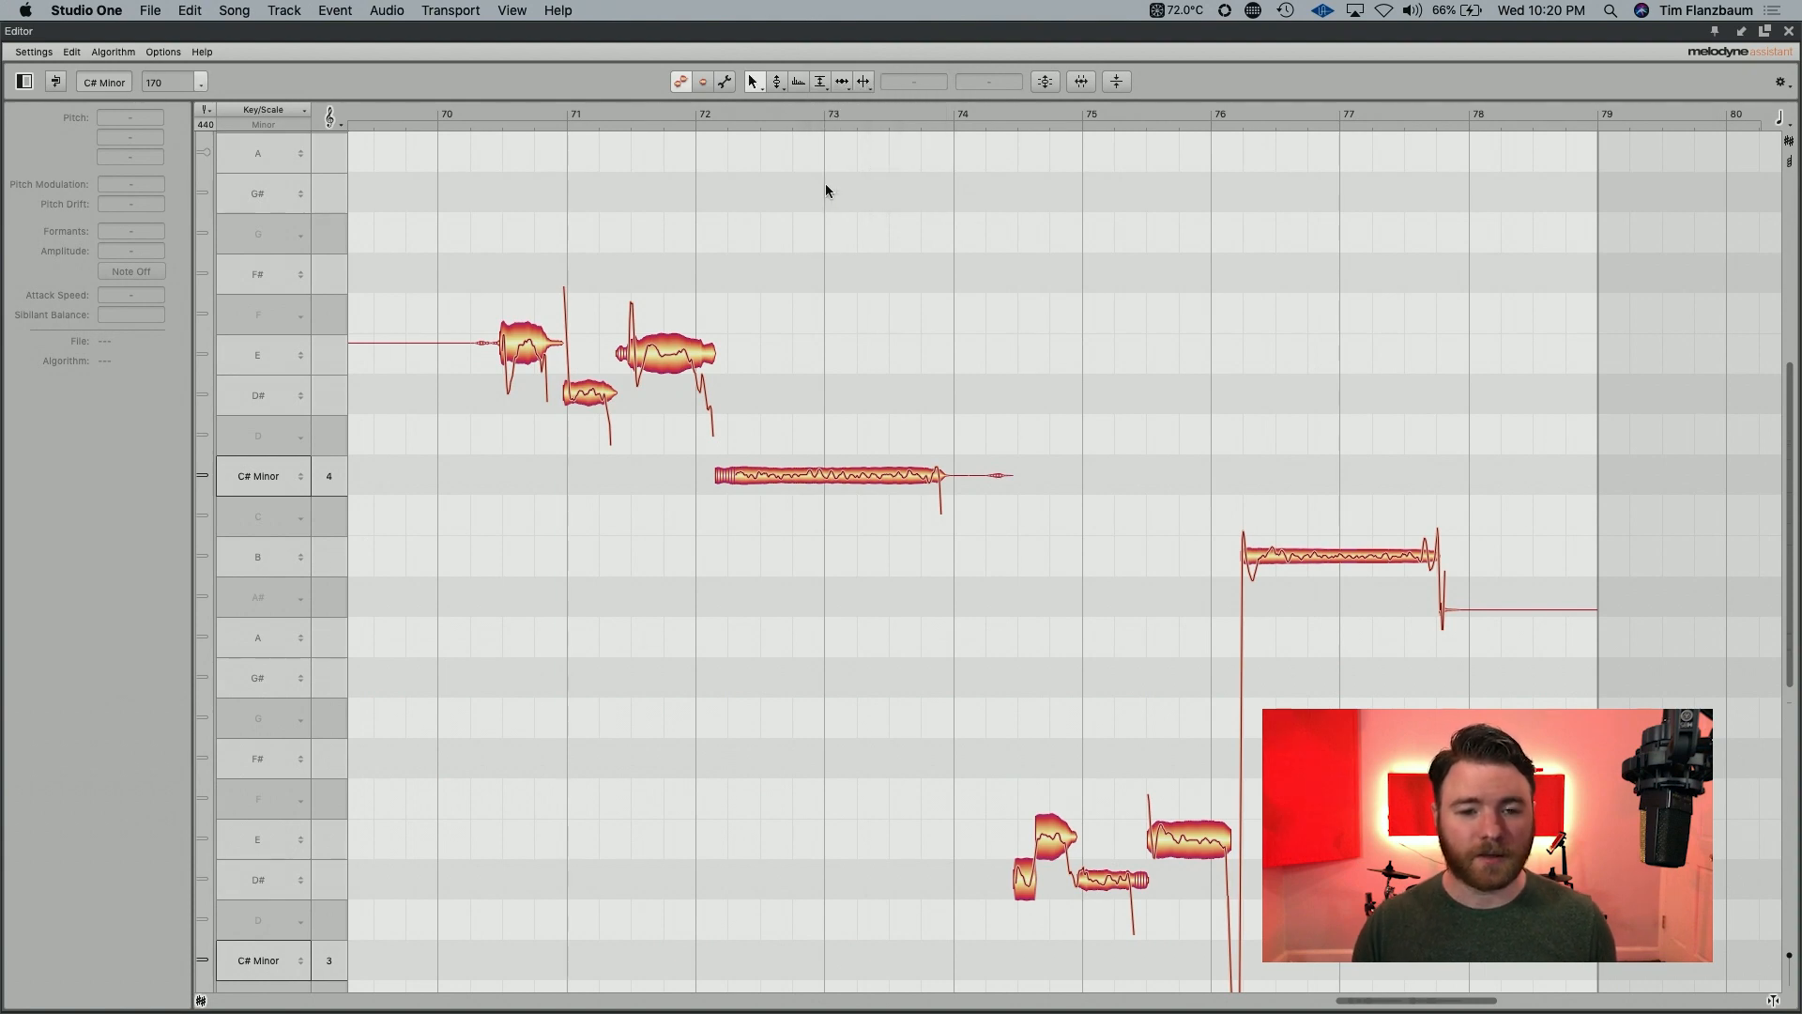
{"action": "mouse_move", "coordinate": [746, 312]}
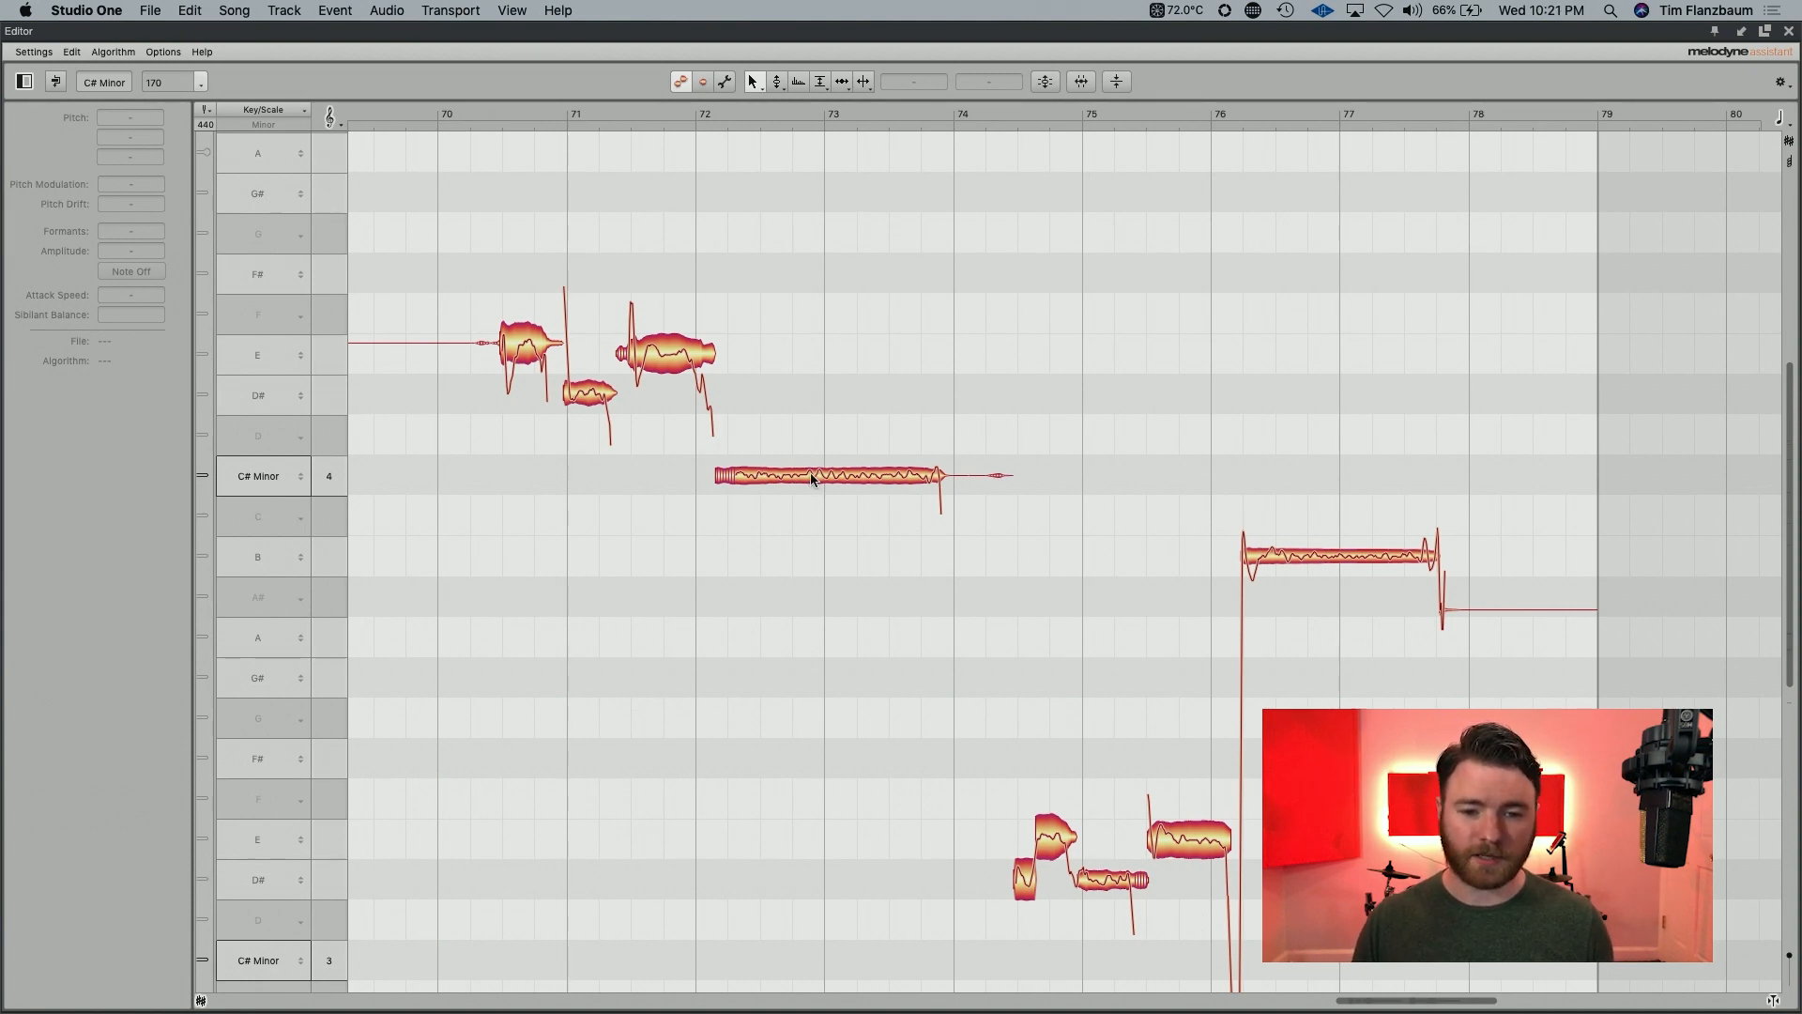
{"action": "left_click", "coordinate": [825, 475]}
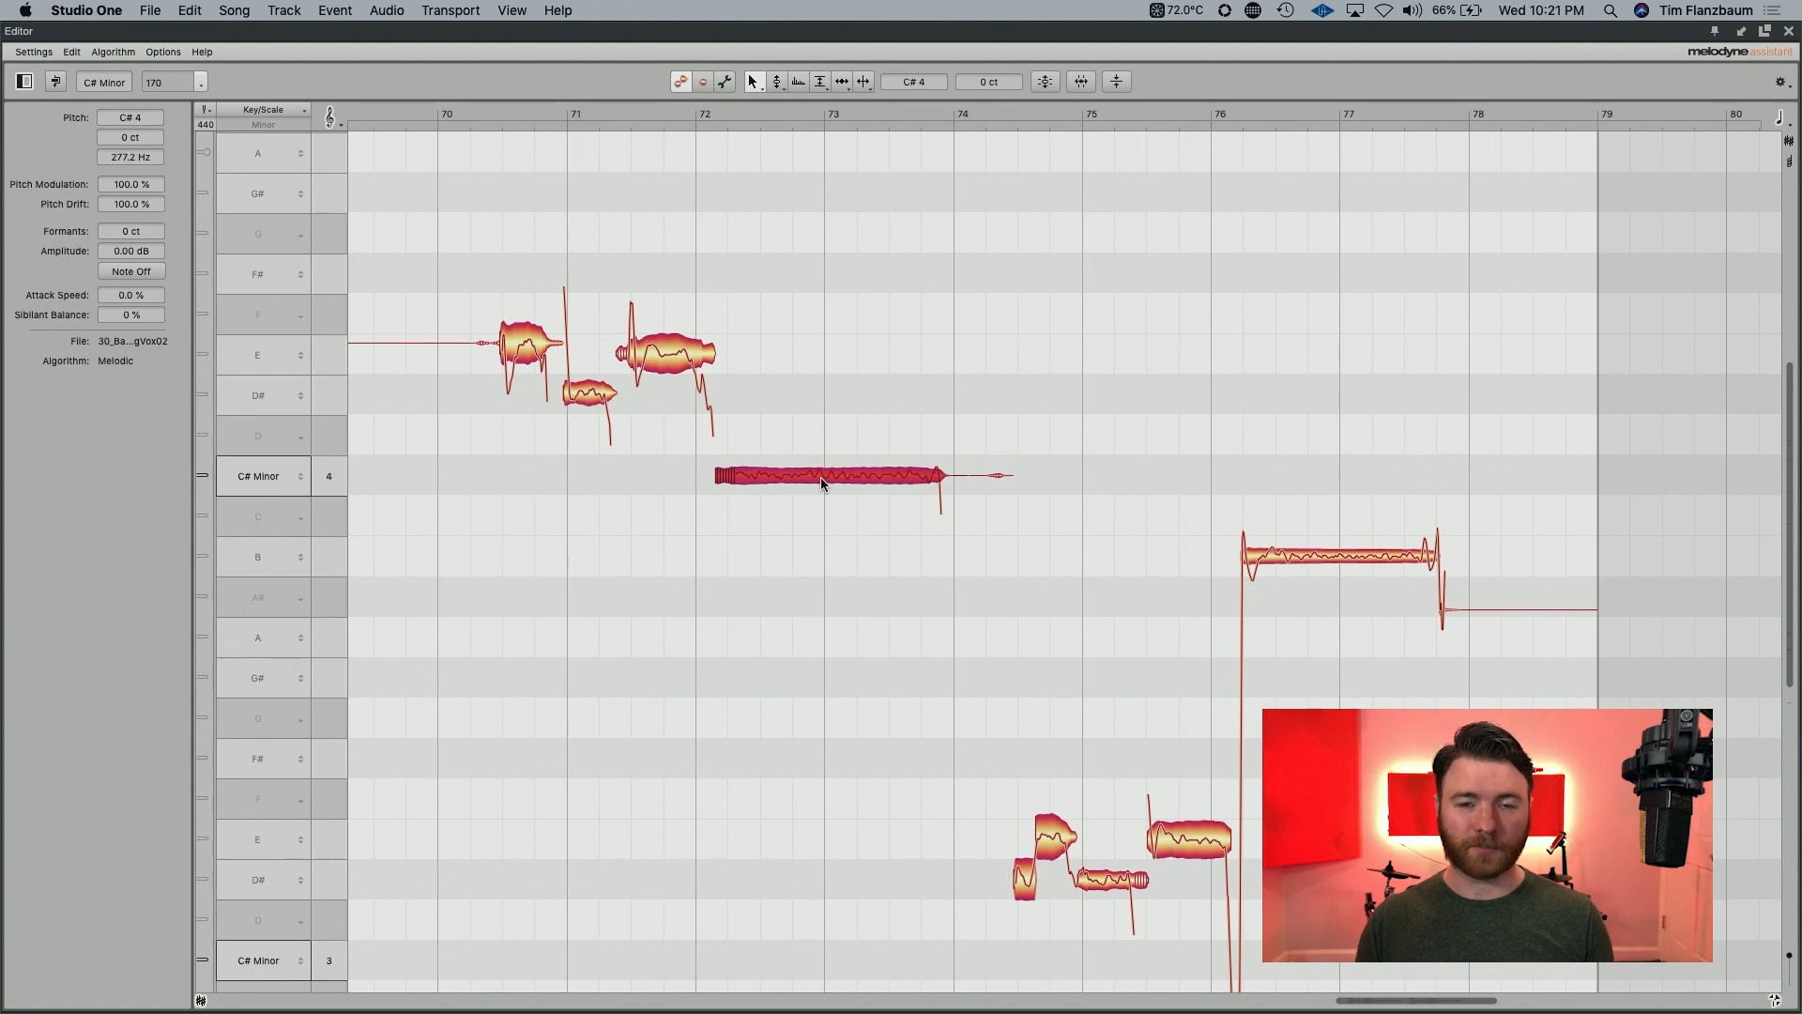
{"action": "mouse_move", "coordinate": [863, 484]}
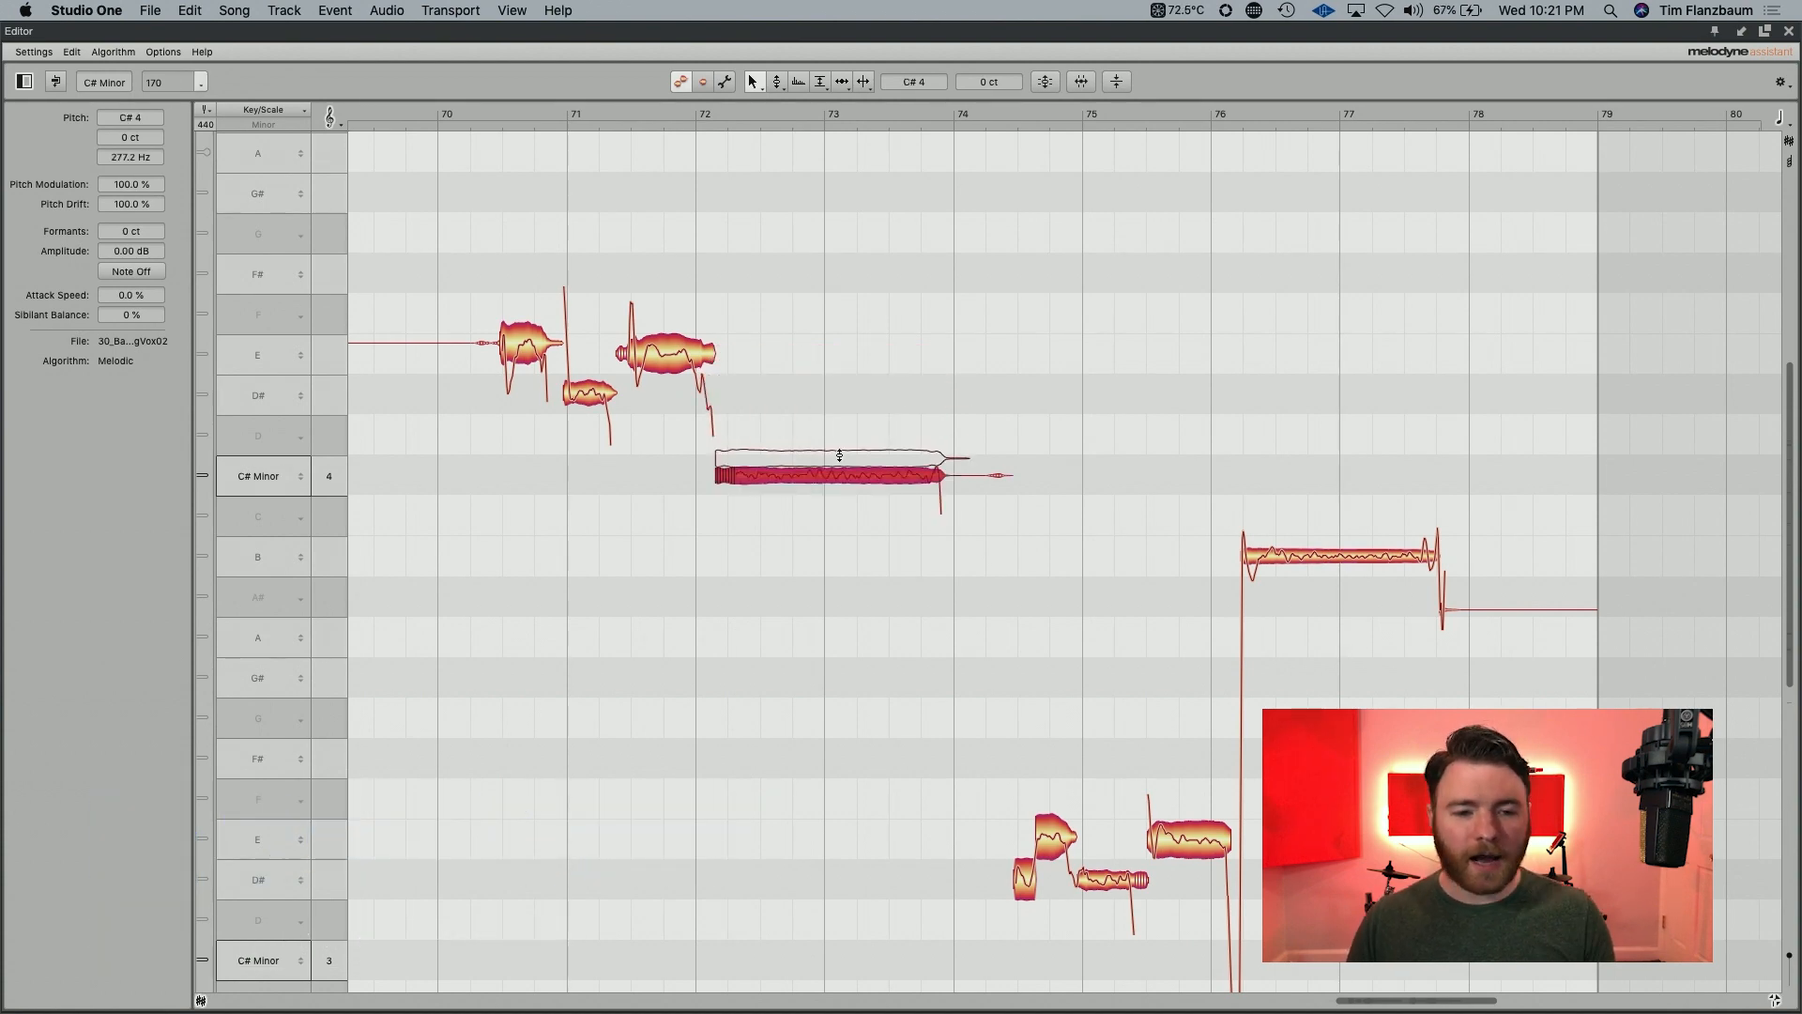
{"action": "left_click", "coordinate": [358, 432]}
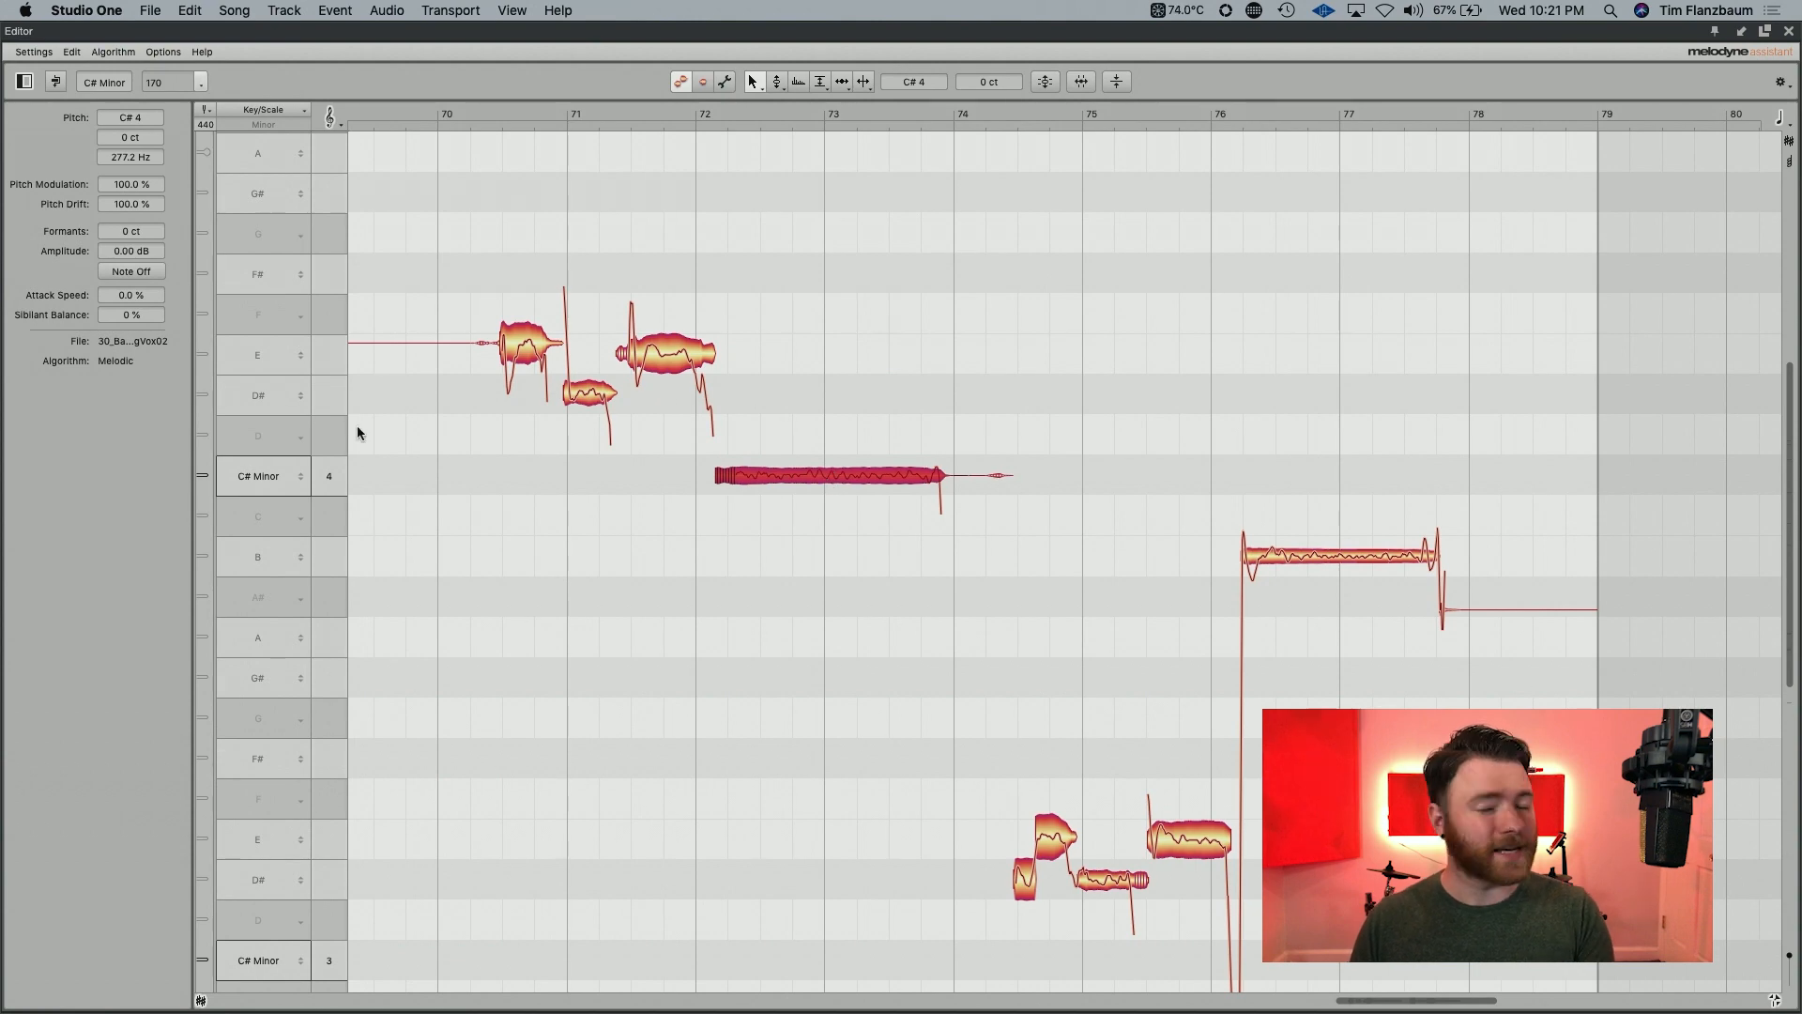
{"action": "mouse_move", "coordinate": [707, 492]}
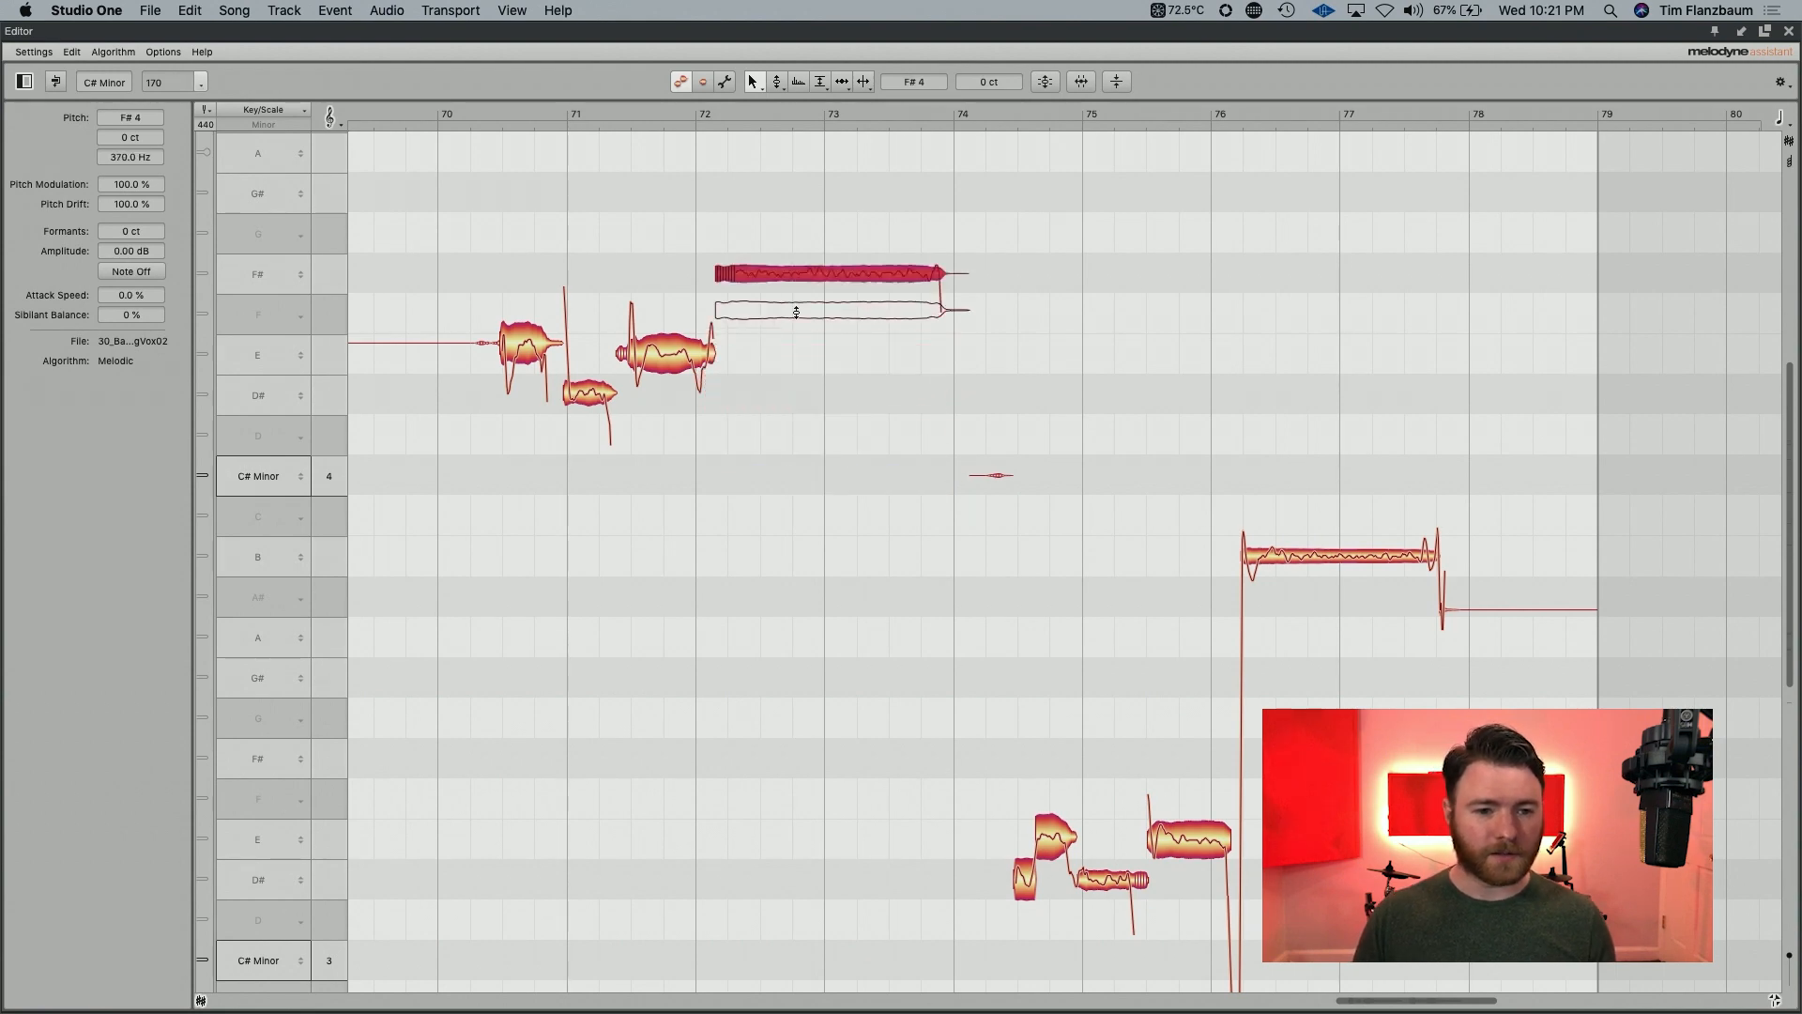
{"action": "left_click", "coordinate": [839, 312]}
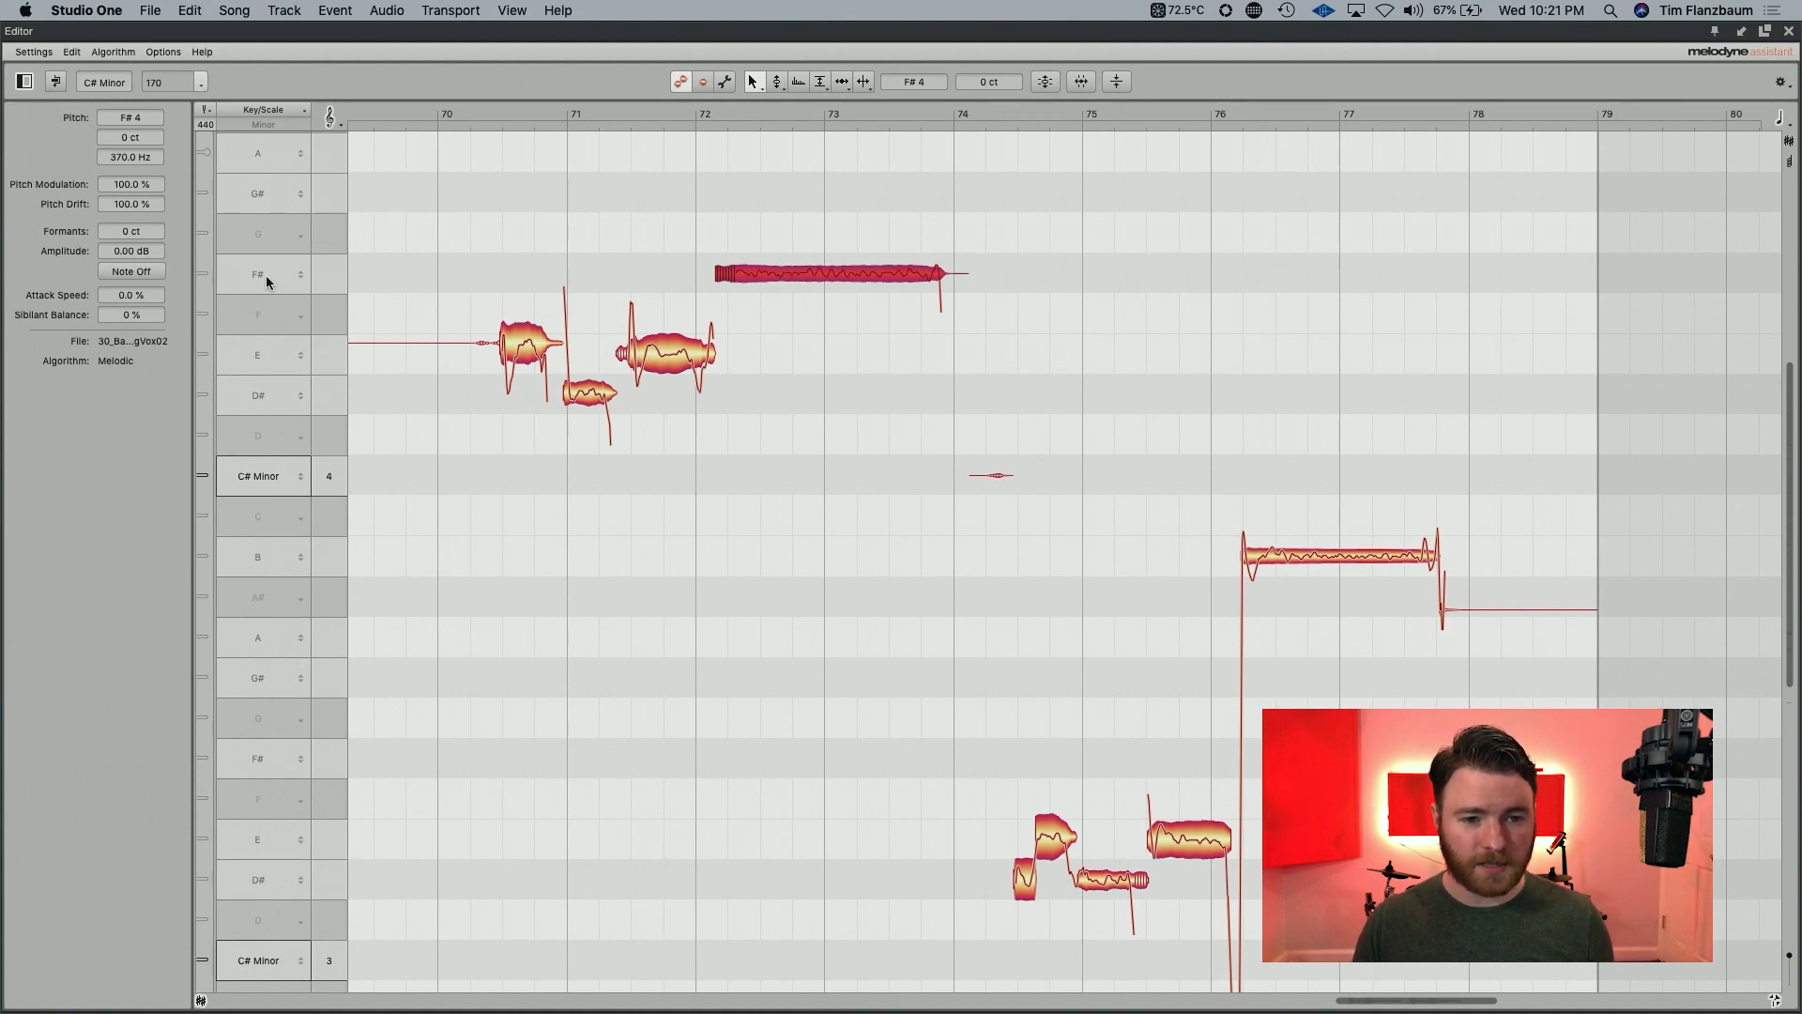
{"action": "mouse_move", "coordinate": [302, 392]}
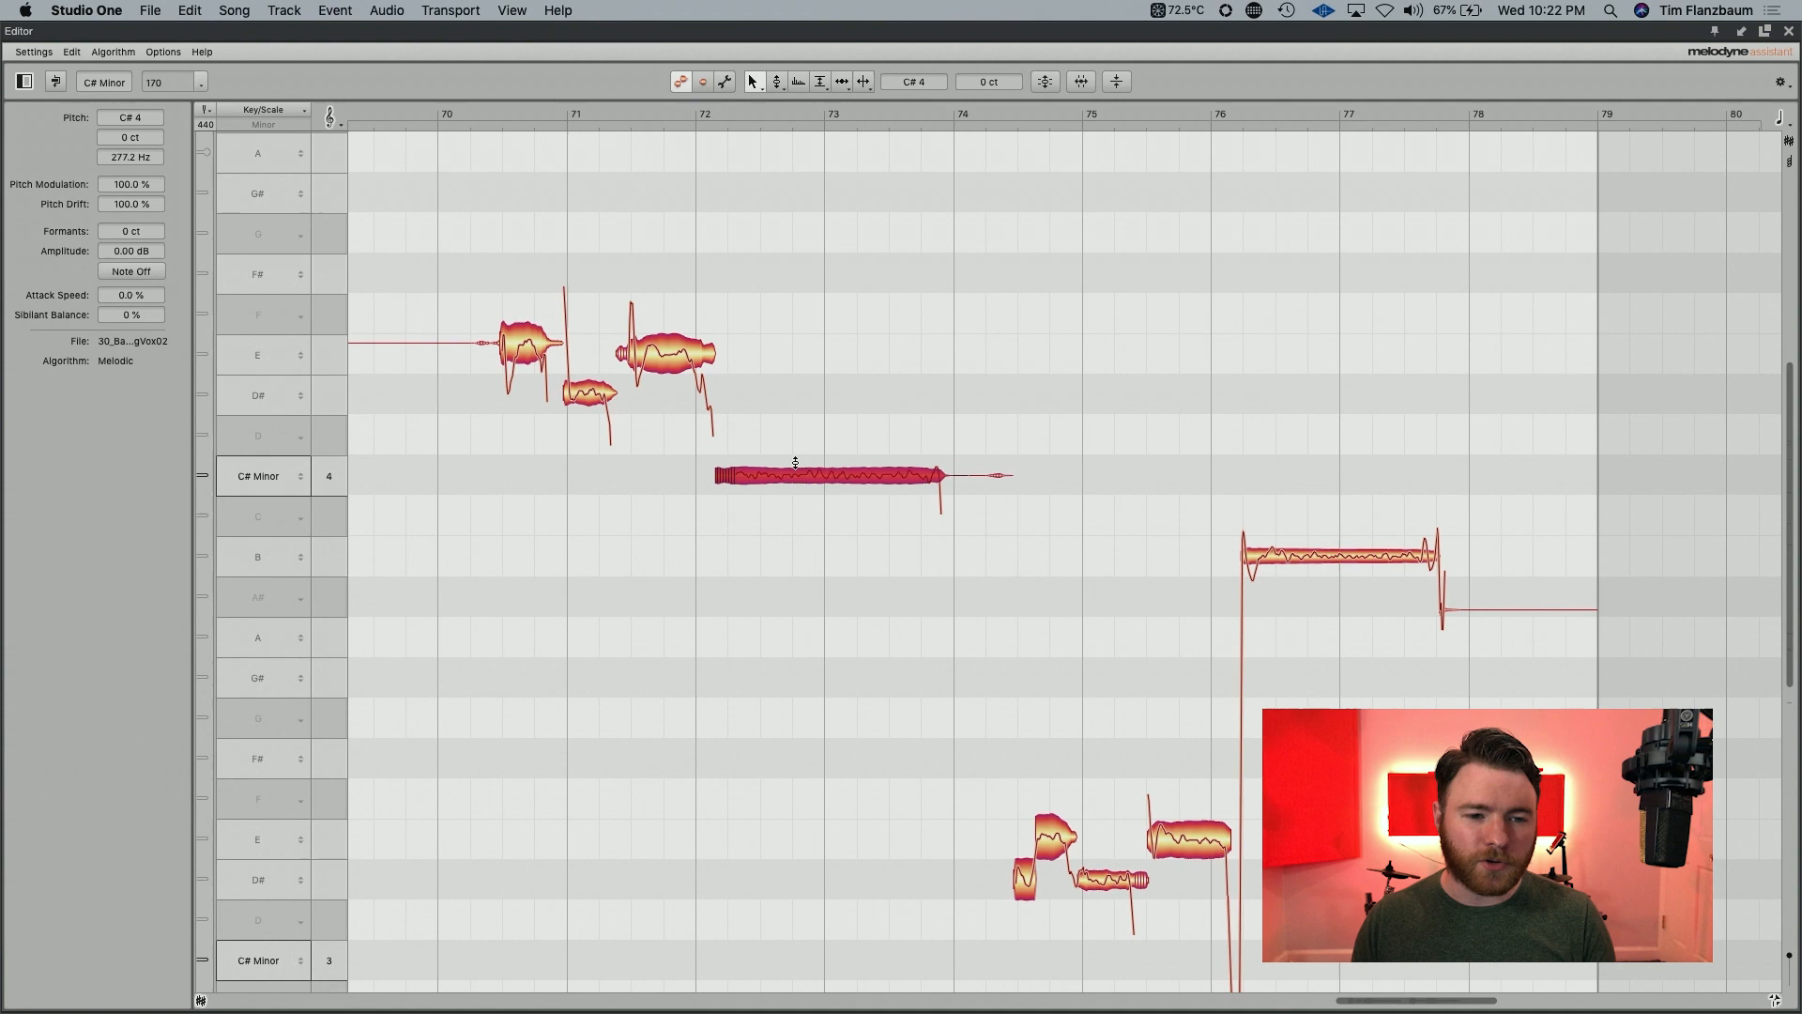
{"action": "mouse_move", "coordinate": [278, 365]}
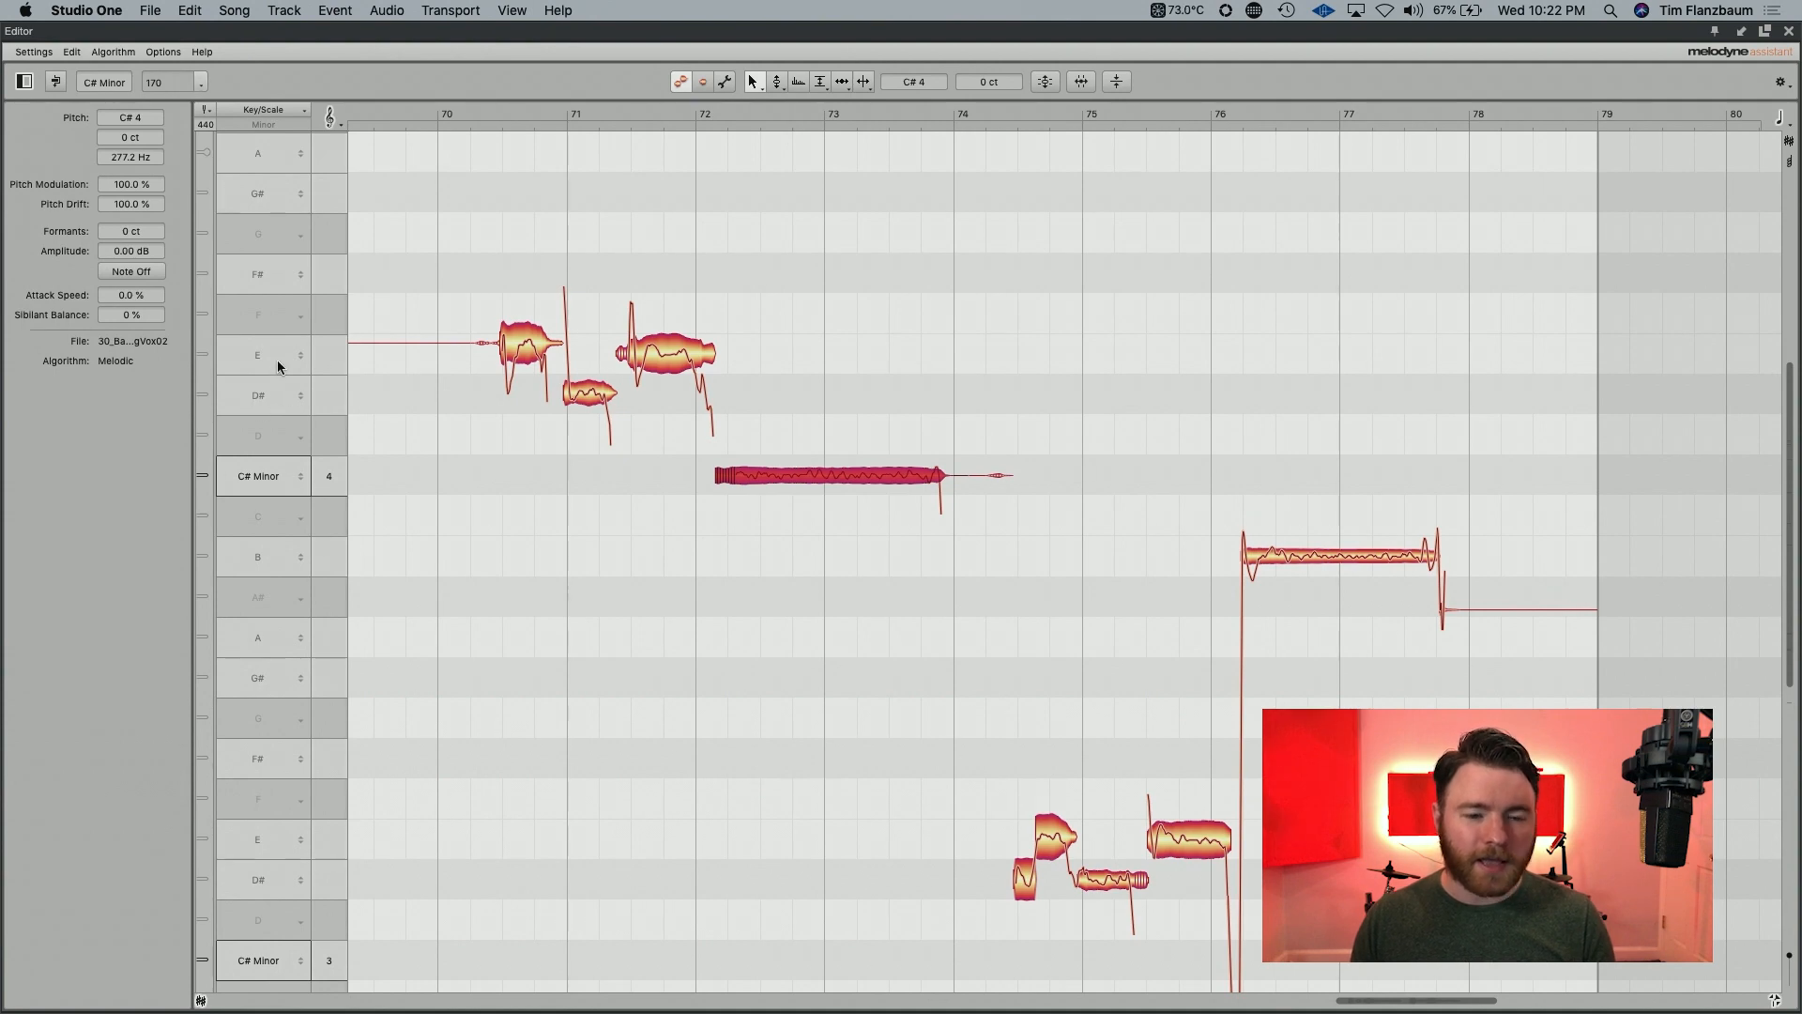
{"action": "left_click", "coordinate": [261, 354]}
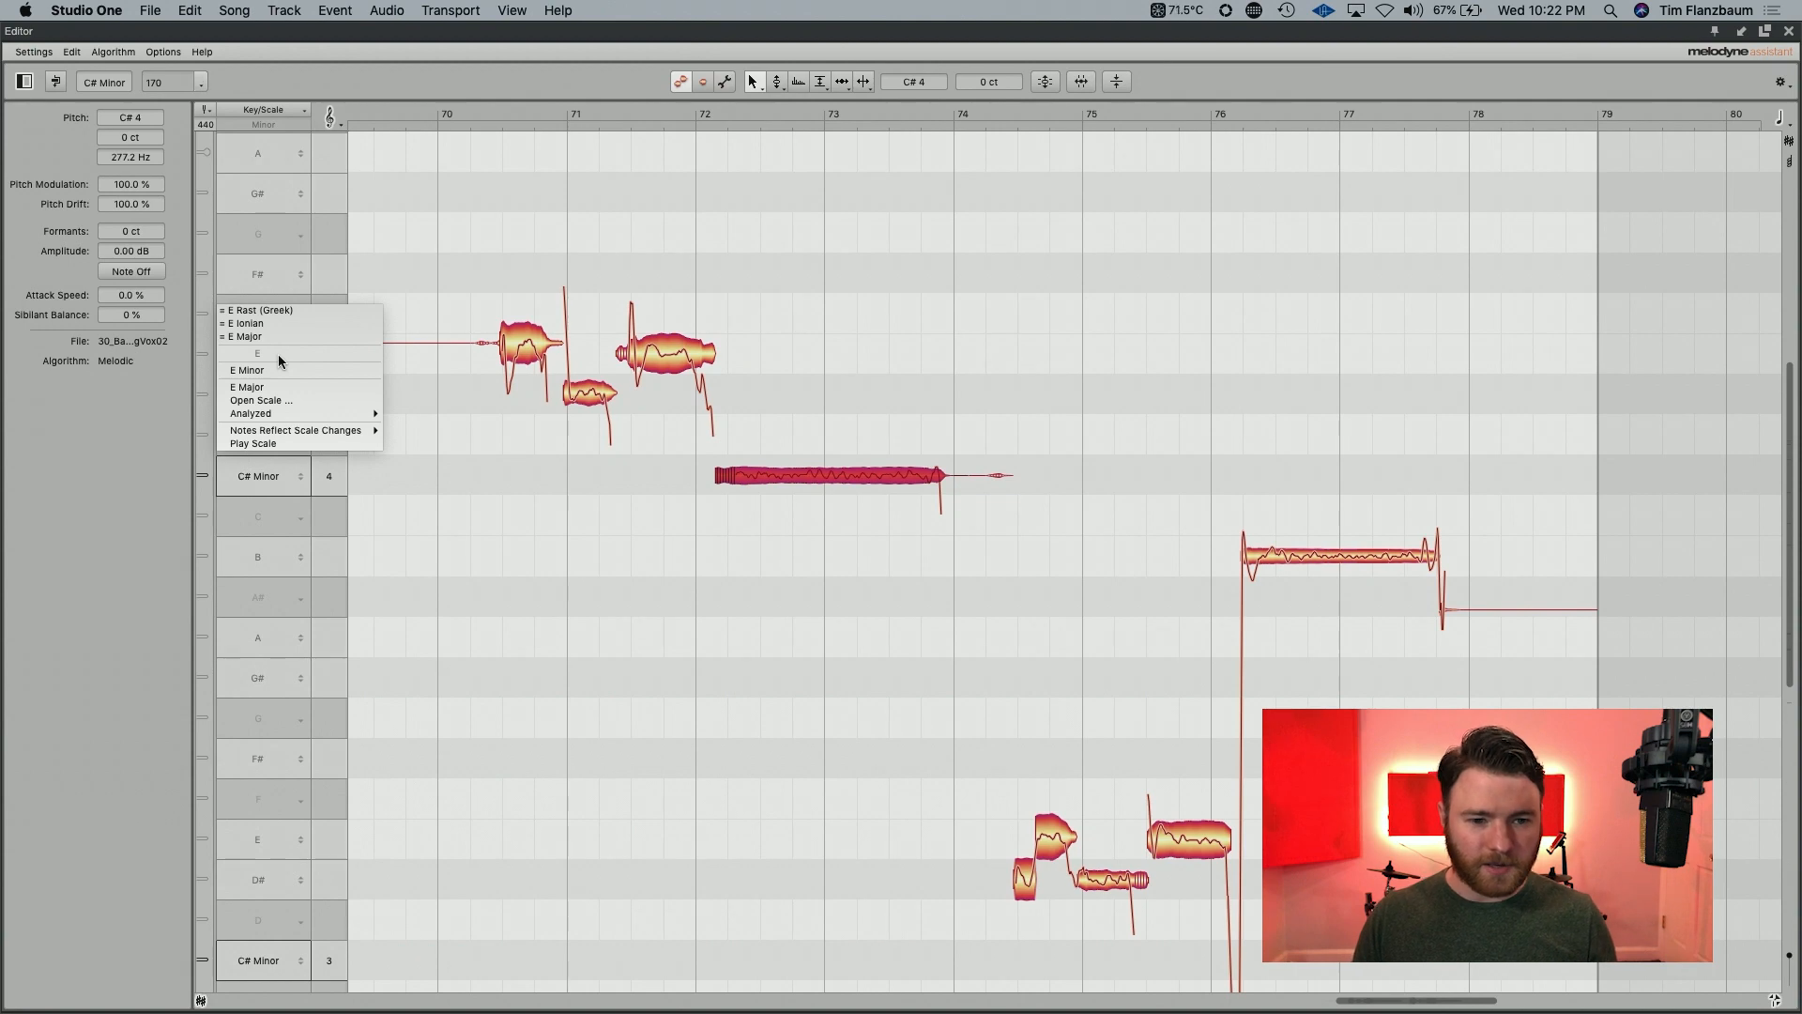
{"action": "mouse_move", "coordinate": [246, 370]}
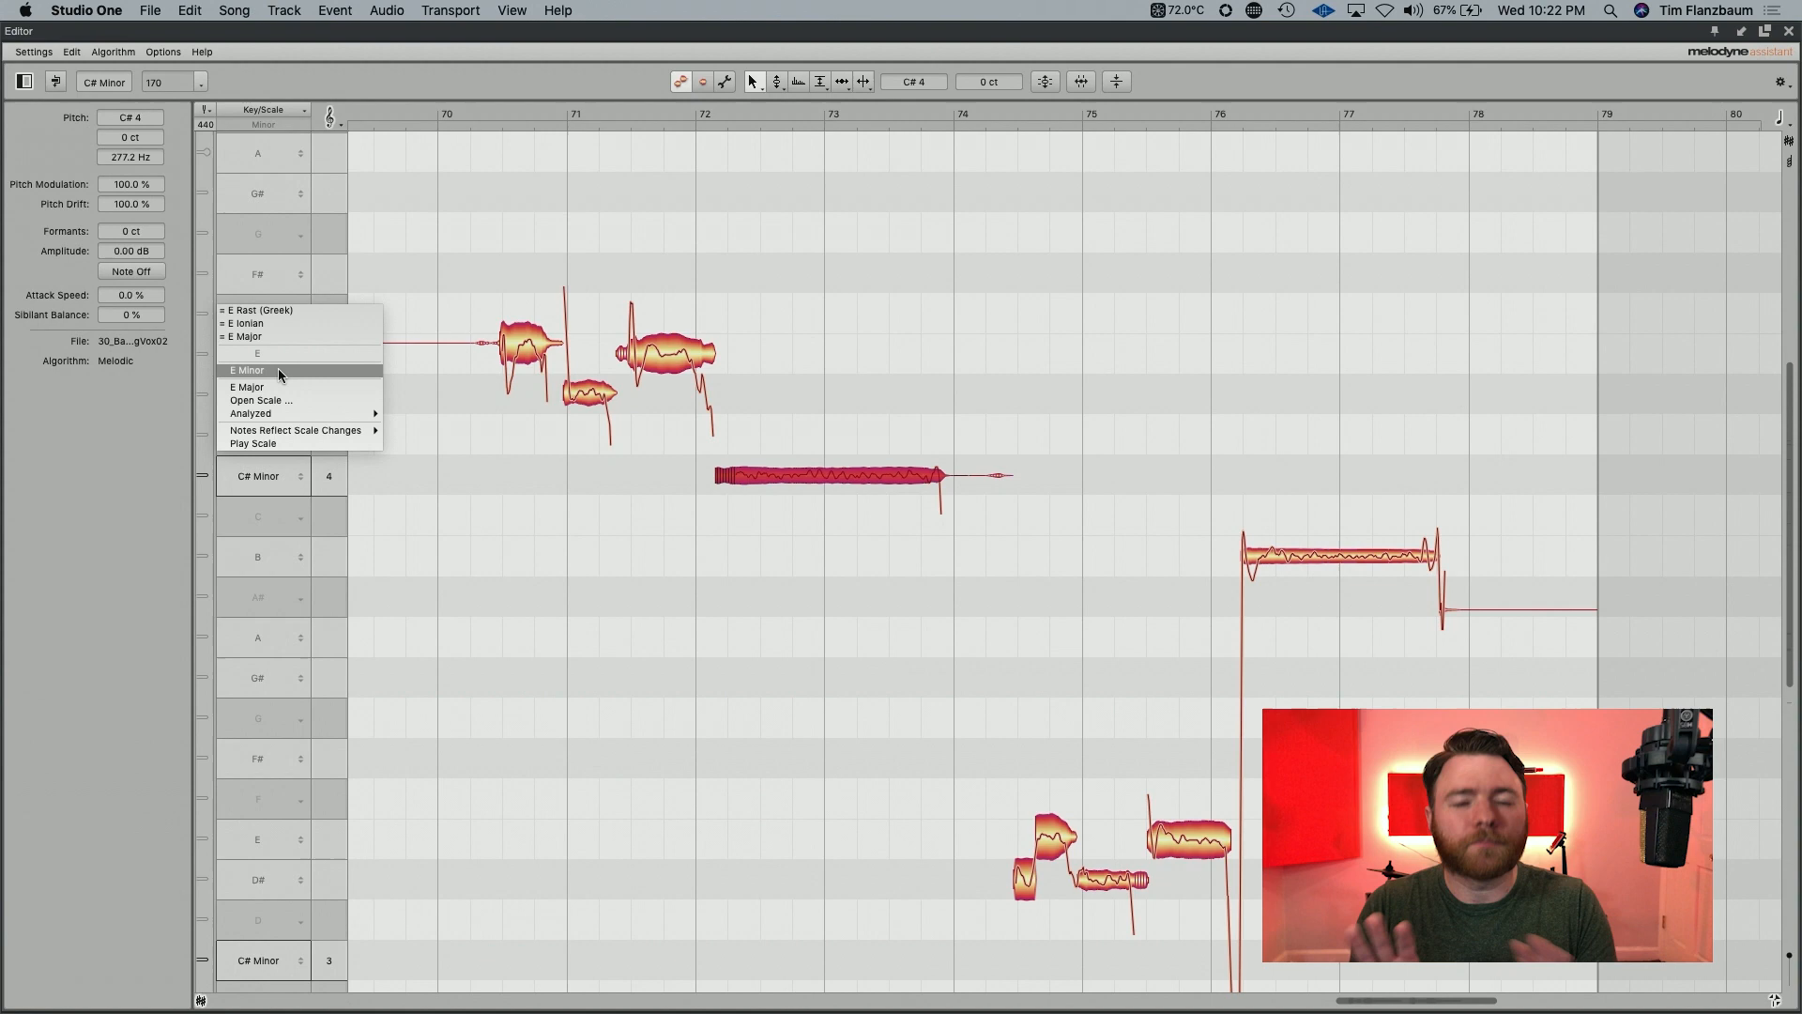
{"action": "left_click", "coordinate": [245, 369]}
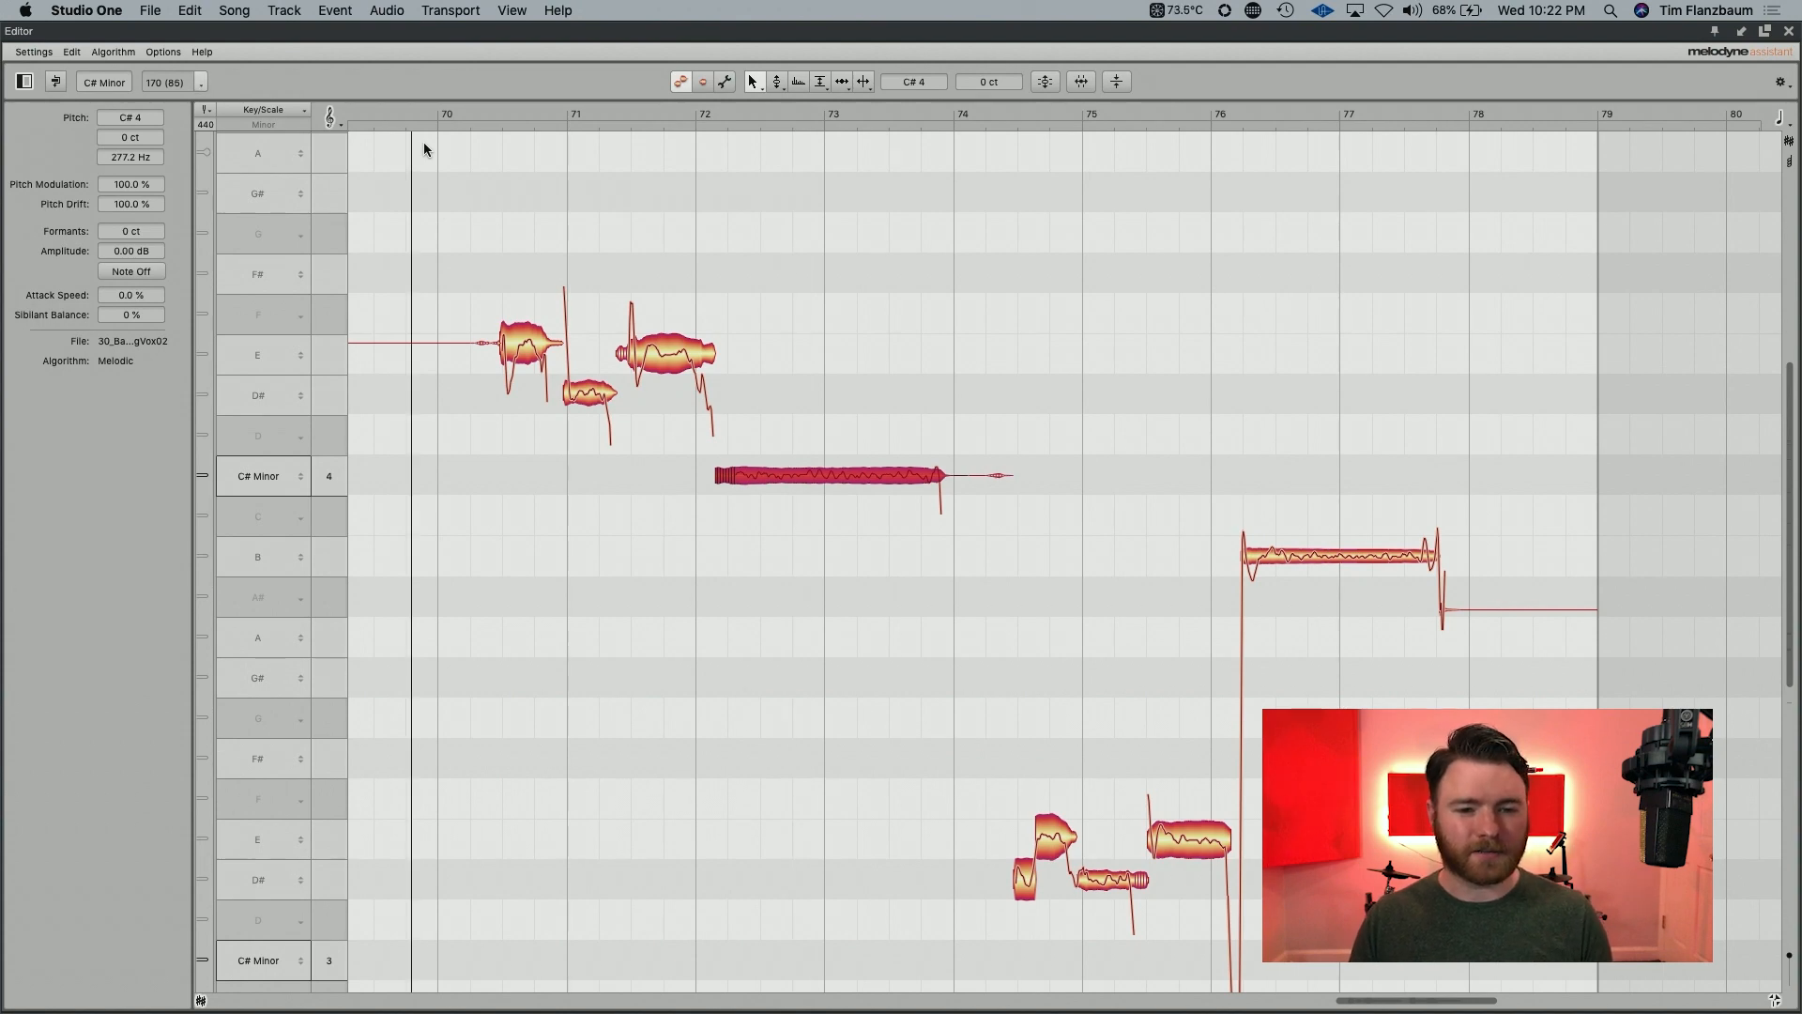
{"action": "mouse_move", "coordinate": [836, 487]}
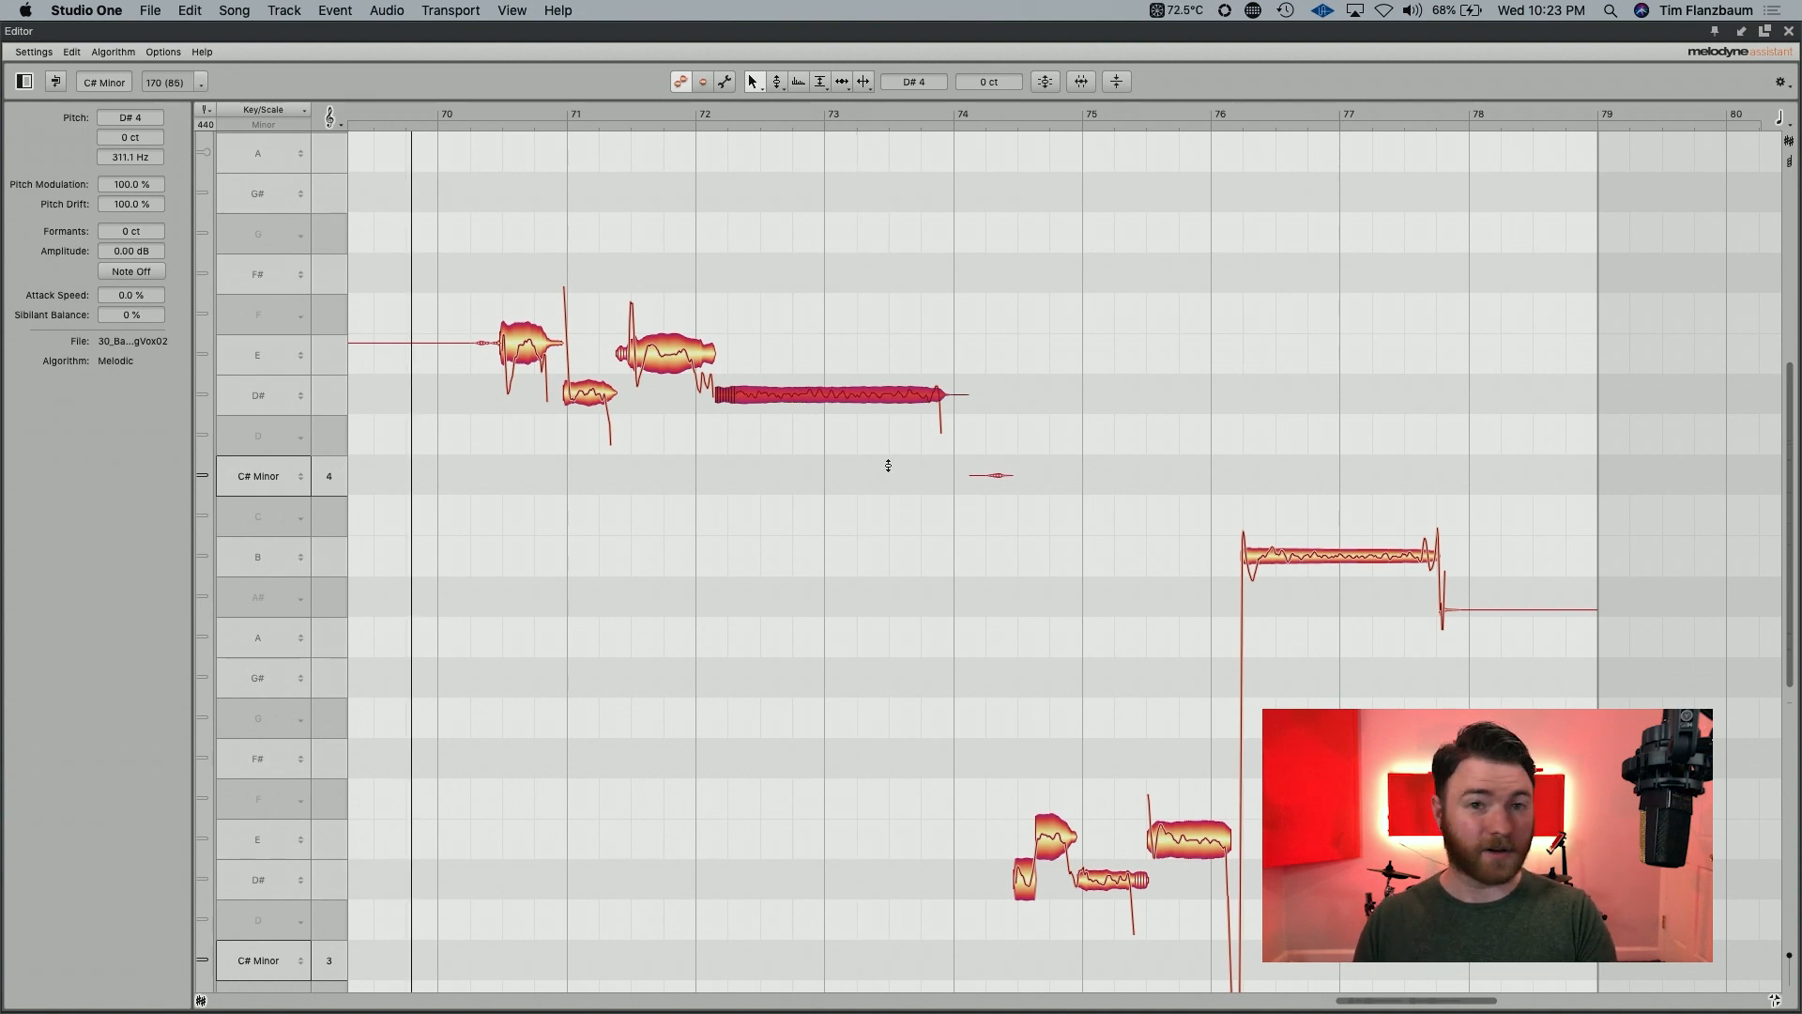
{"action": "mouse_move", "coordinate": [854, 394]}
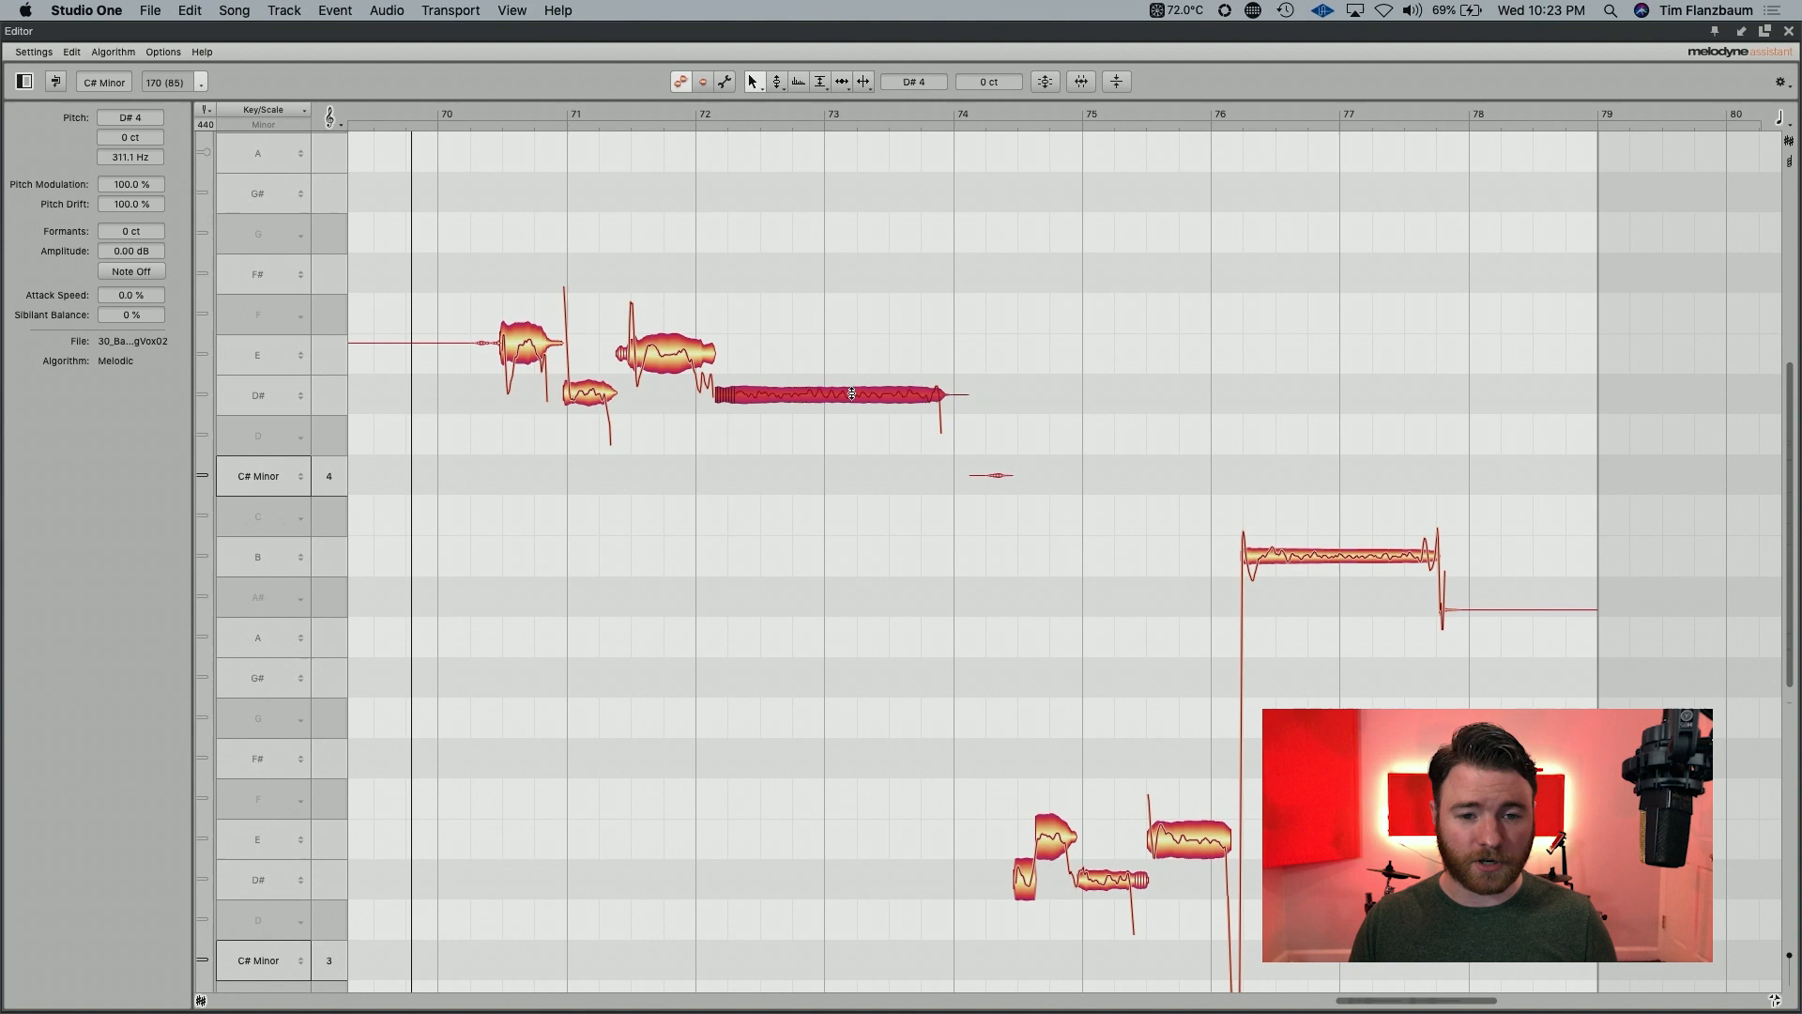
Drag the long sustained backing note up from C#4 to G#4
{"action": "left_click_drag", "start_coordinate": [839, 394], "coordinate": [839, 273]}
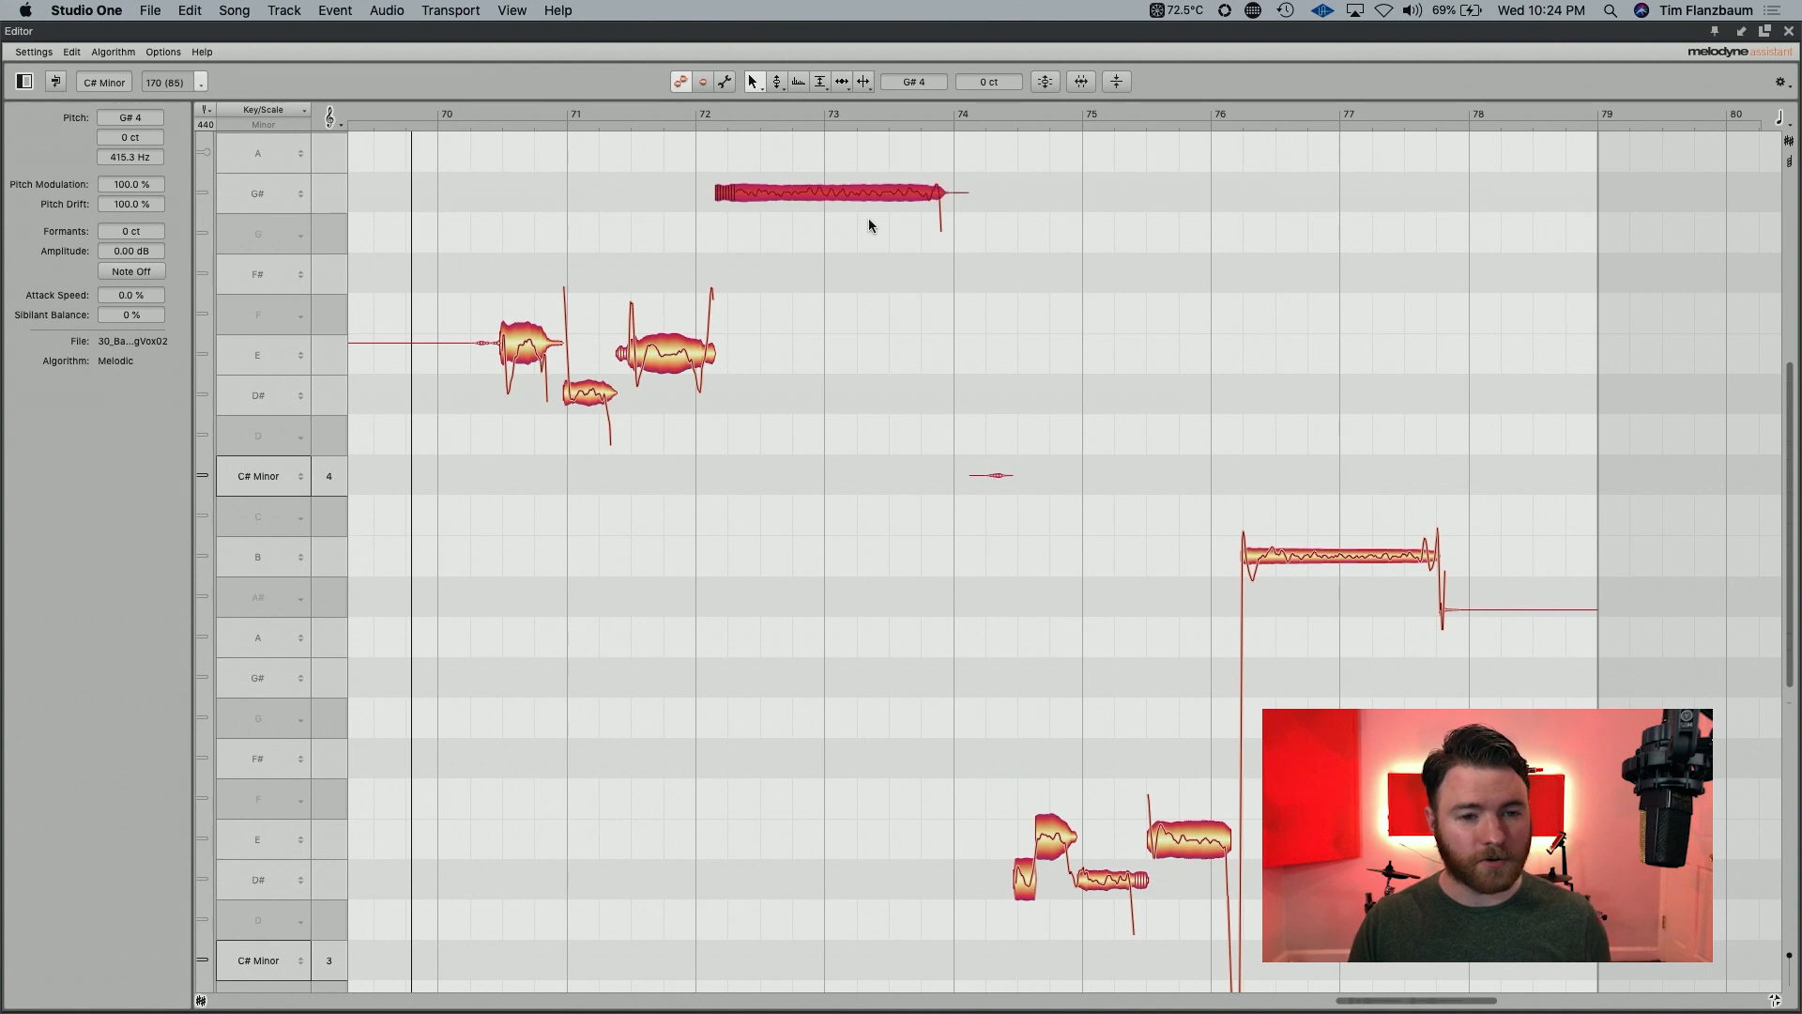
{"action": "mouse_move", "coordinate": [479, 399]}
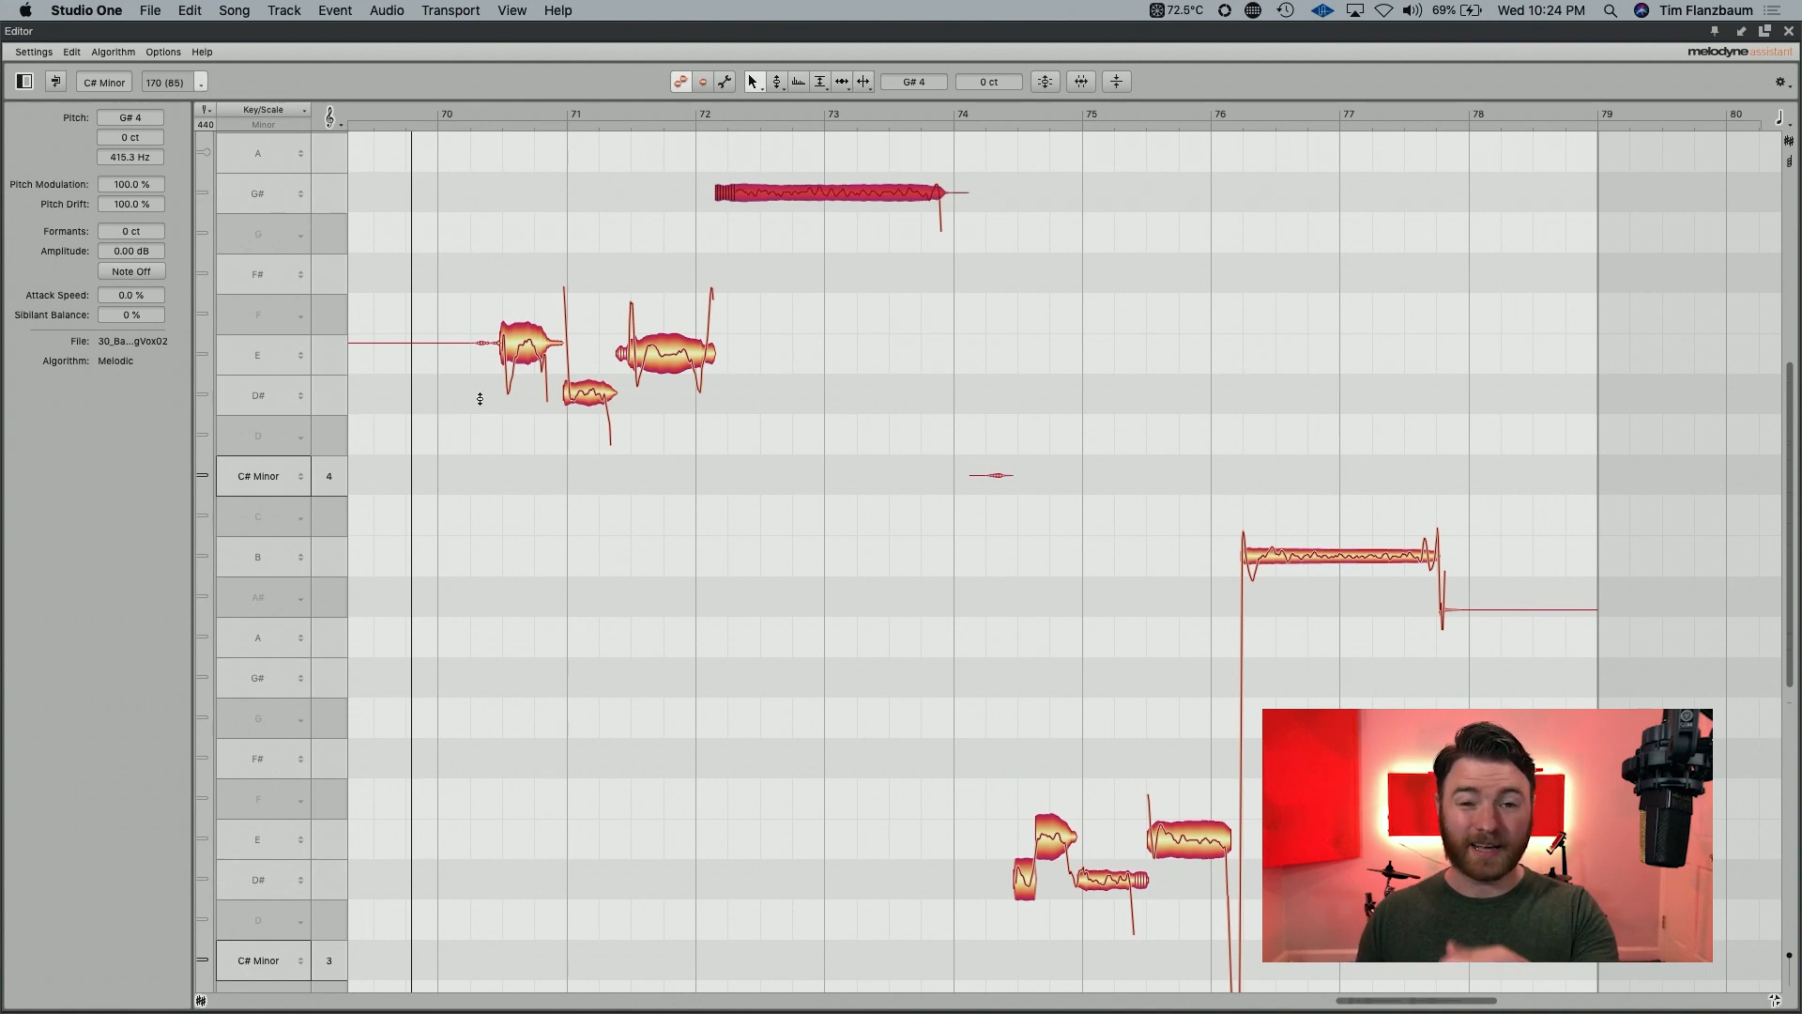
{"action": "mouse_move", "coordinate": [702, 392]}
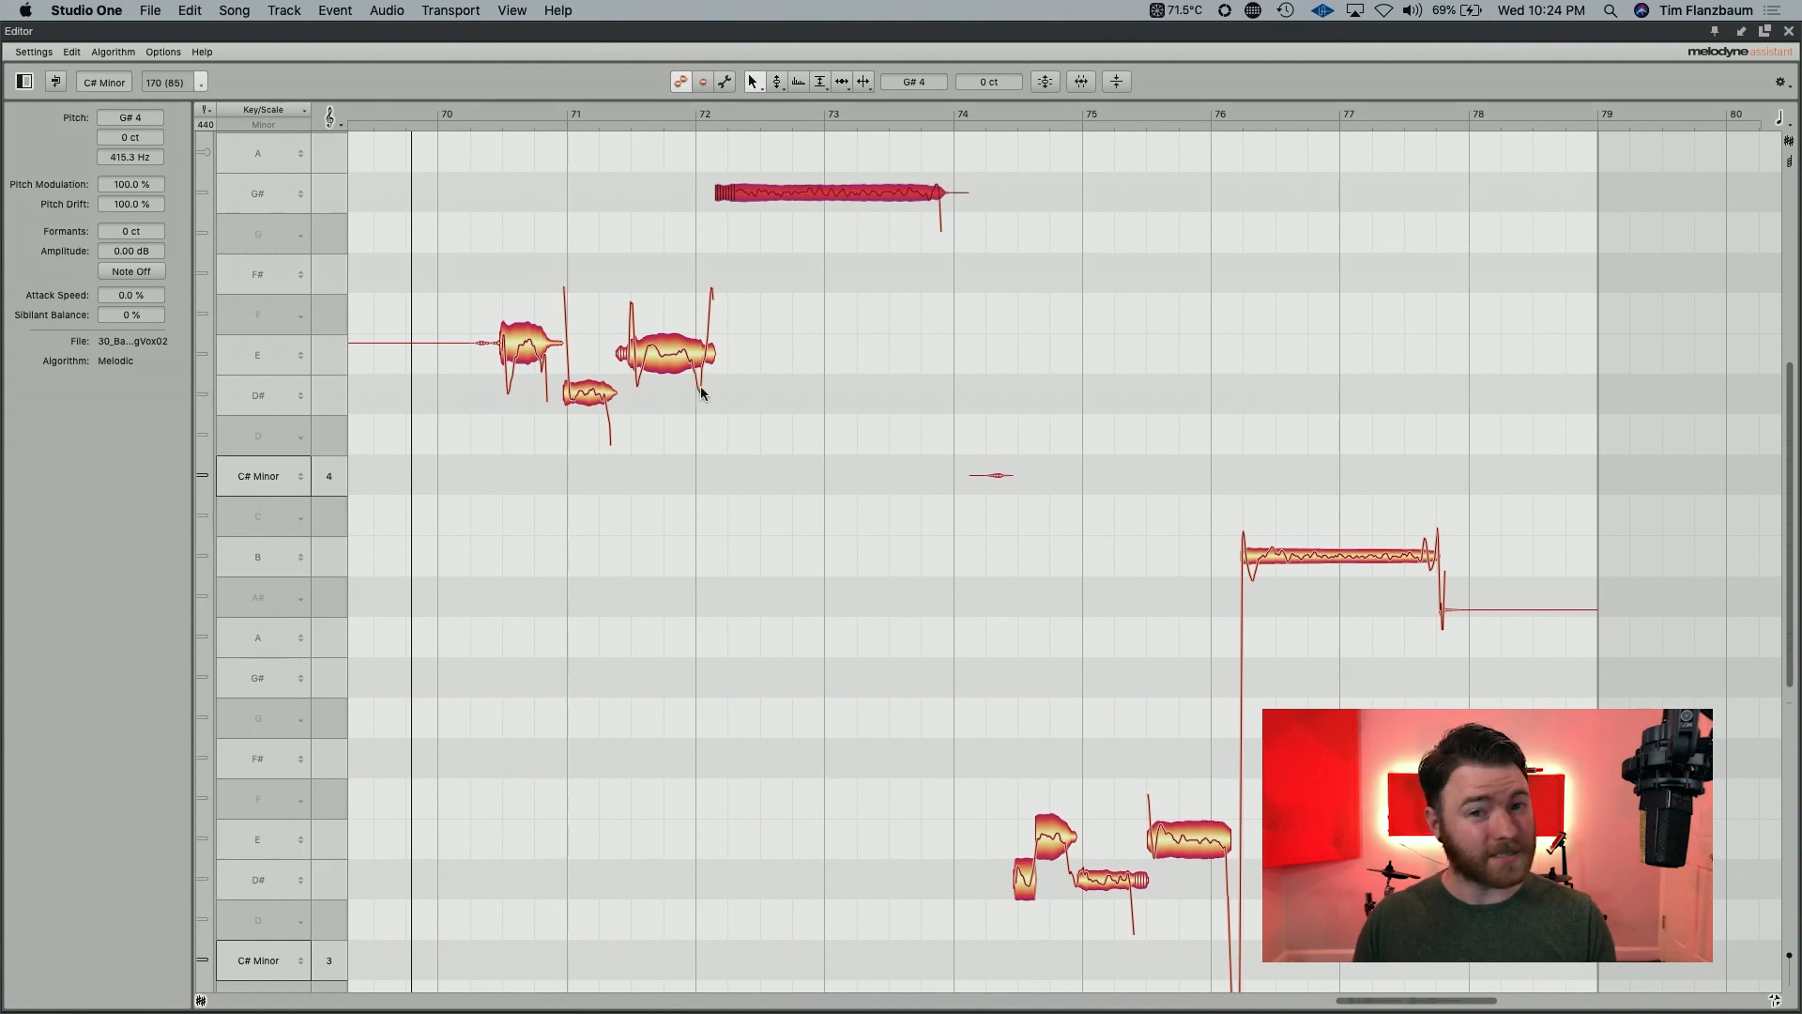
{"action": "mouse_move", "coordinate": [822, 199]}
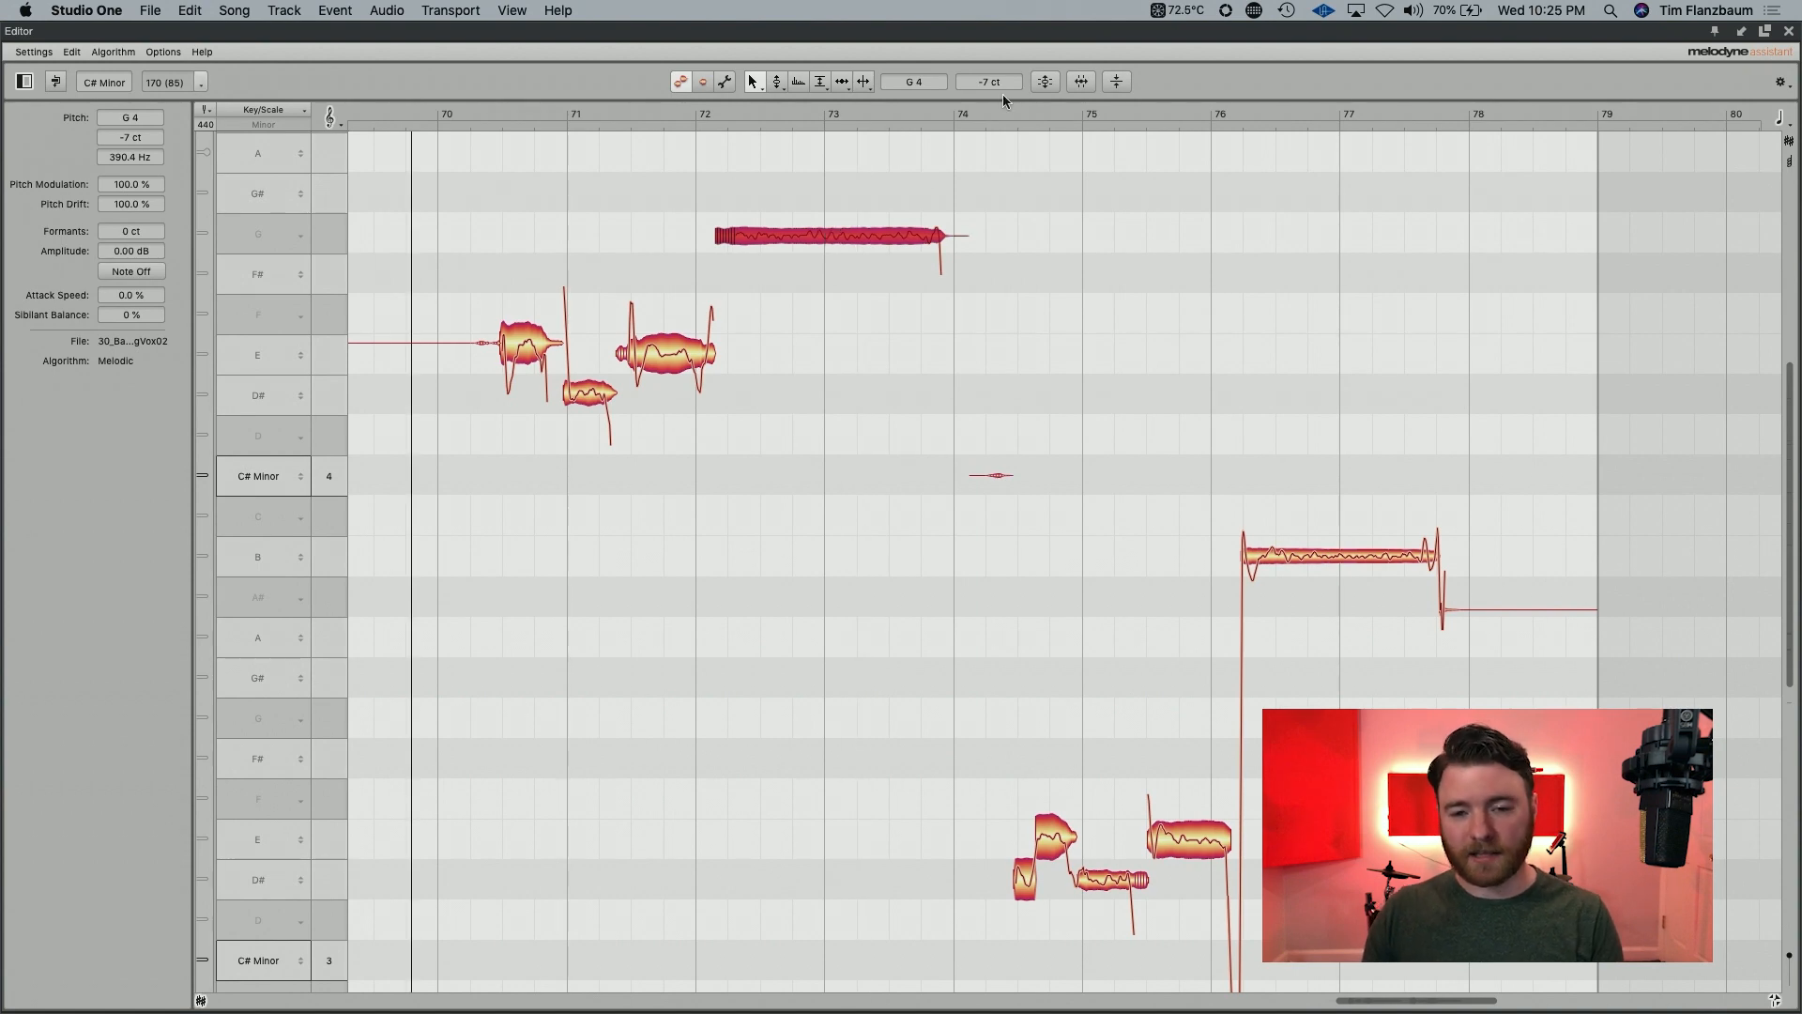
{"action": "mouse_move", "coordinate": [994, 97]}
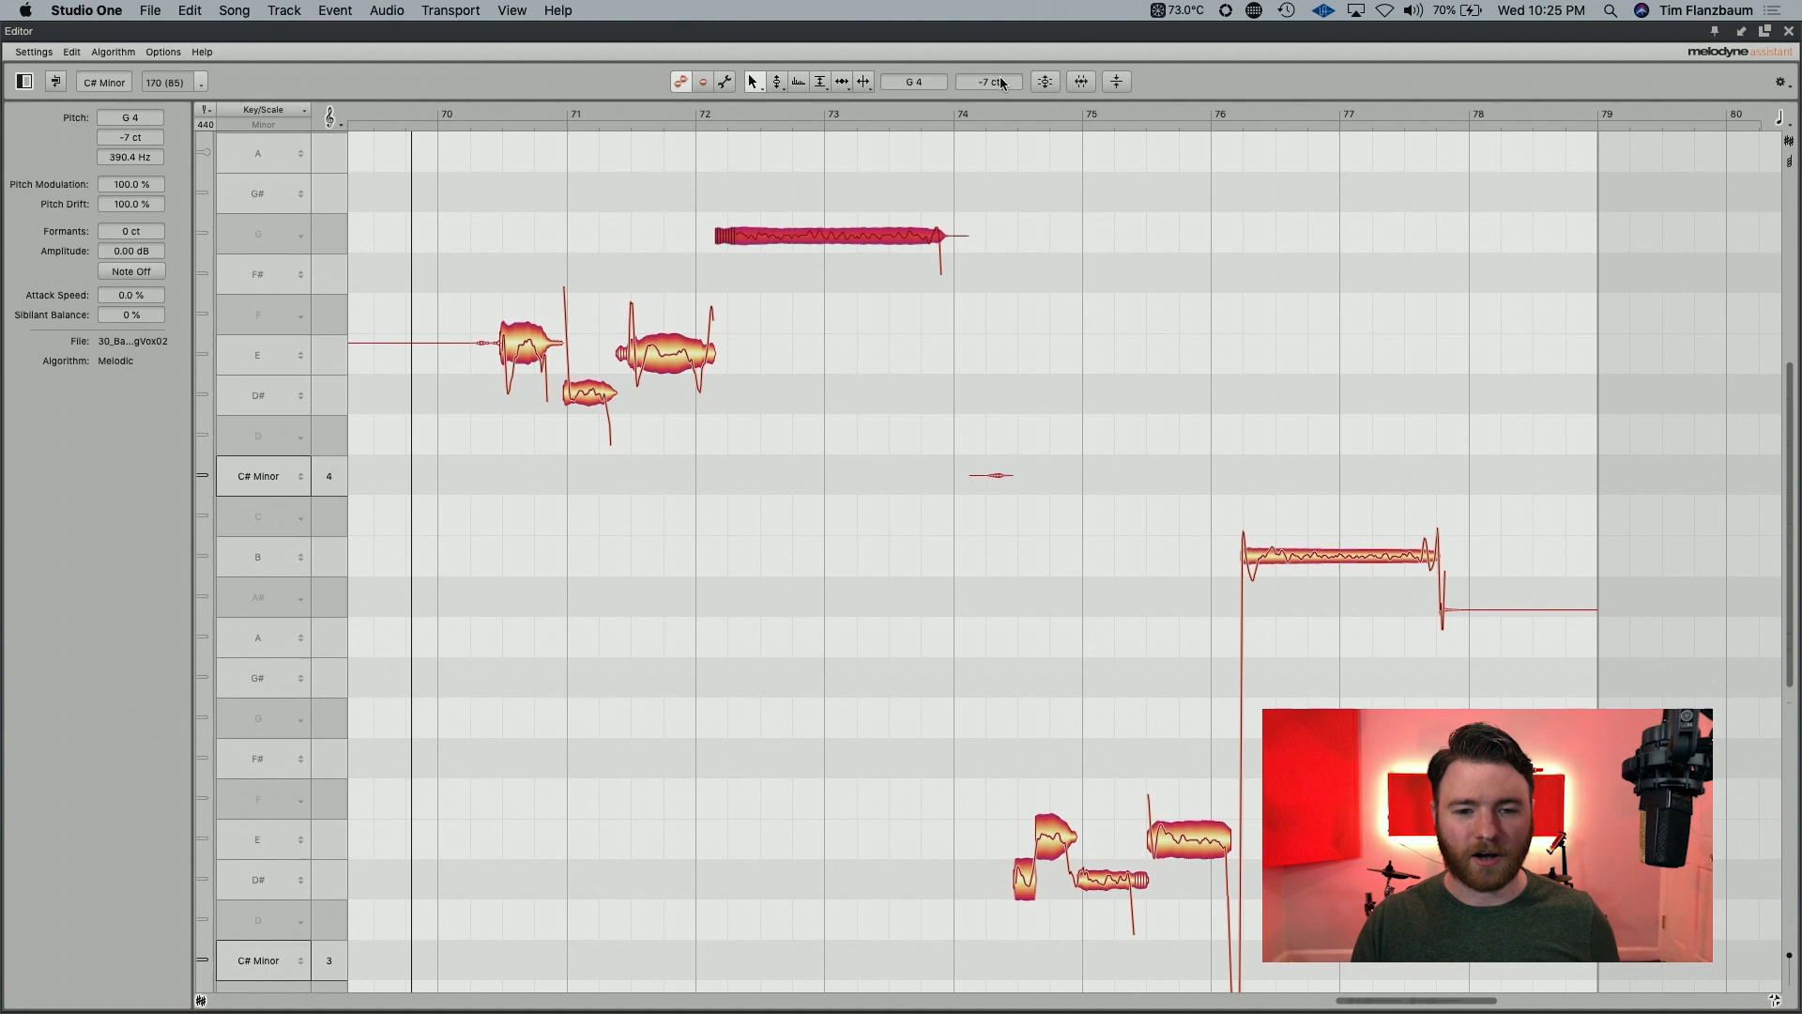
{"action": "mouse_move", "coordinate": [867, 240]}
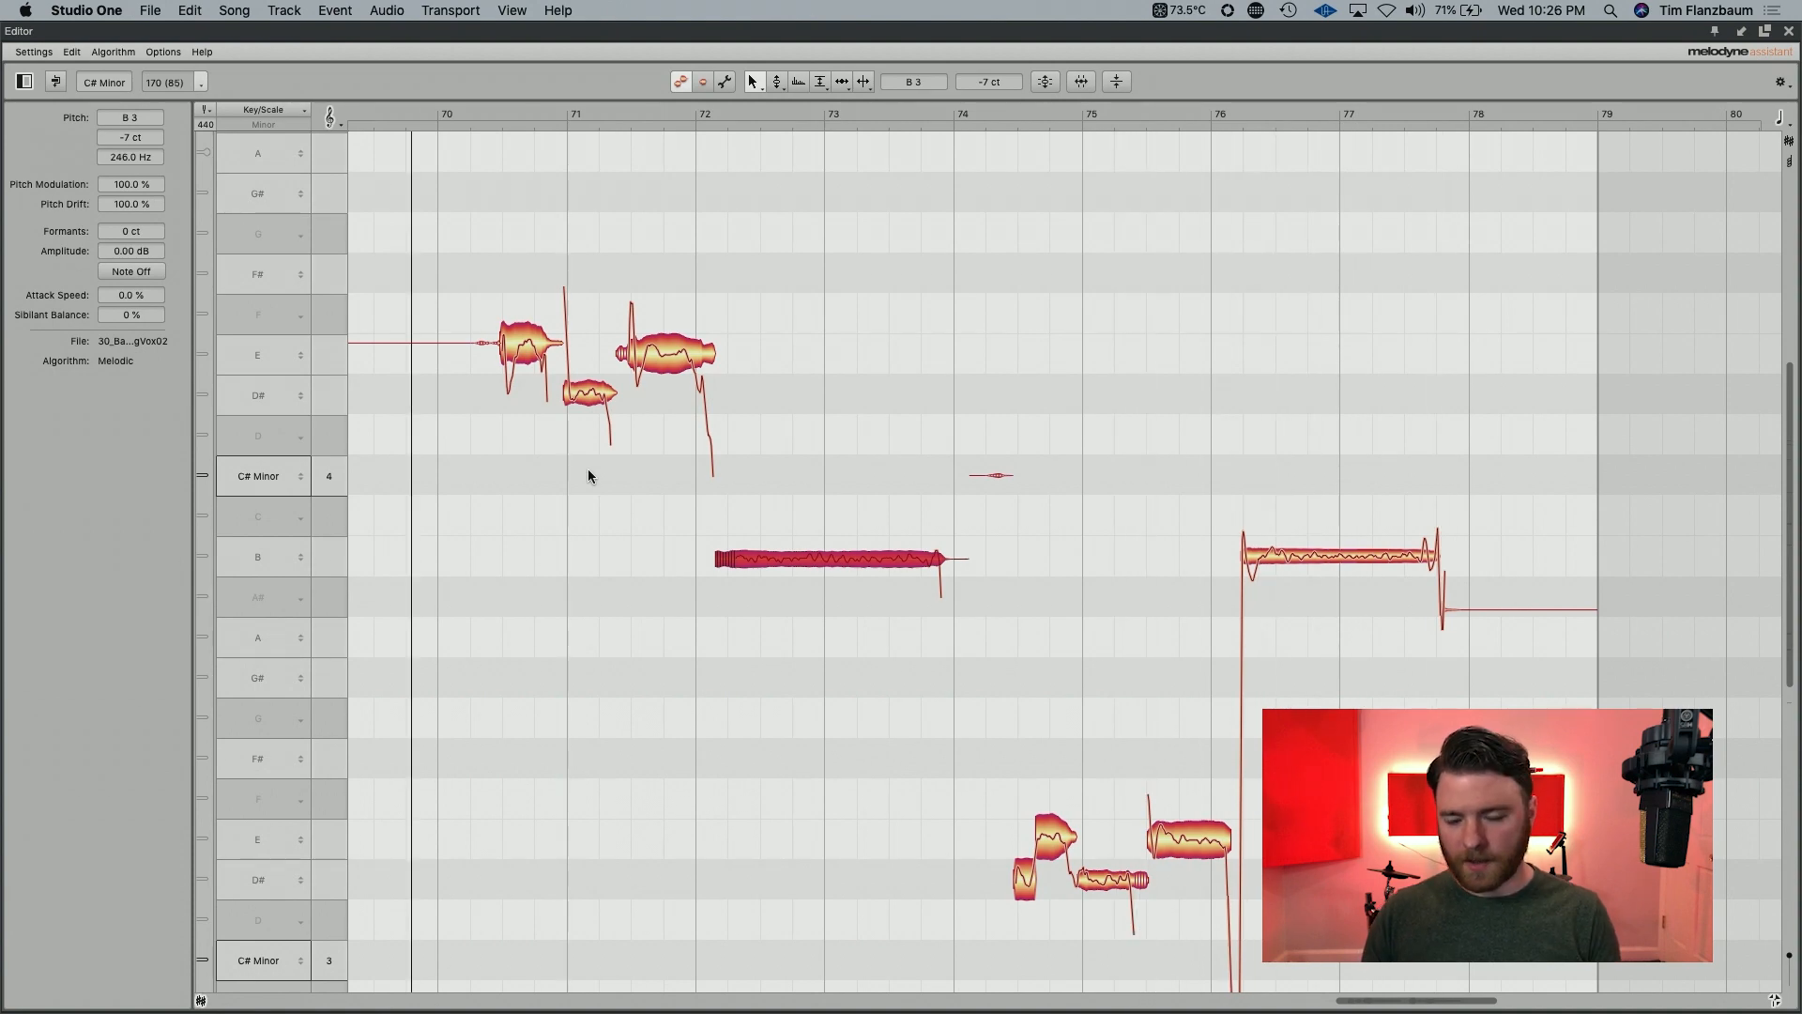
{"action": "mouse_move", "coordinate": [1148, 861]}
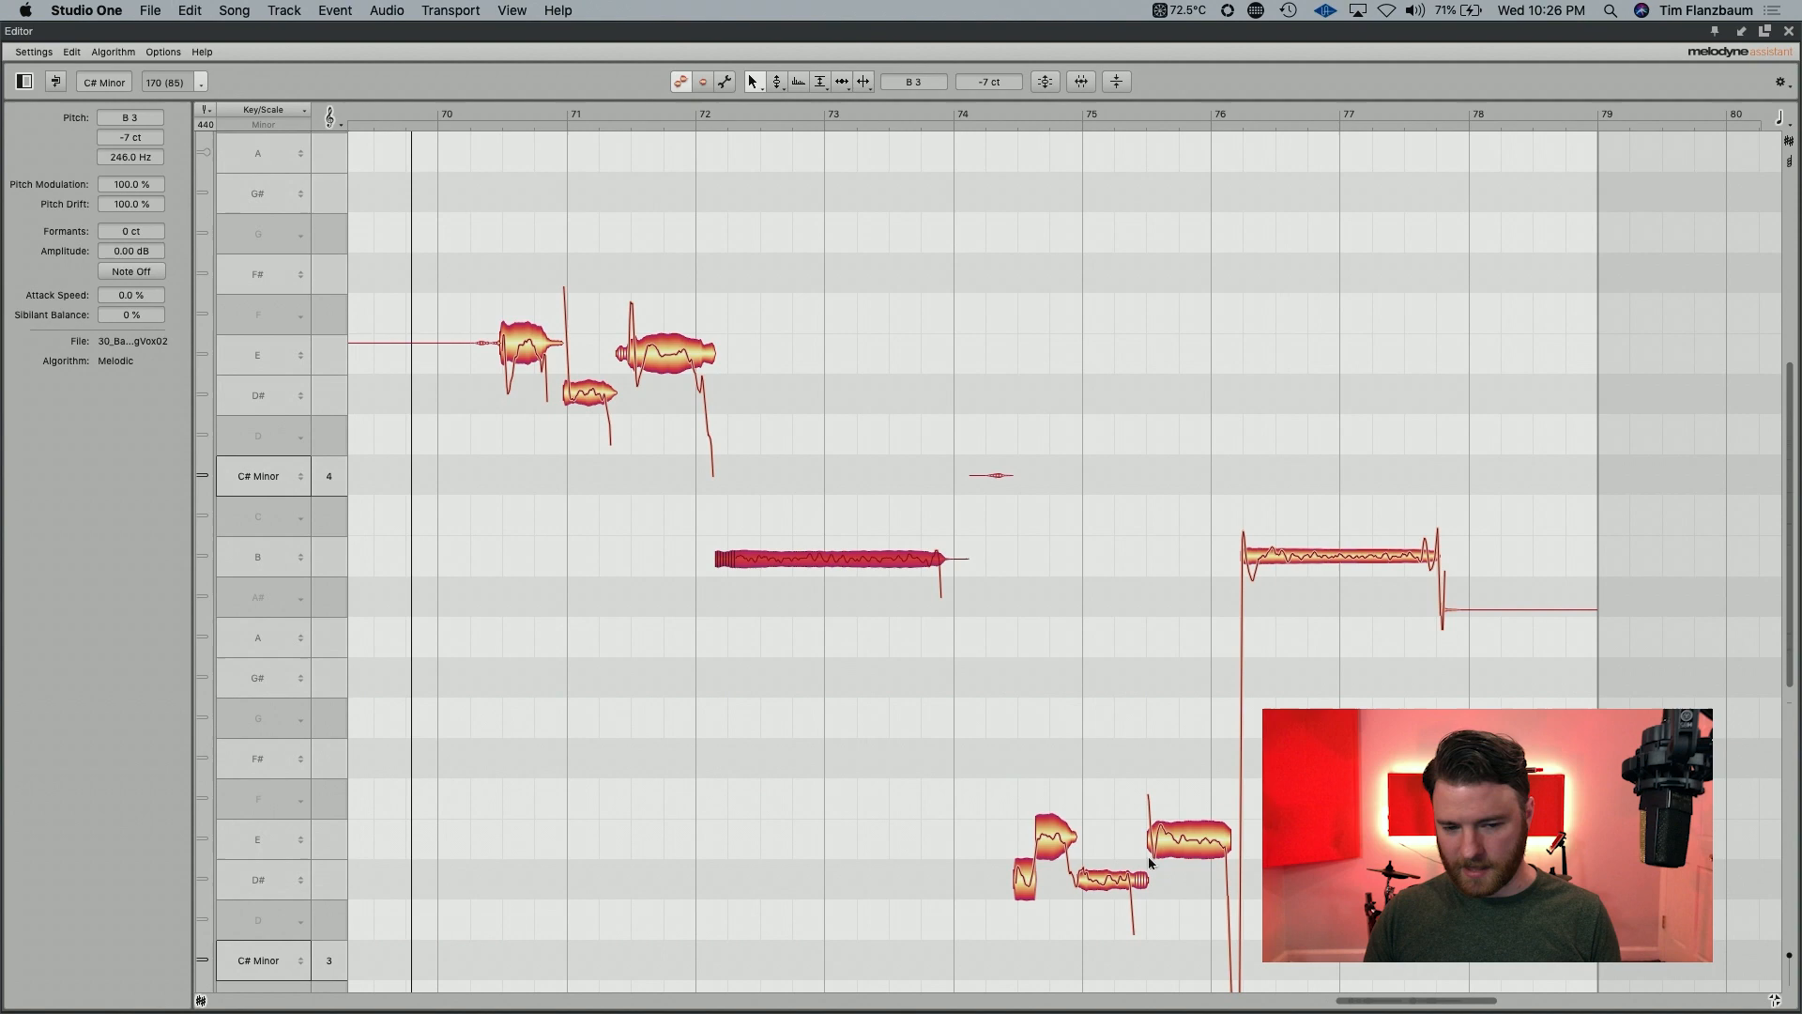
{"action": "mouse_move", "coordinate": [936, 469]}
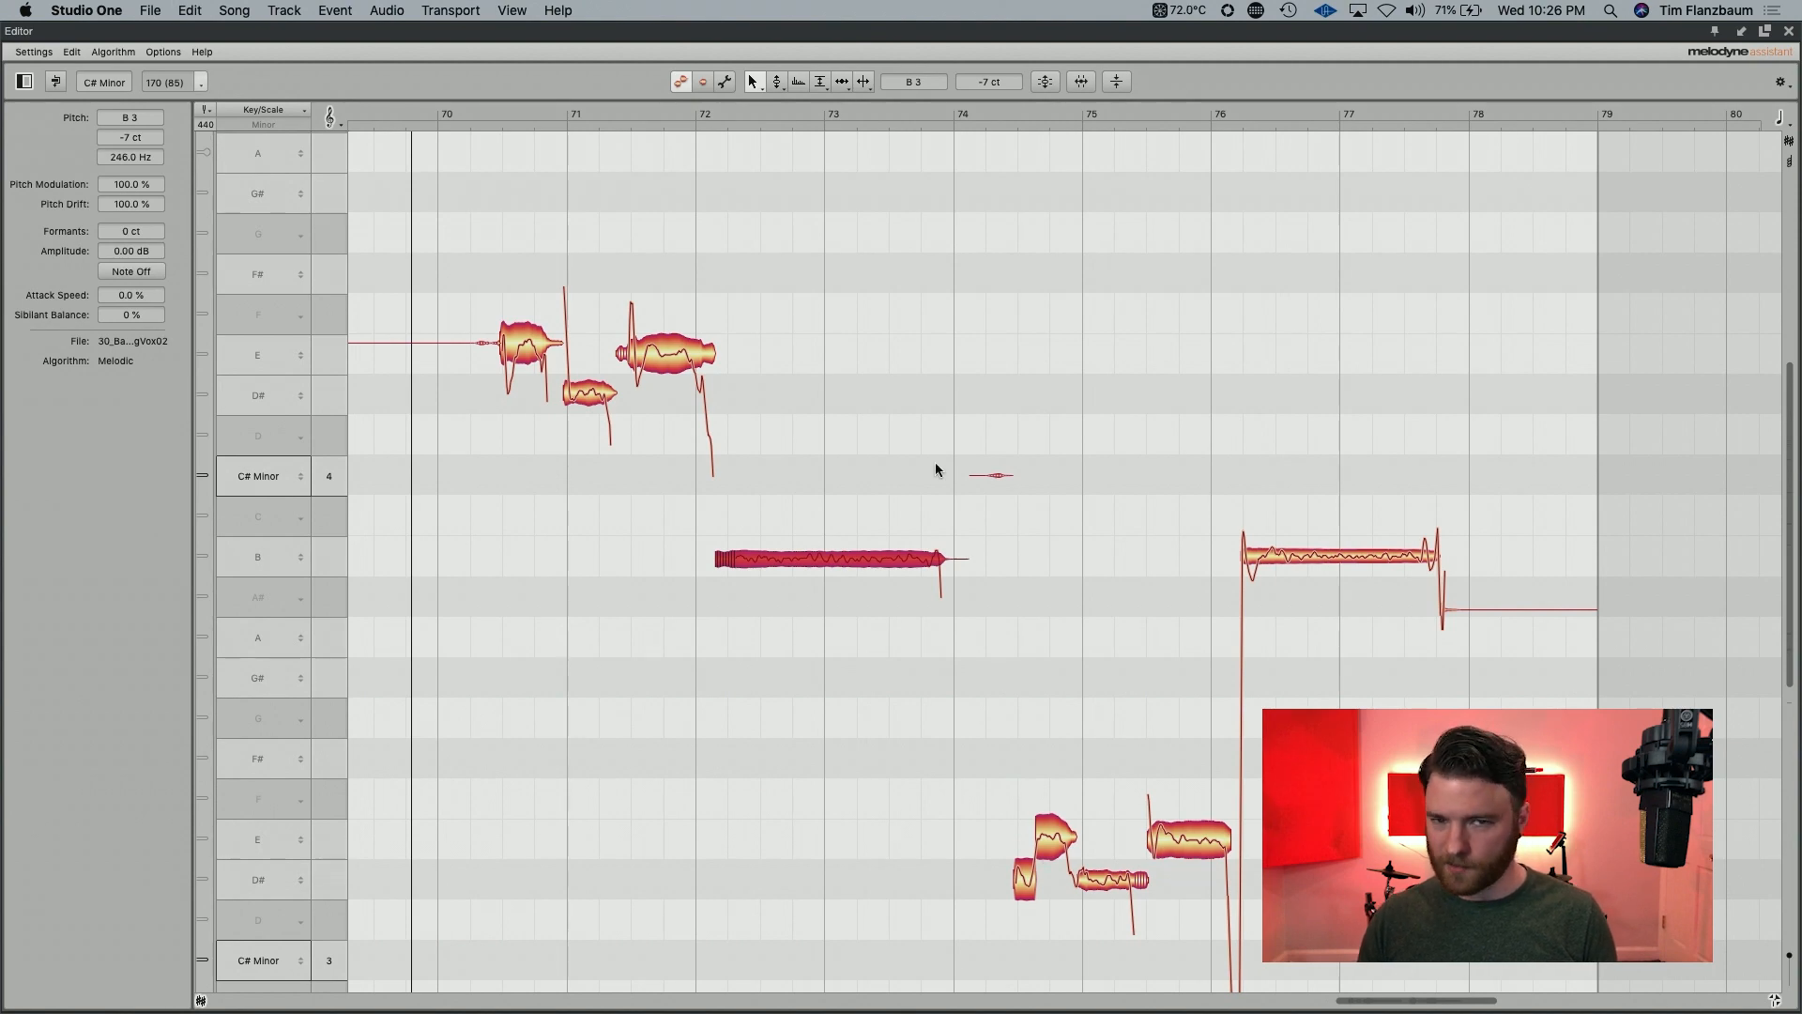
{"action": "mouse_move", "coordinate": [626, 342]}
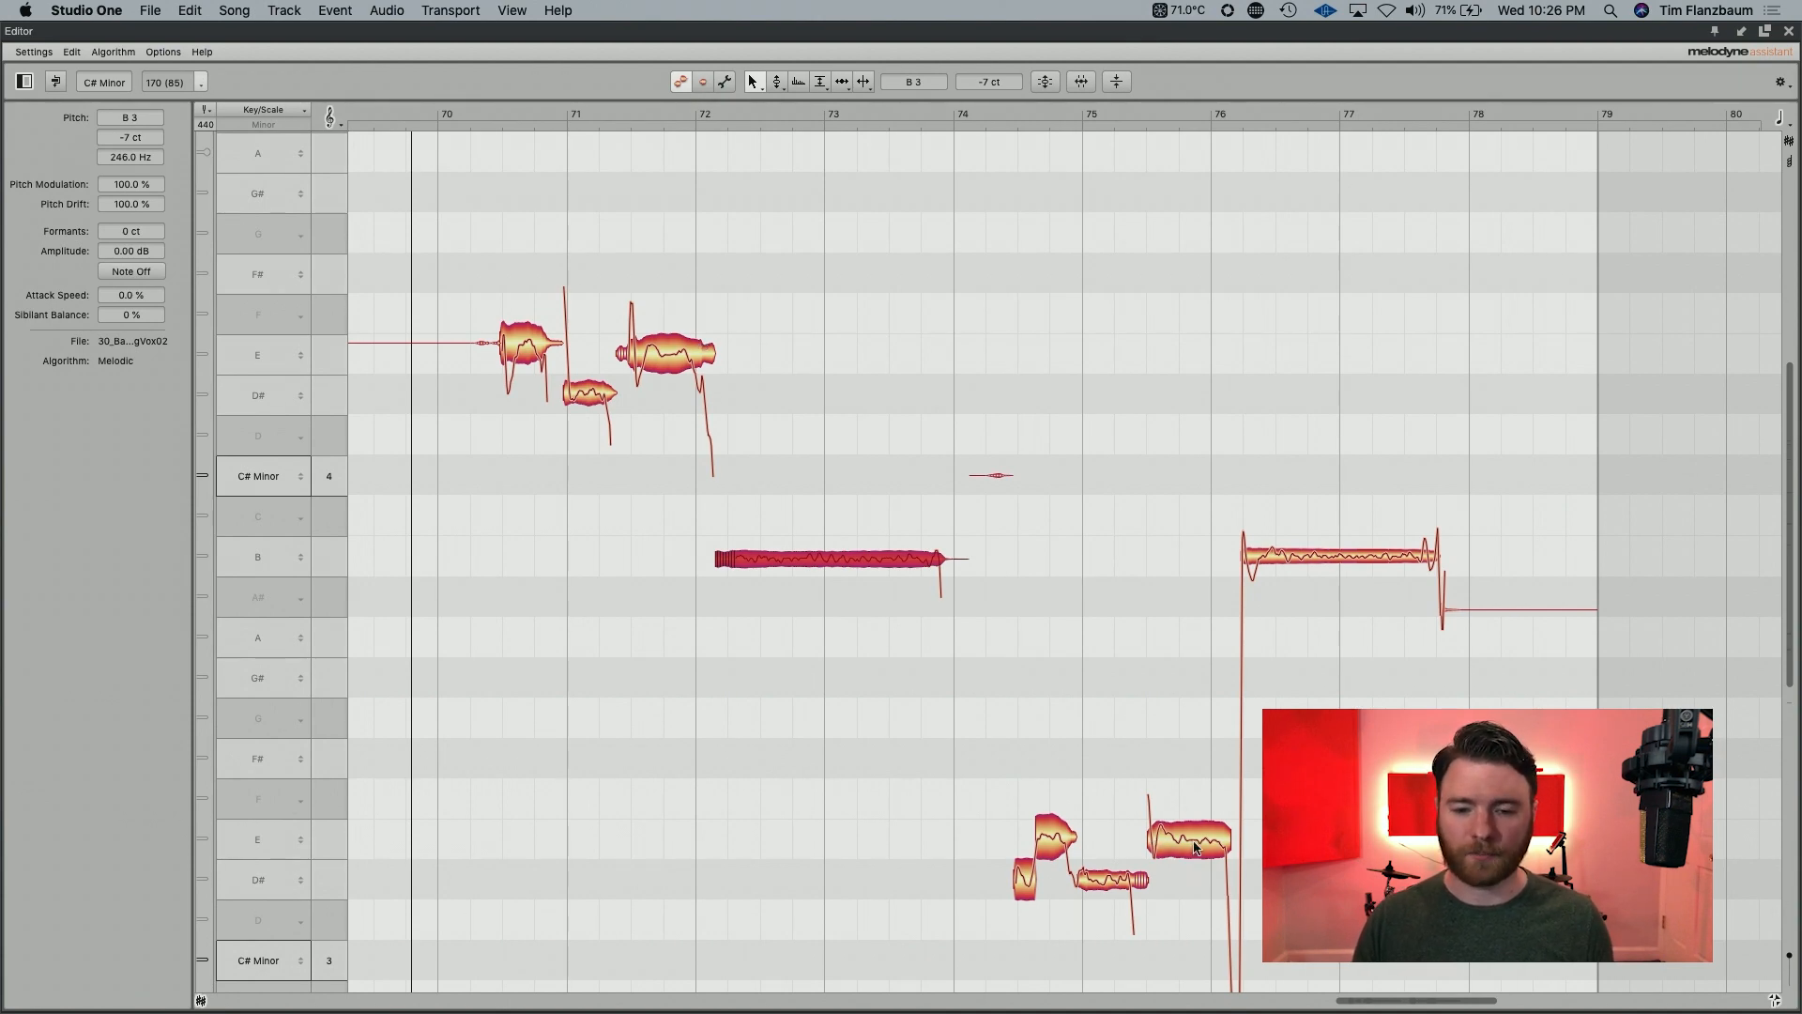
Select the E3 note near bar 75.5, then click at the top of the window
{"action": "left_click", "coordinate": [1189, 823]}
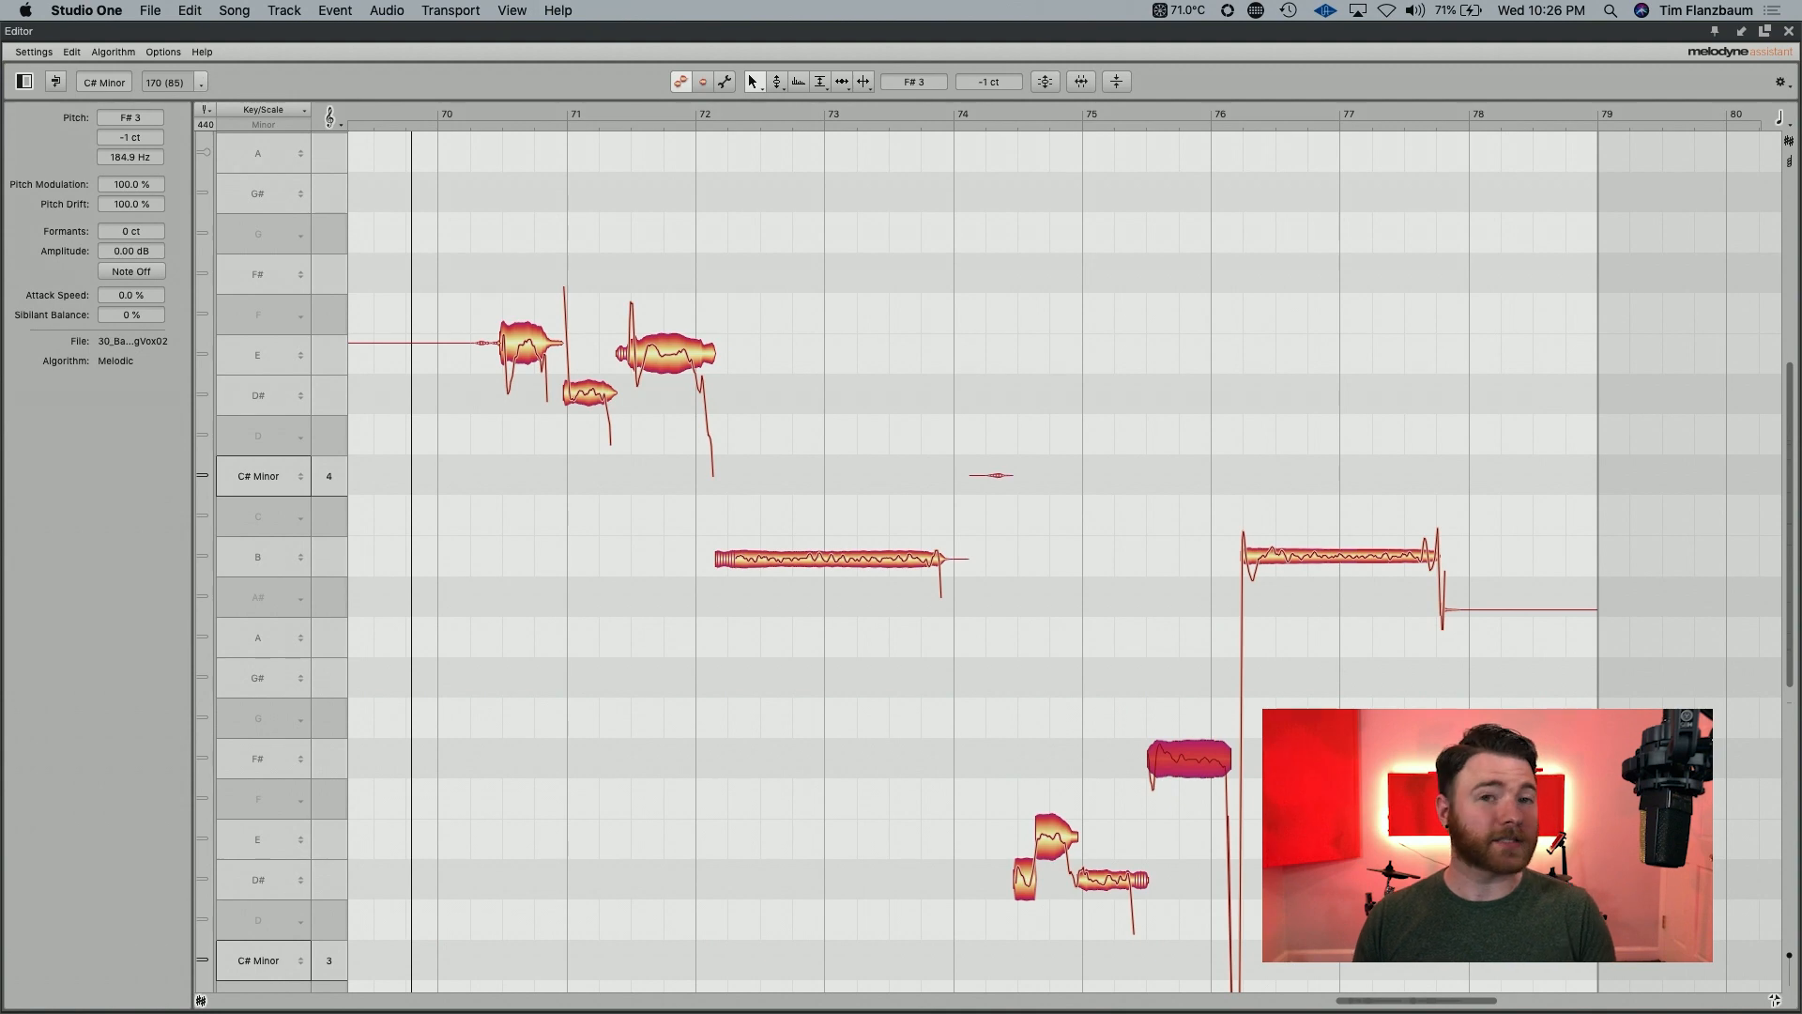
{"action": "left_click", "coordinate": [991, 118]}
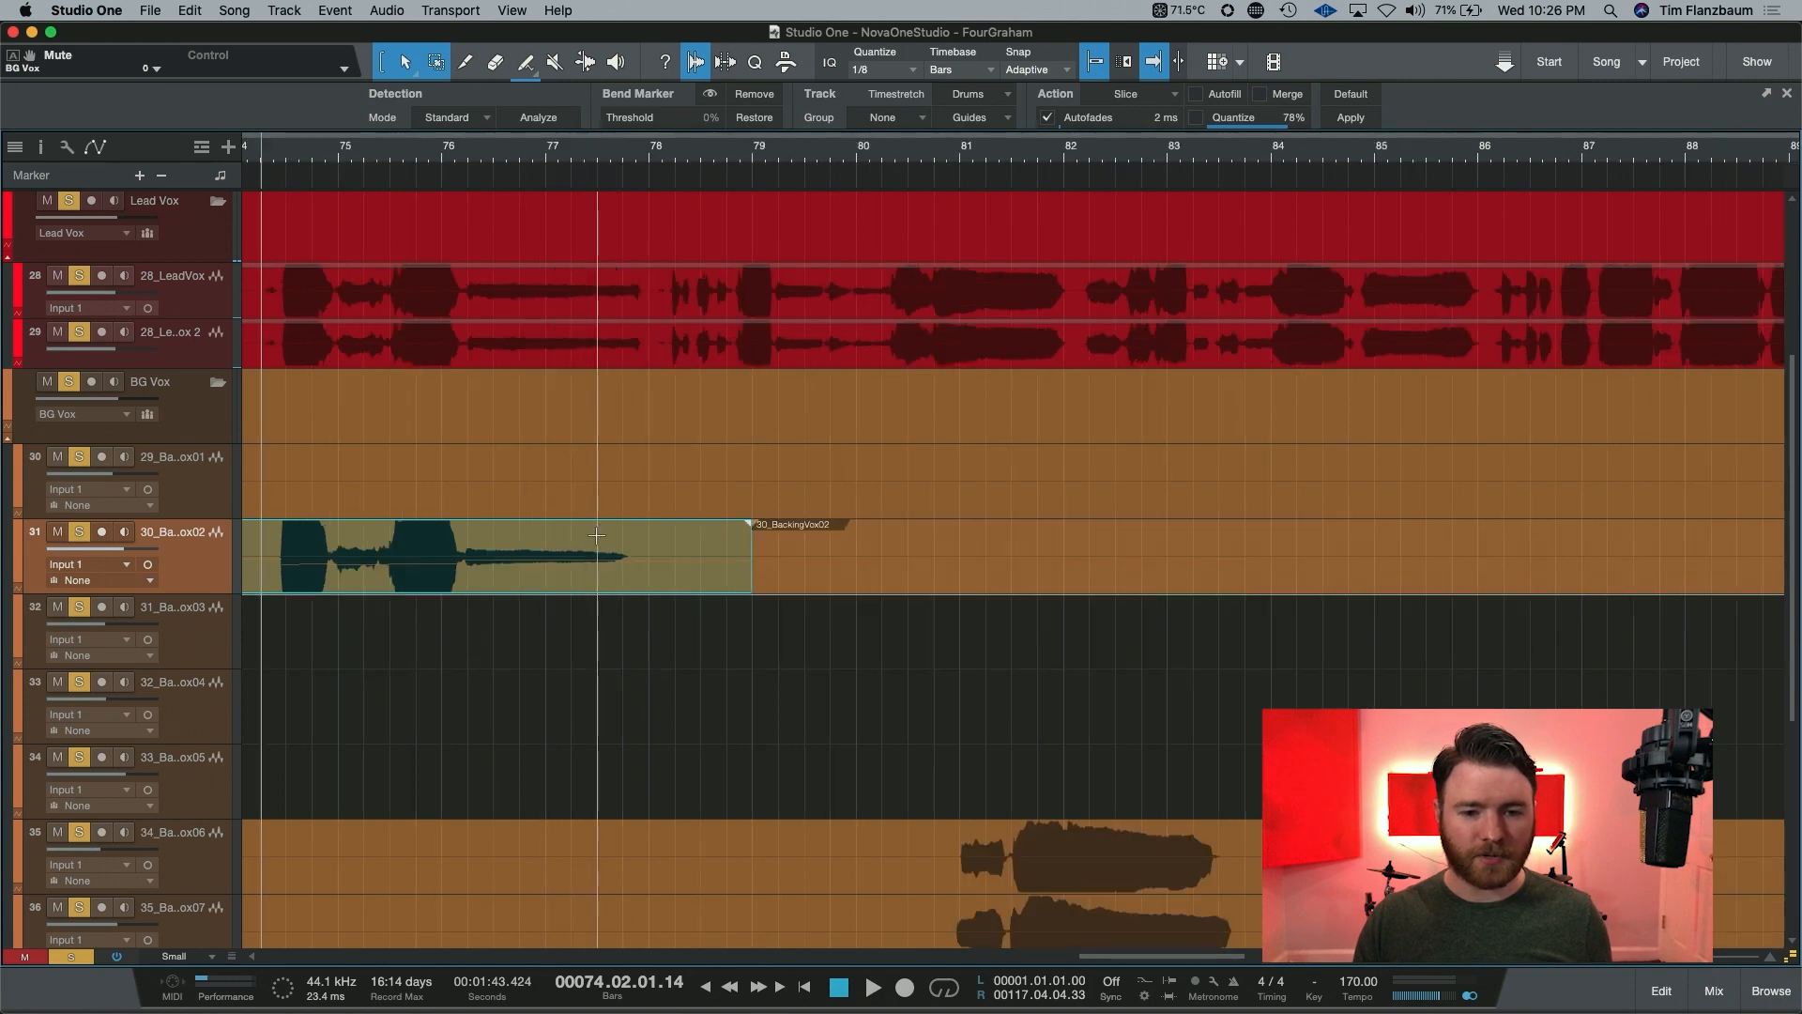
Scroll the arrangement left and play the edited backing vocal from bar 69
{"action": "scroll", "scroll_direction": "left", "scroll_amount": 3}
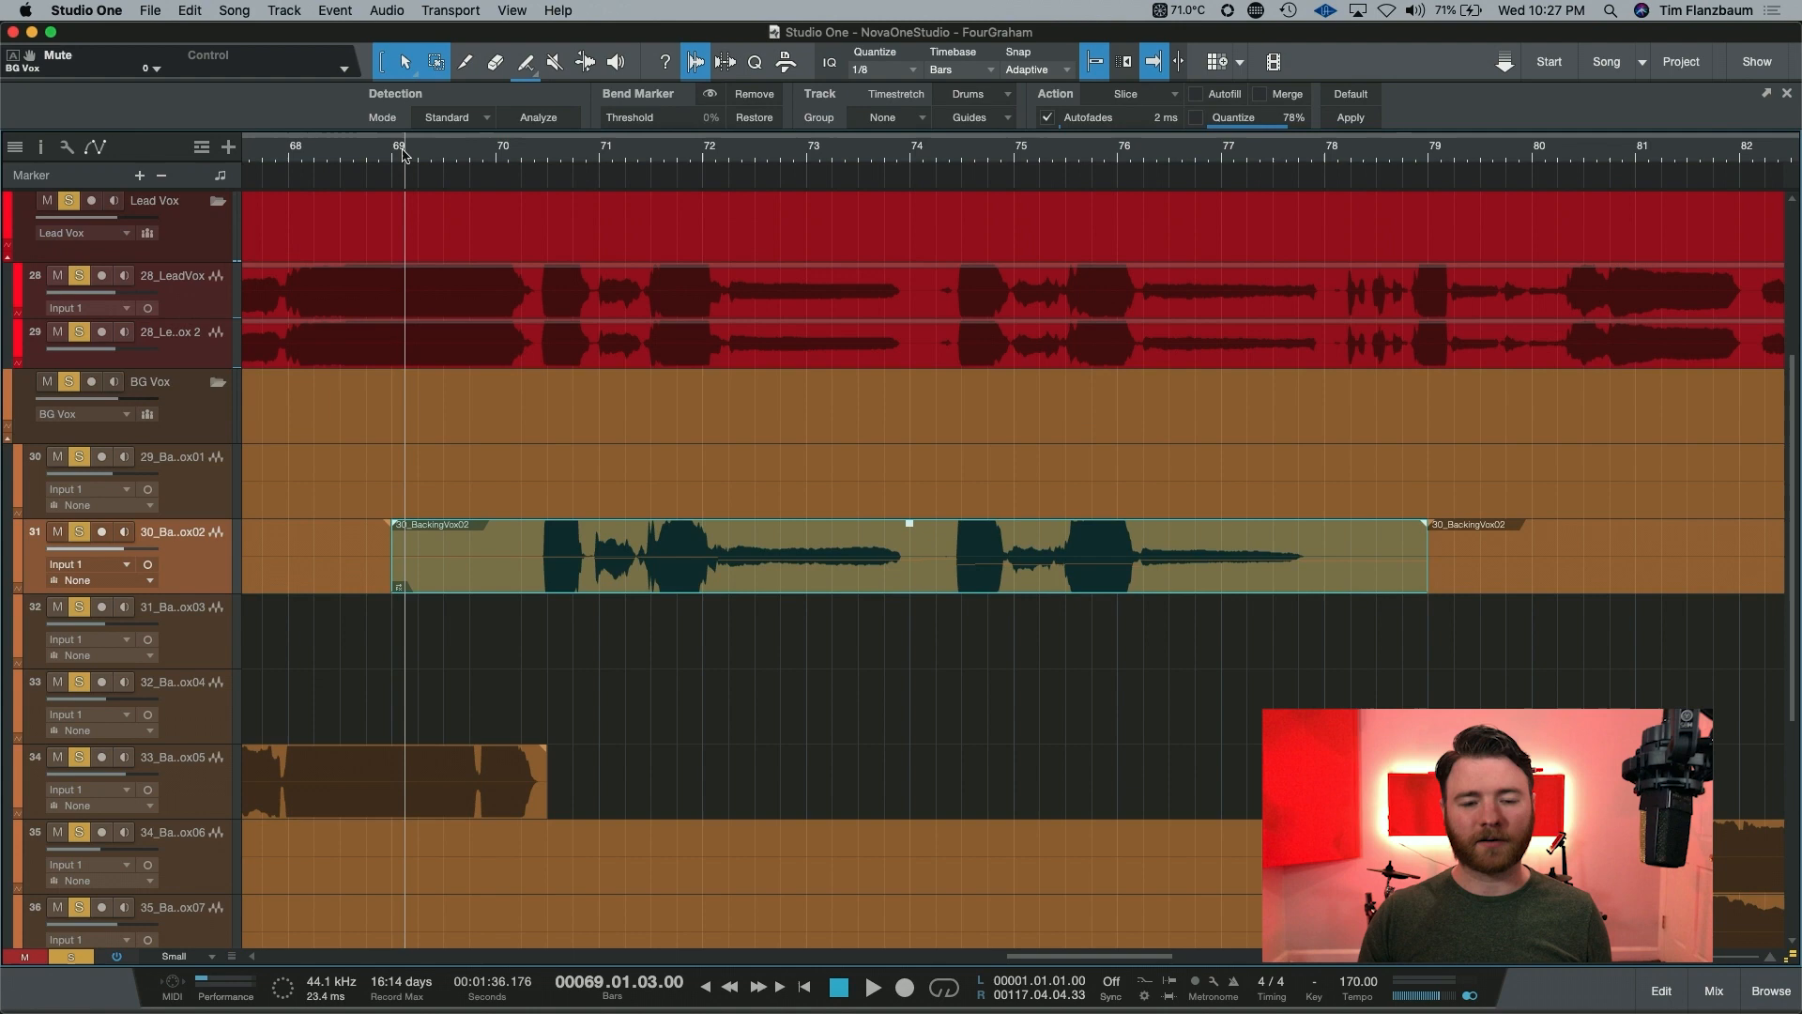
{"action": "left_click", "coordinate": [871, 987]}
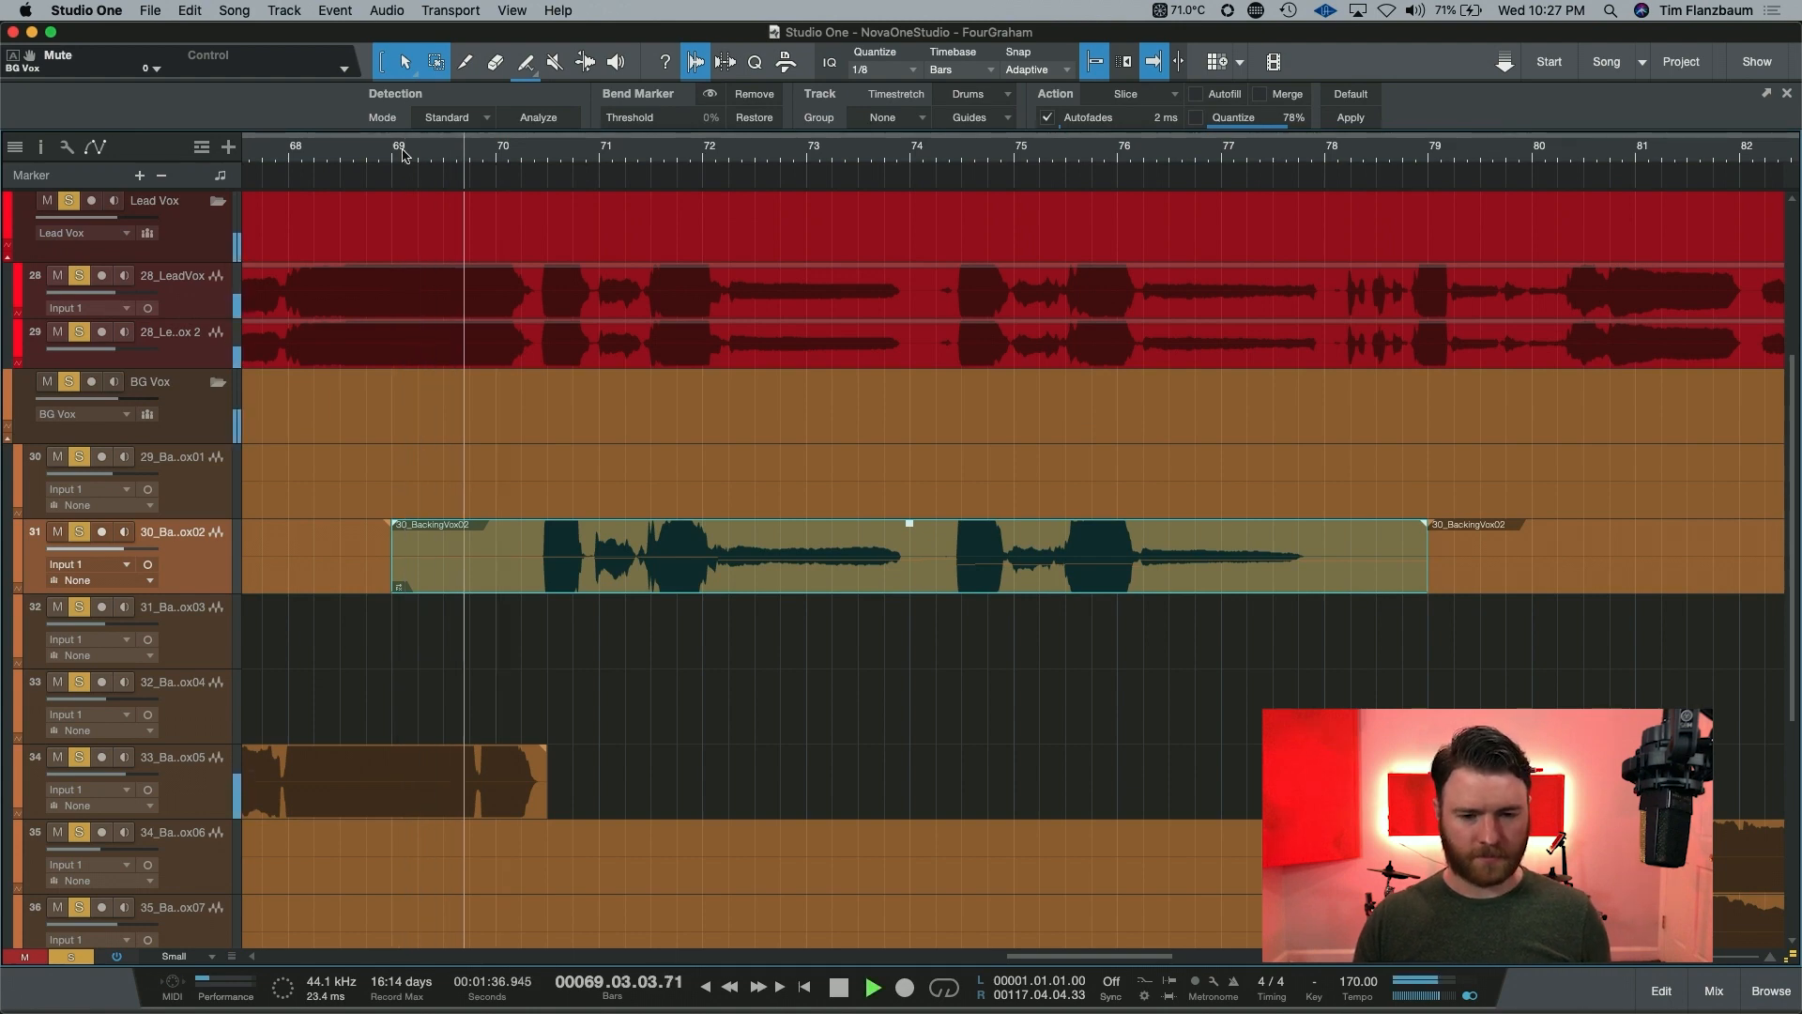